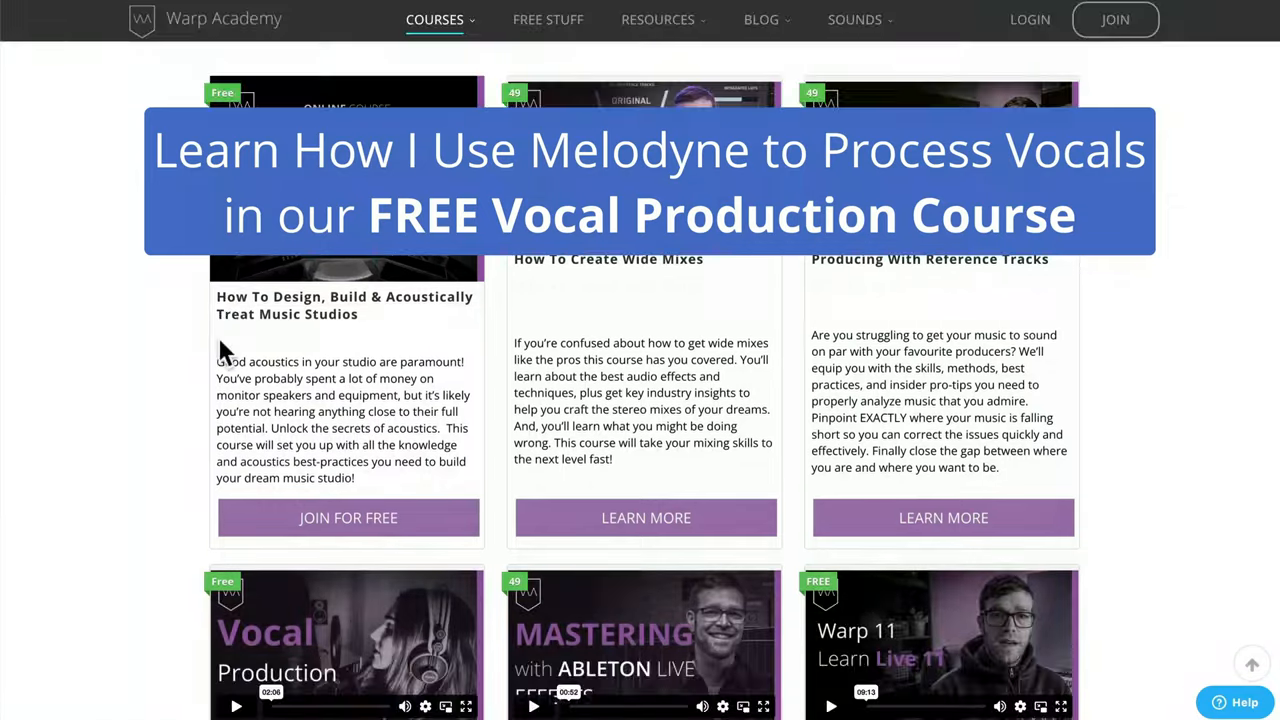
# Step: Open the free Vocal Production course page from its card and claim a spot
pyautogui.scroll(-3)
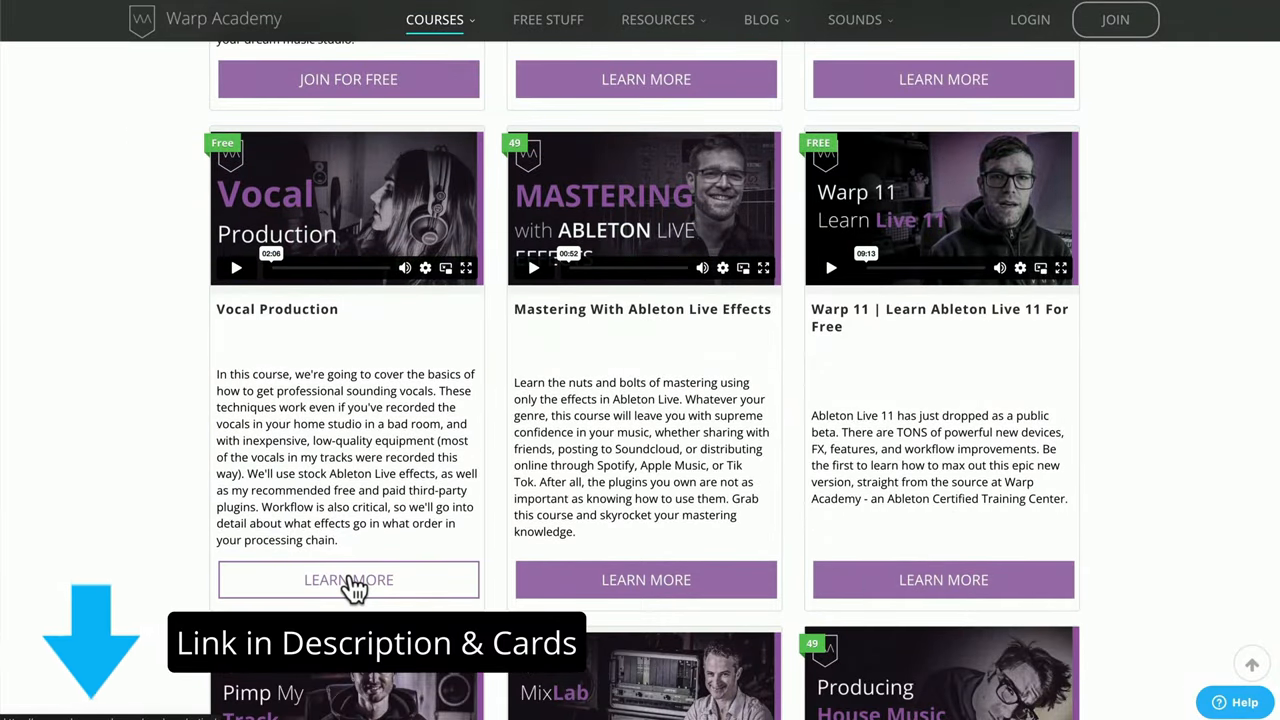
pyautogui.click(348, 580)
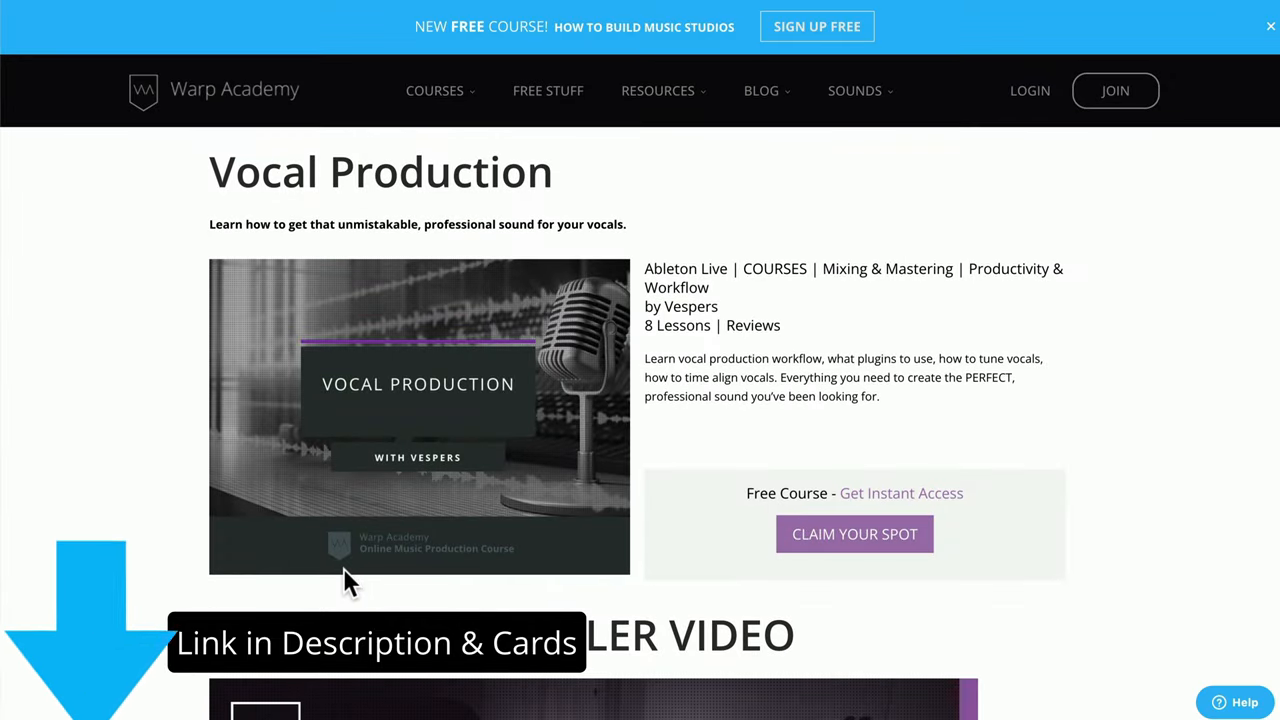
pyautogui.moveTo(856, 534)
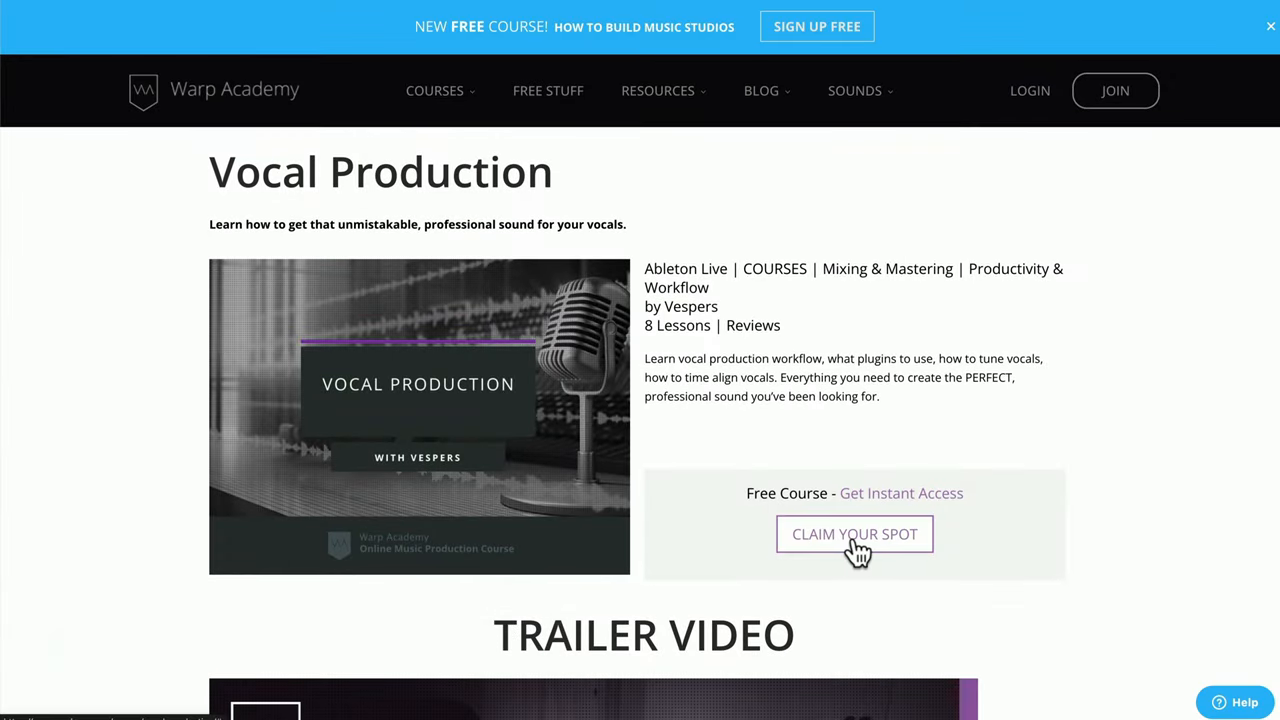
pyautogui.click(854, 534)
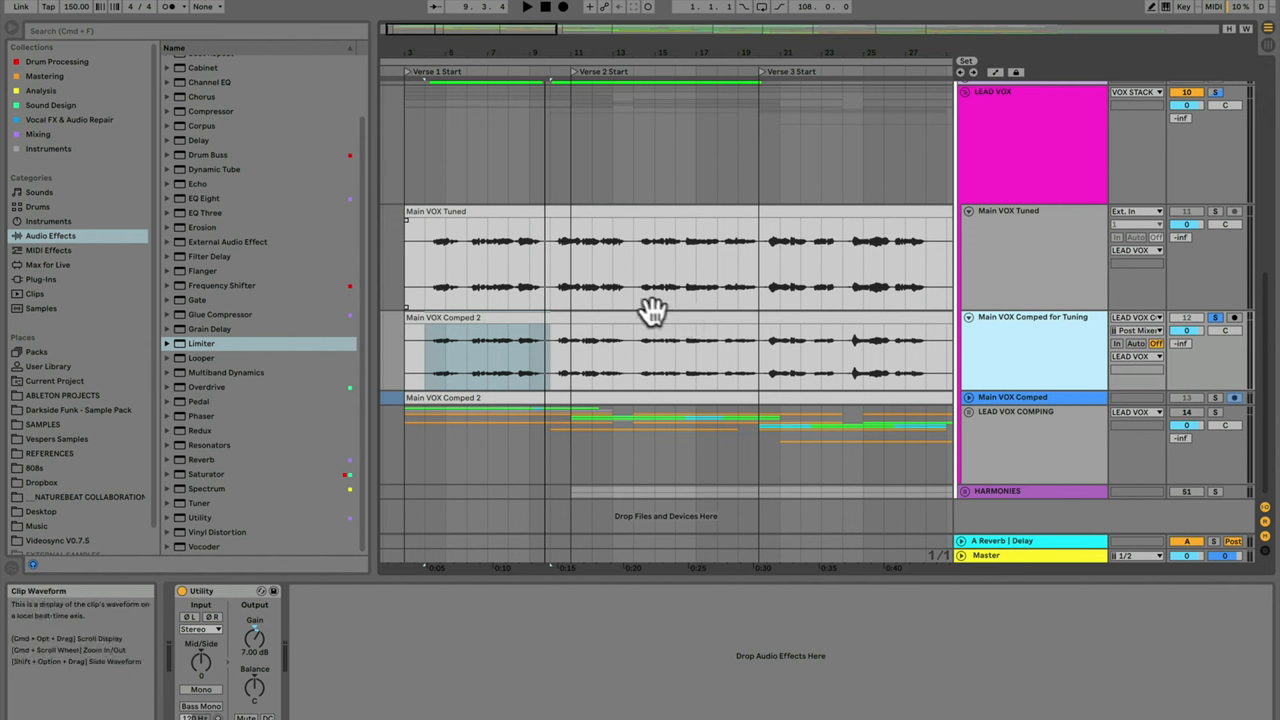
pyautogui.moveTo(1048, 336)
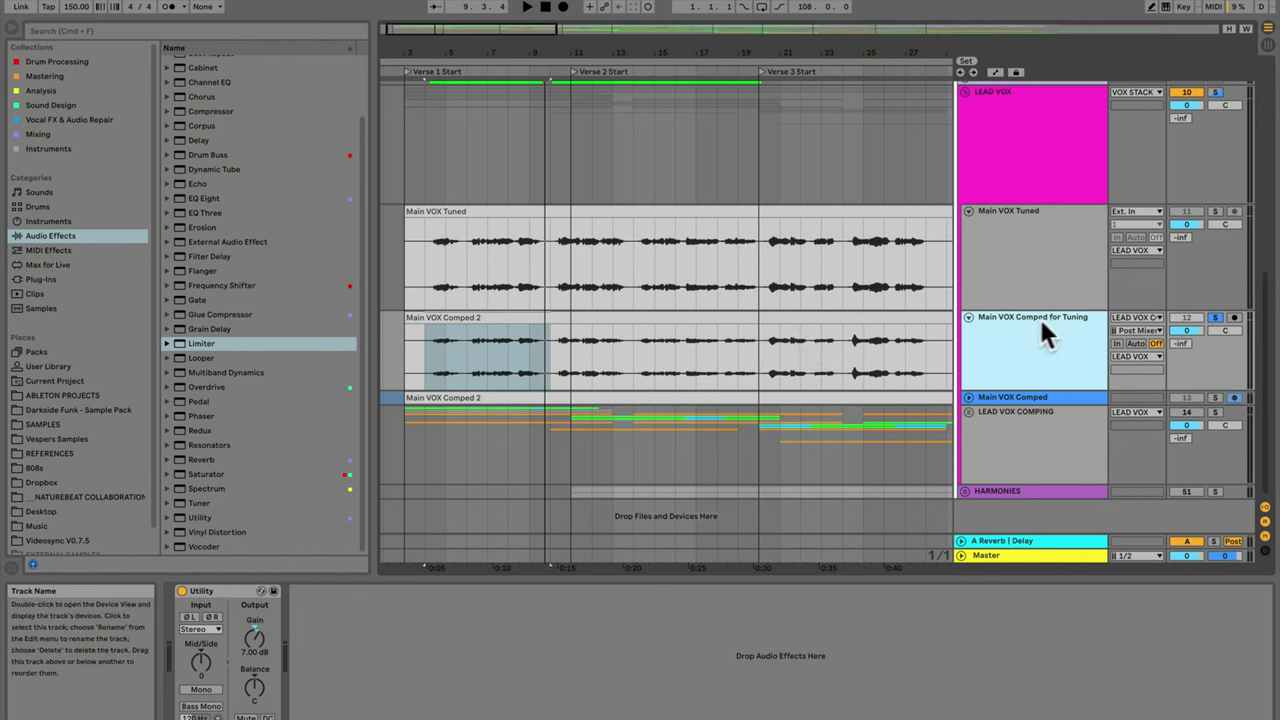
pyautogui.moveTo(1008, 368)
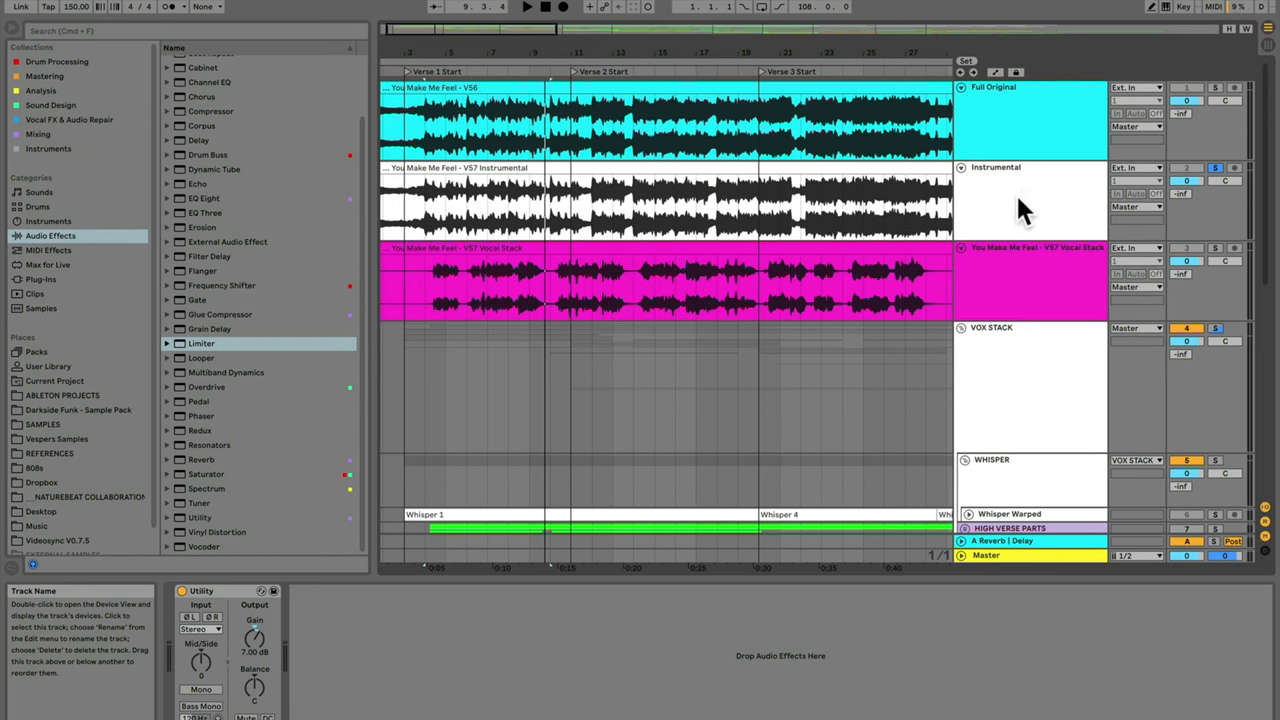
pyautogui.moveTo(1018, 250)
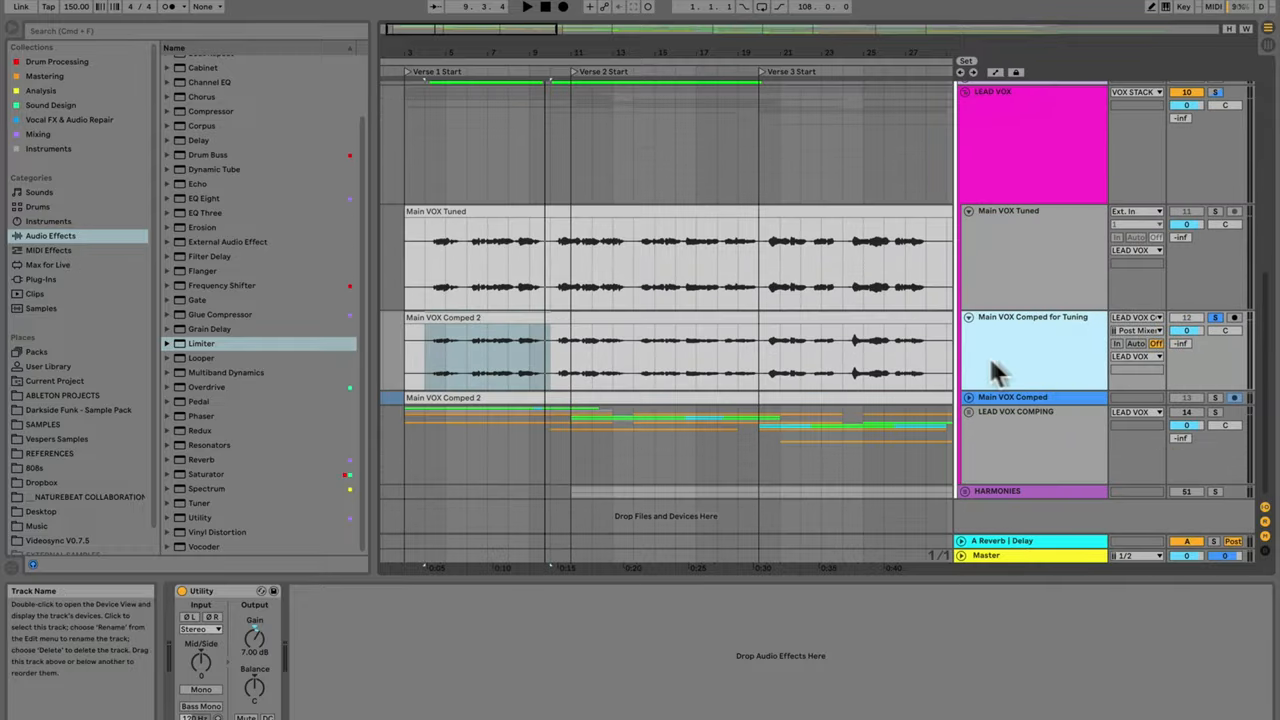
pyautogui.moveTo(996, 370)
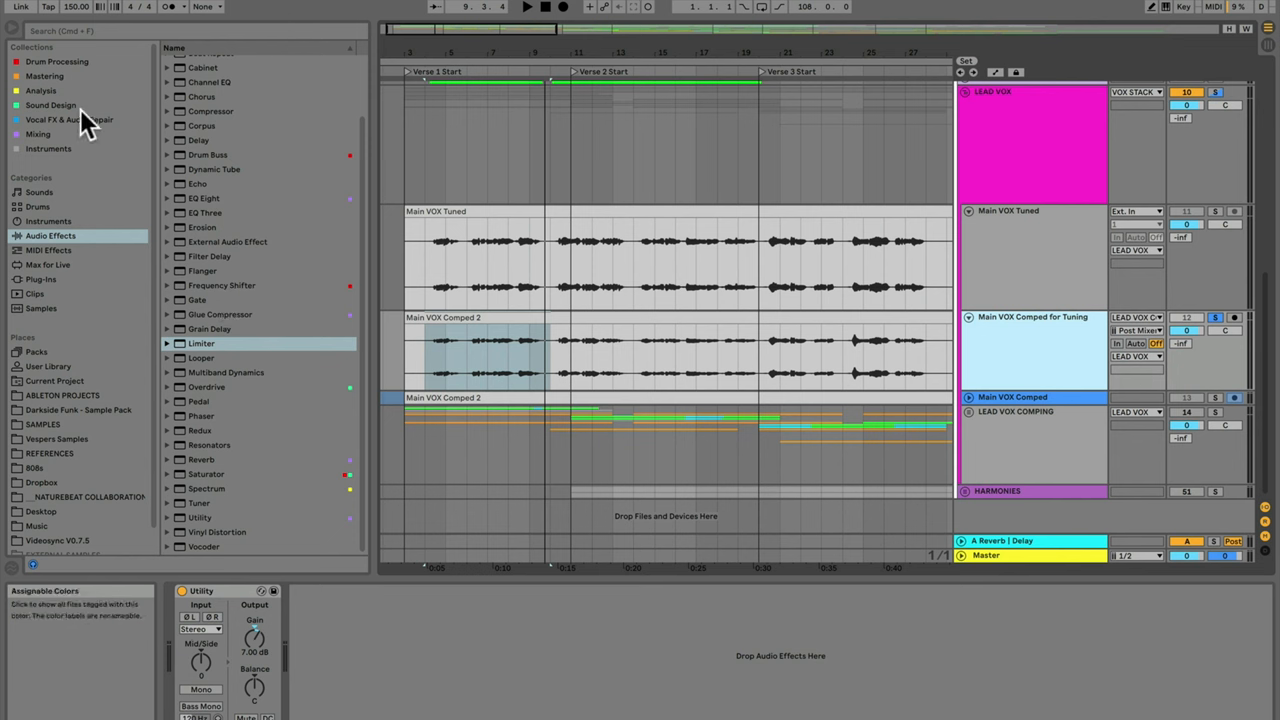
pyautogui.moveTo(60, 132)
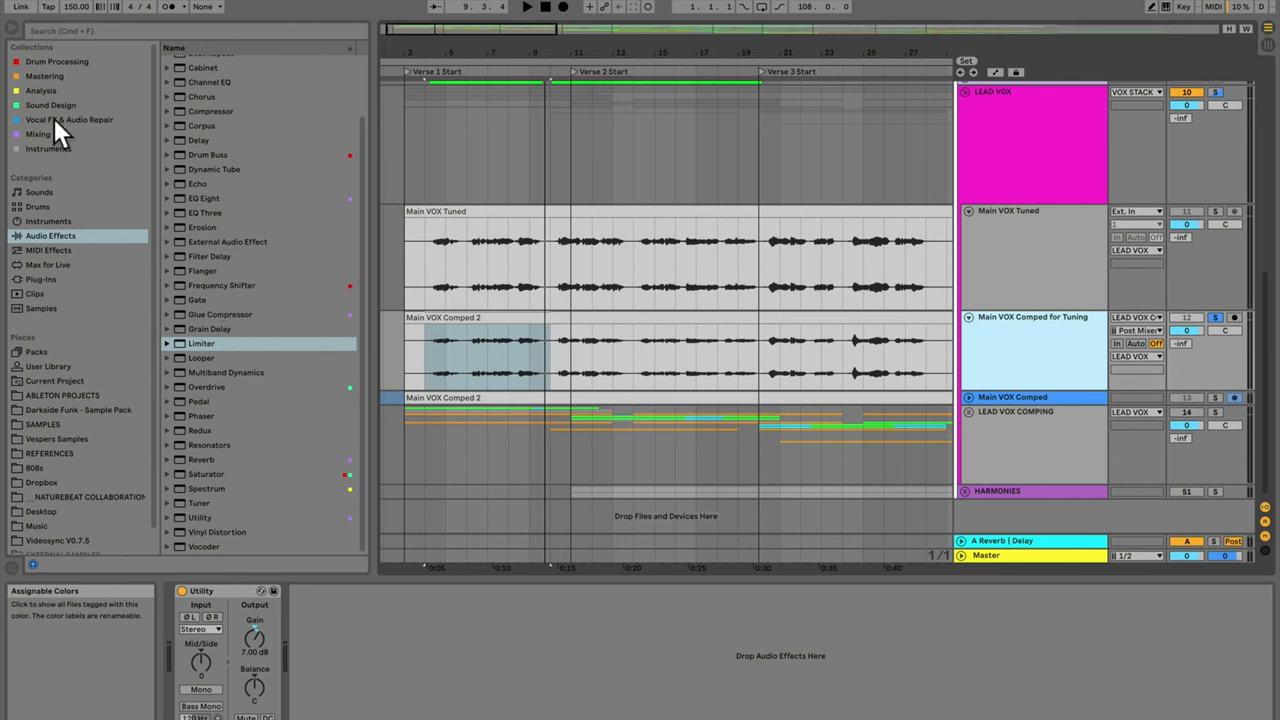
# Step: Load Melodyne from the Vocal FX & Audio Repair collection onto the comped vocal track
pyautogui.click(70, 120)
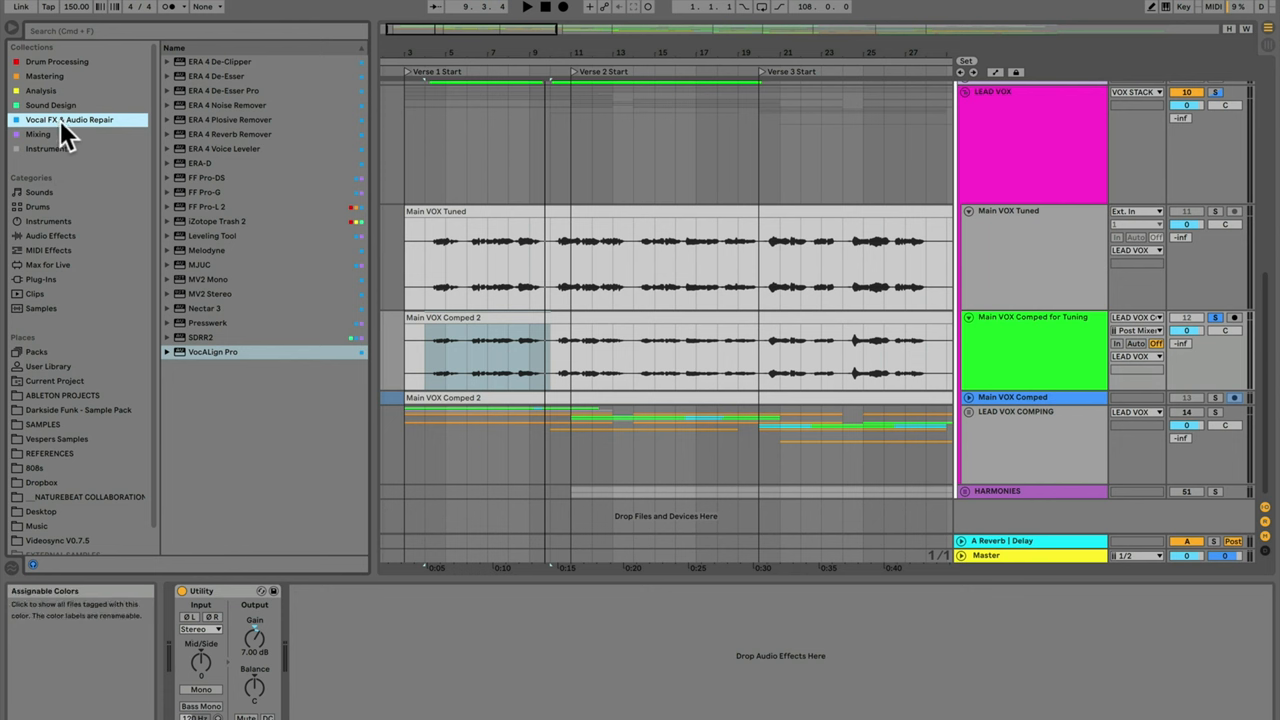
pyautogui.moveTo(78, 140)
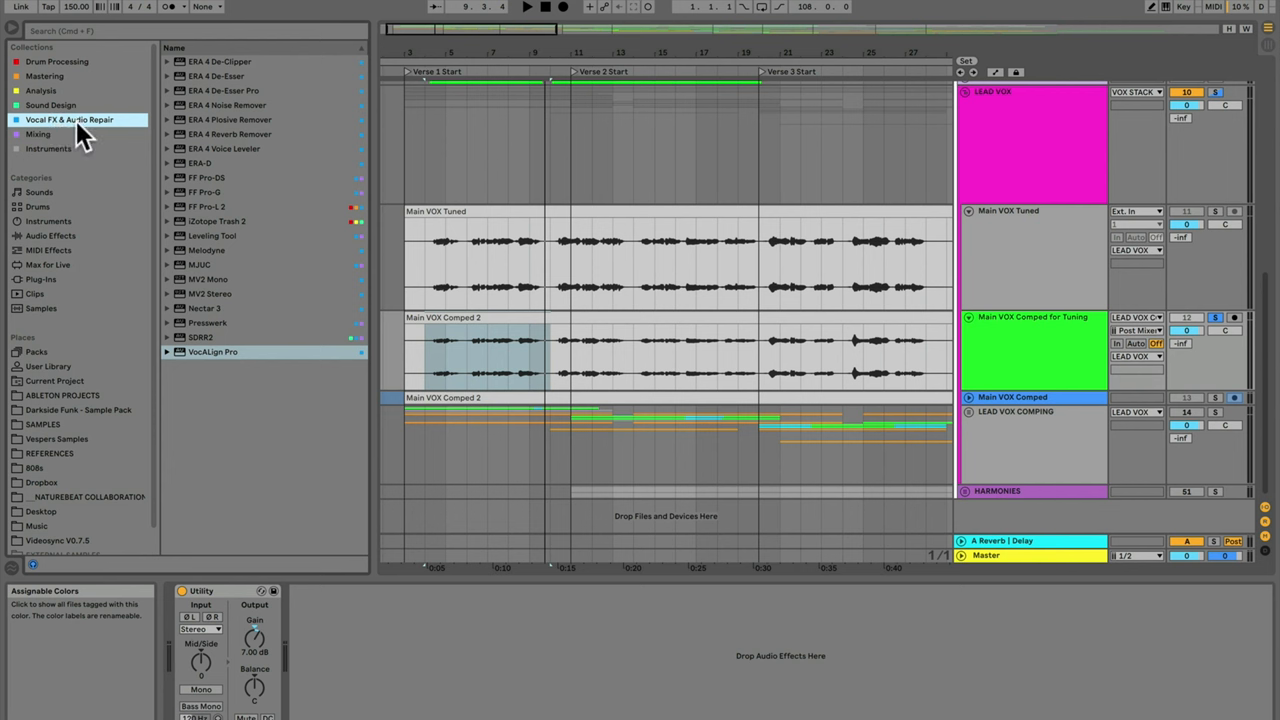
pyautogui.moveTo(60, 136)
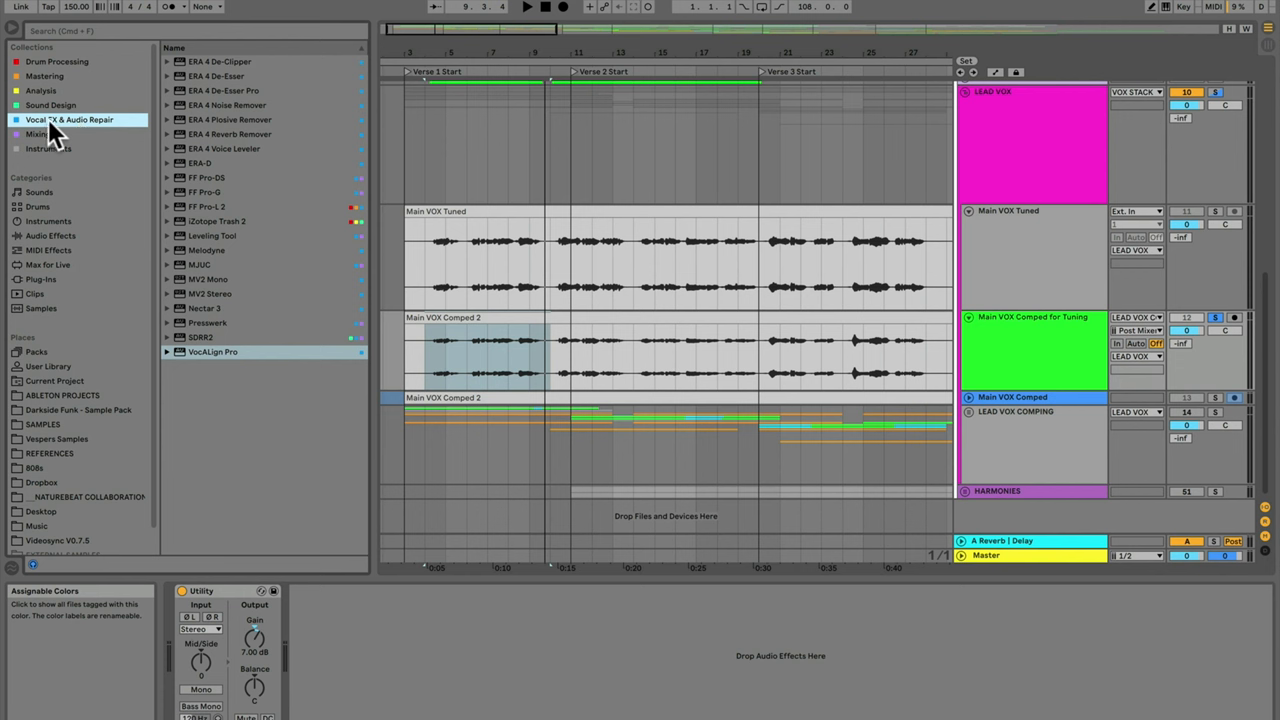
pyautogui.moveTo(96, 136)
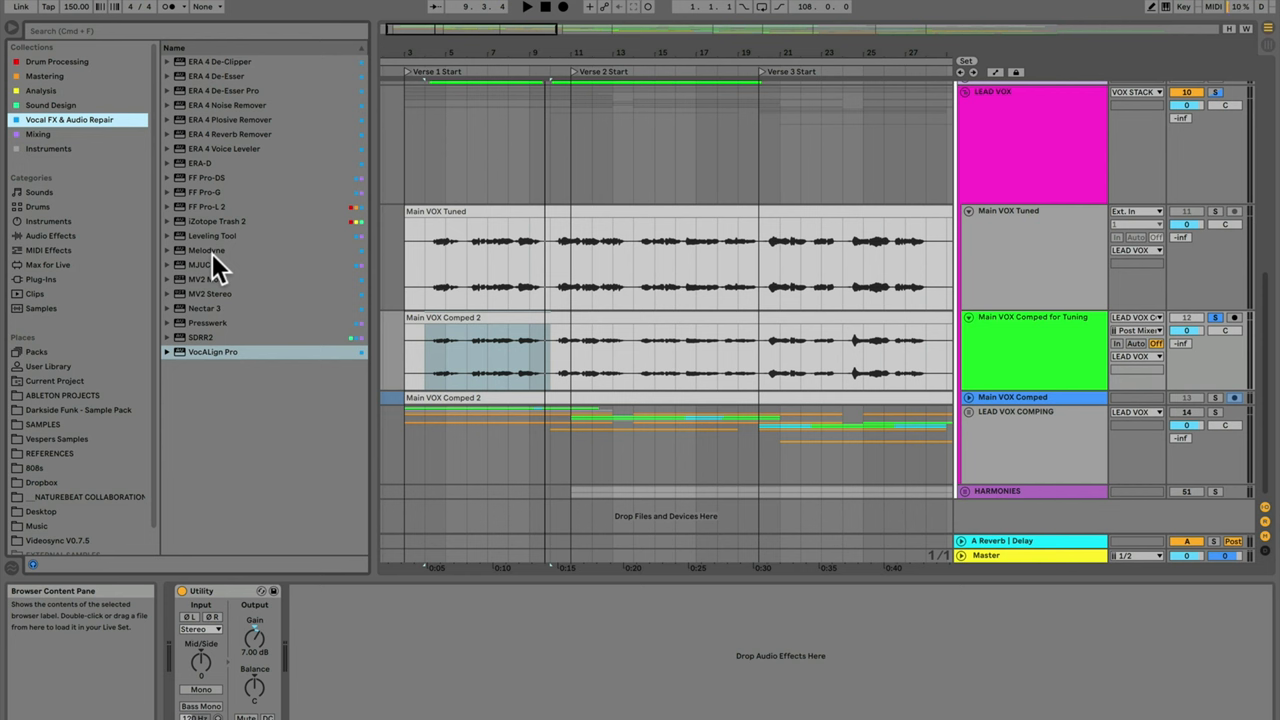
pyautogui.click(208, 250)
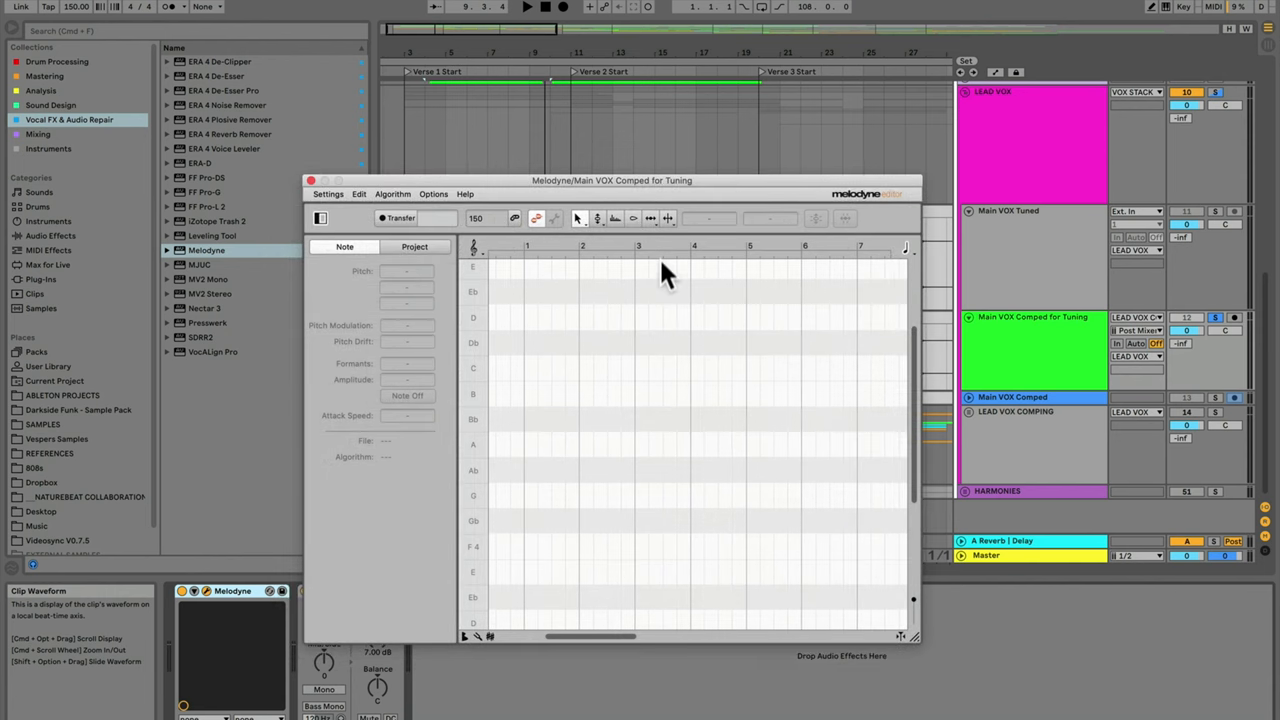
pyautogui.moveTo(578, 222)
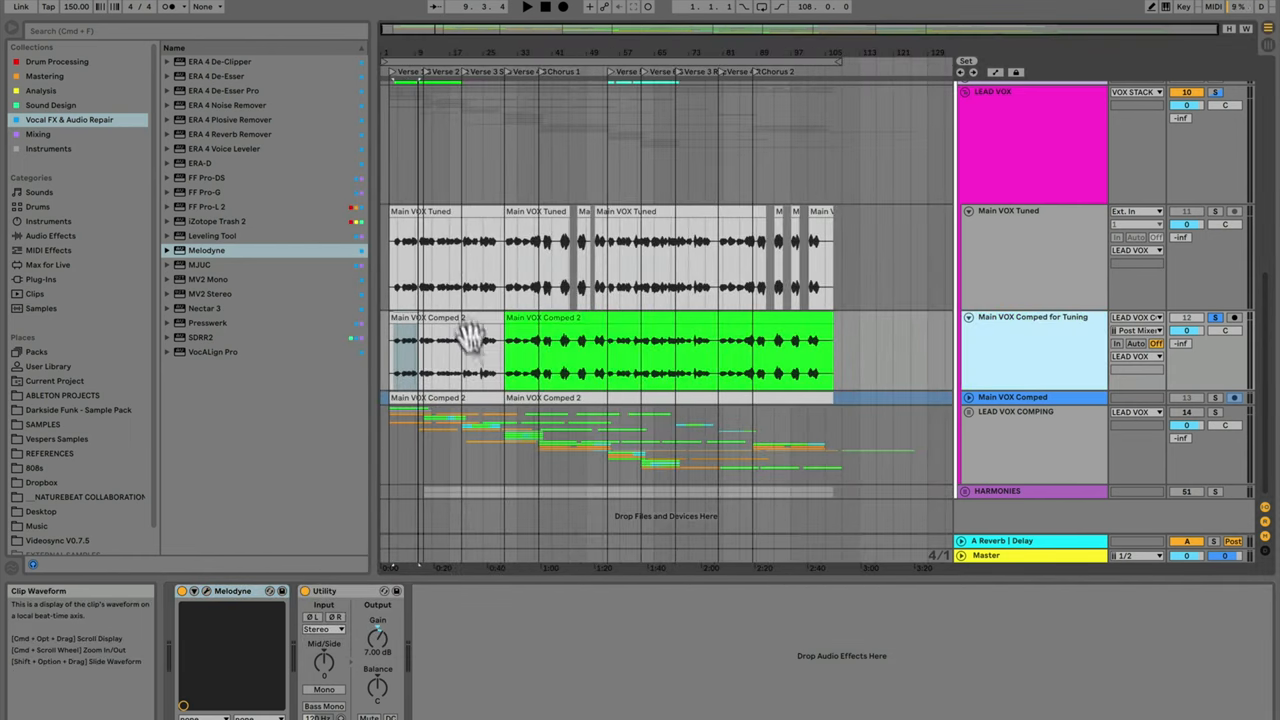
pyautogui.moveTo(840, 364)
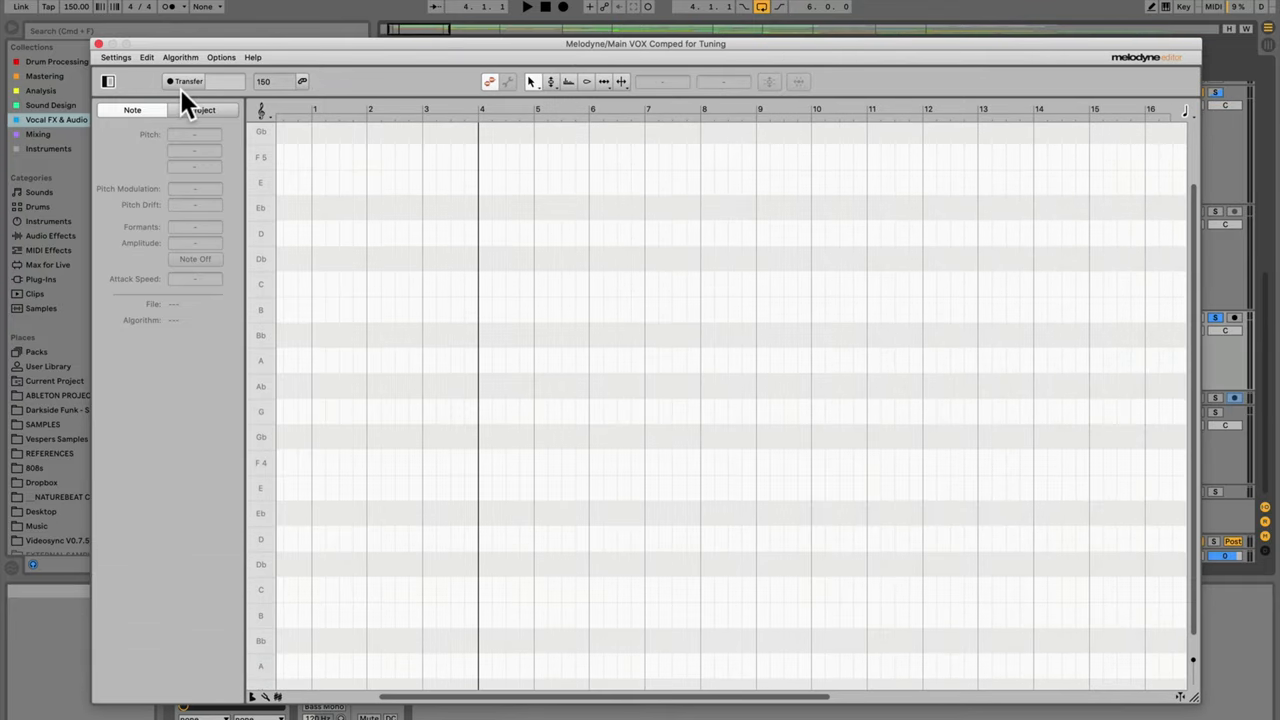
pyautogui.moveTo(184, 96)
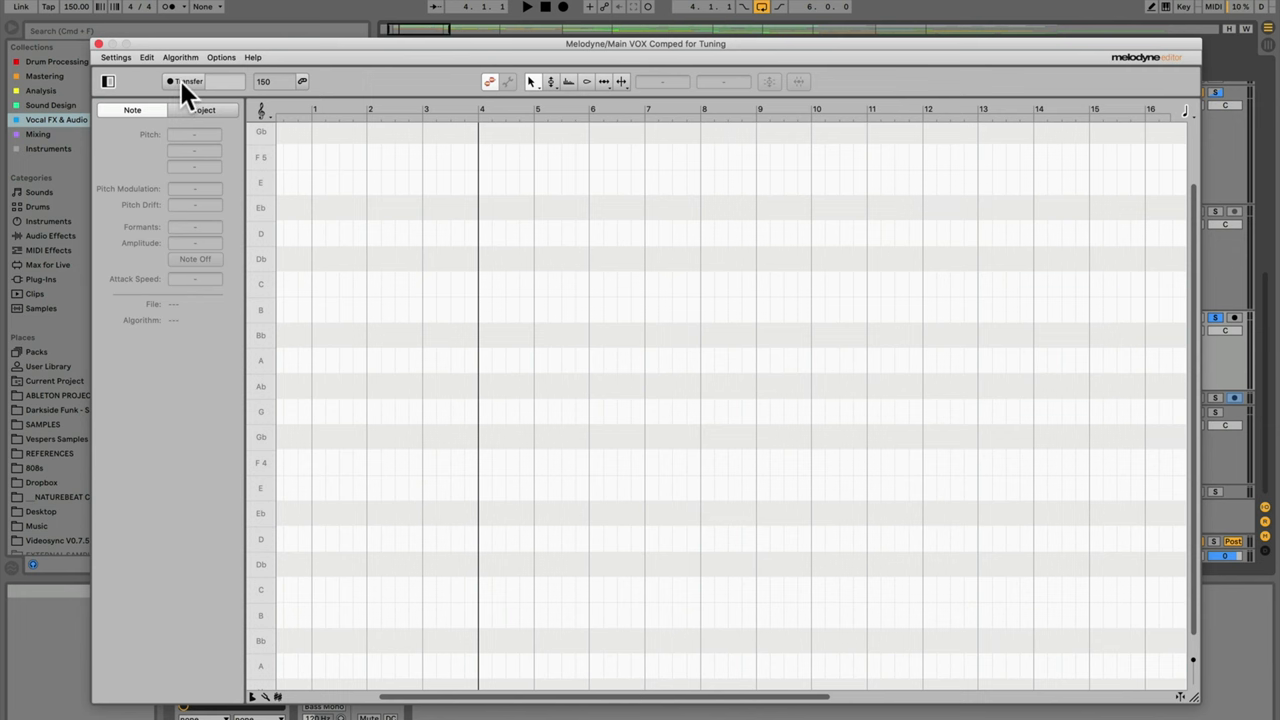
# Step: Start Transfer to capture the playing vocal phrase into Melodyne
pyautogui.click(528, 8)
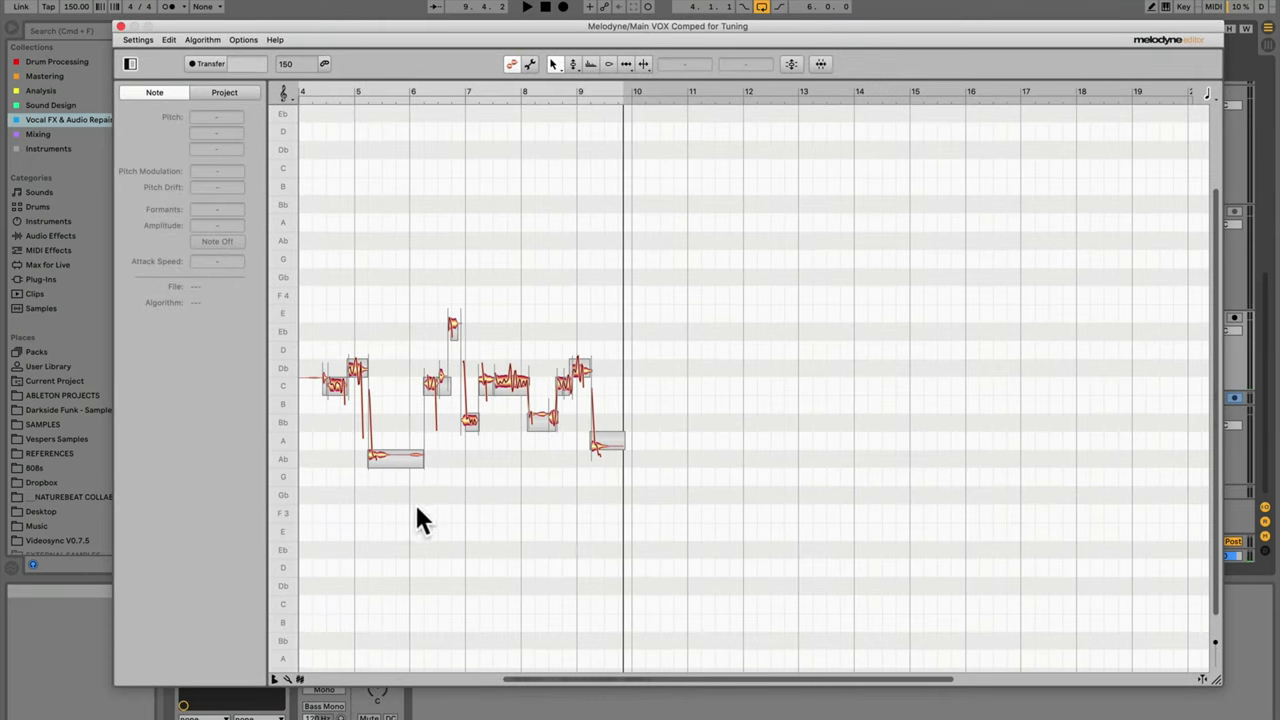
pyautogui.moveTo(378, 418)
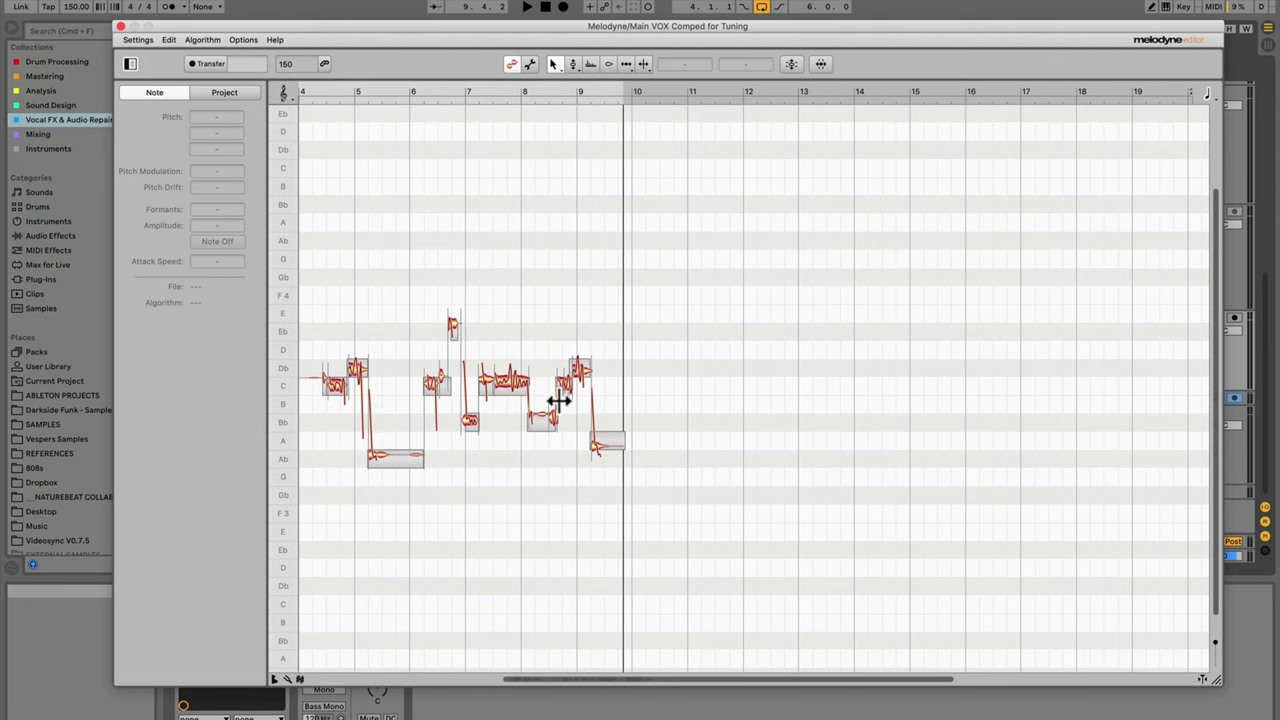
pyautogui.moveTo(584, 420)
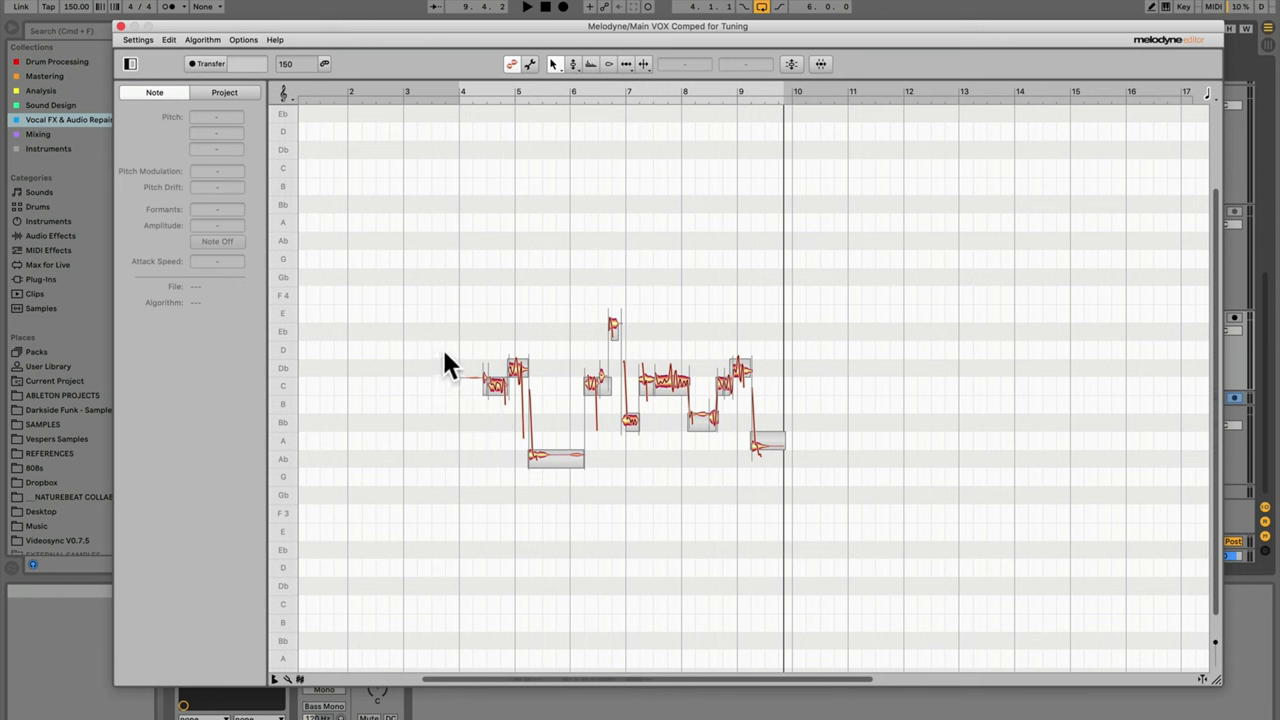
pyautogui.moveTo(556, 390)
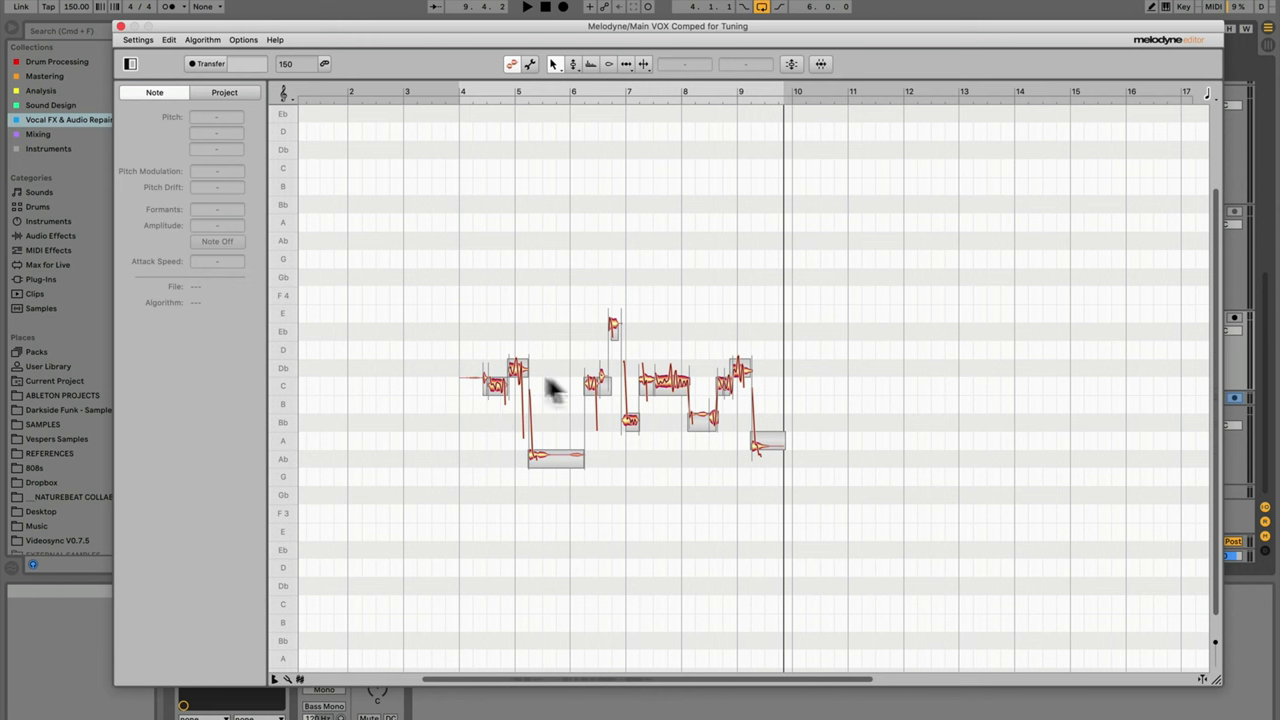
pyautogui.moveTo(290, 376)
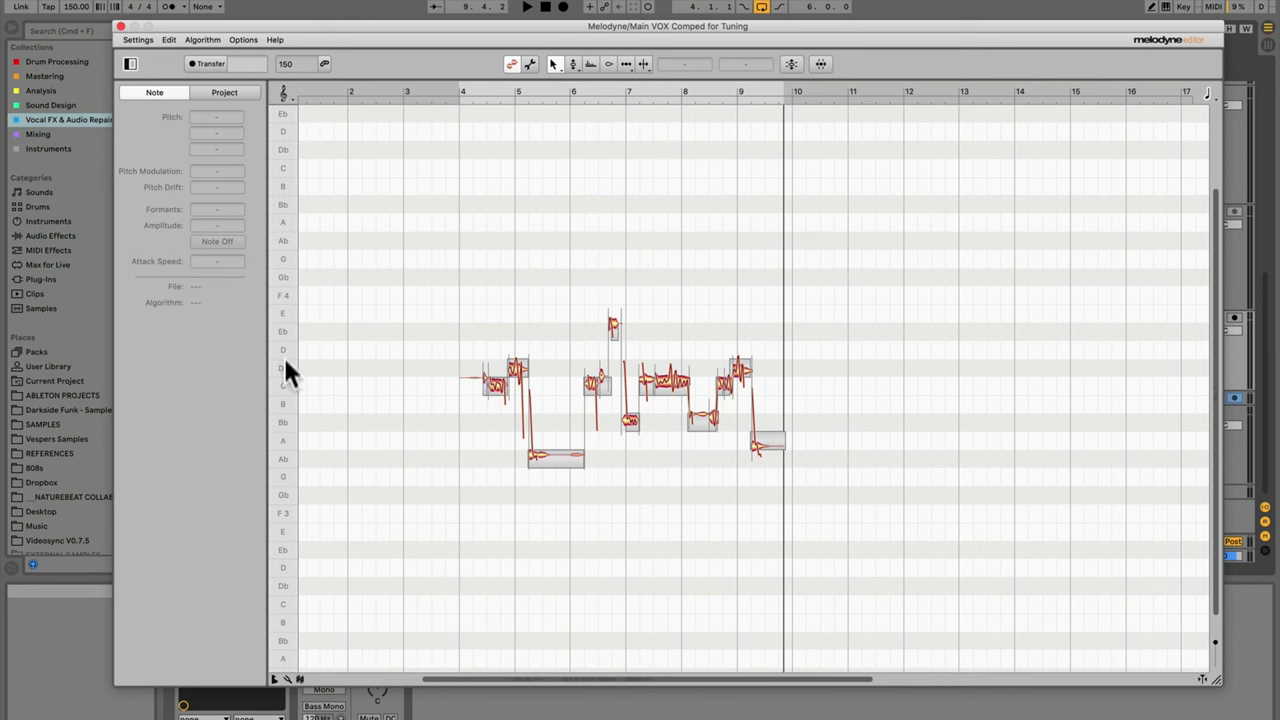
pyautogui.moveTo(300, 438)
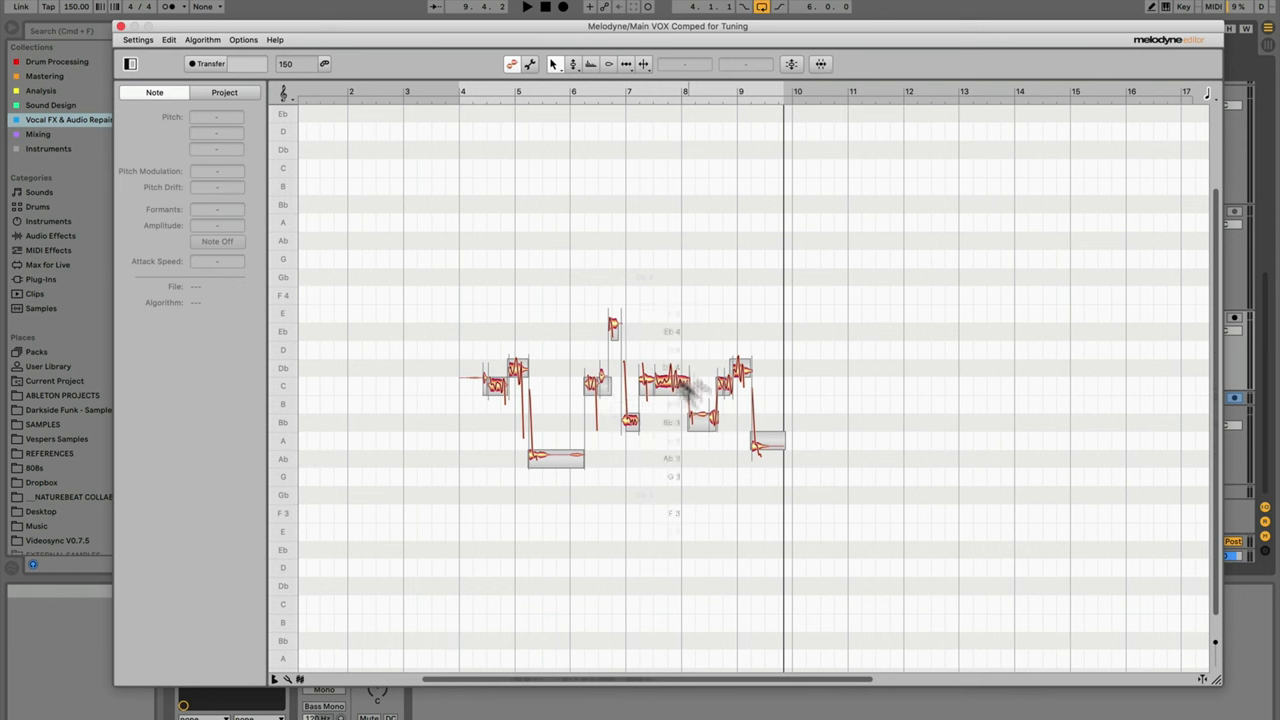
pyautogui.click(202, 40)
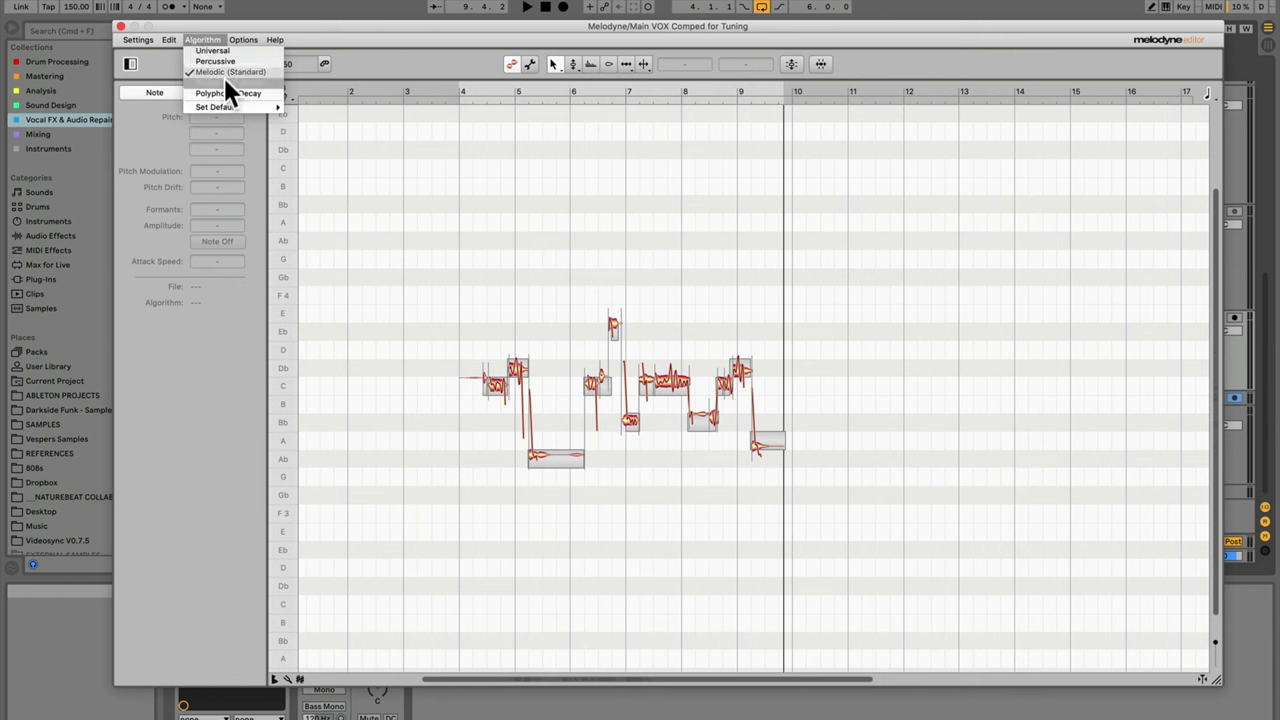
pyautogui.moveTo(224, 82)
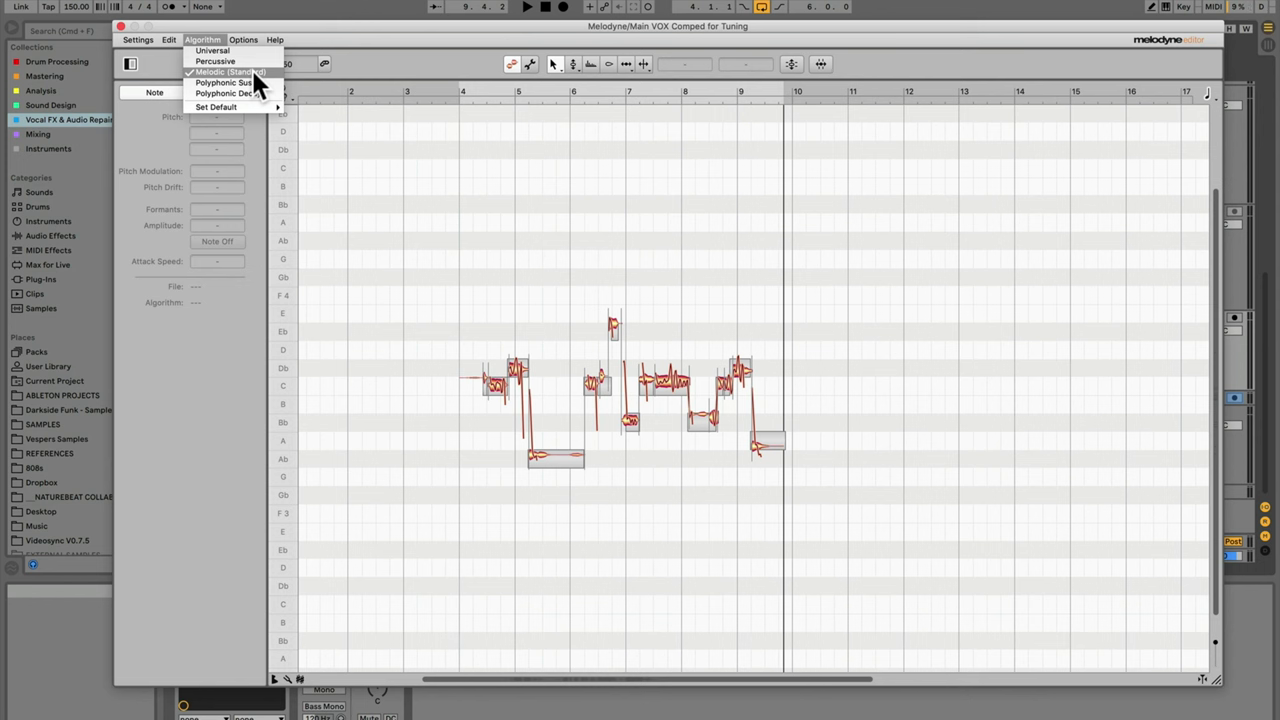
pyautogui.moveTo(210, 50)
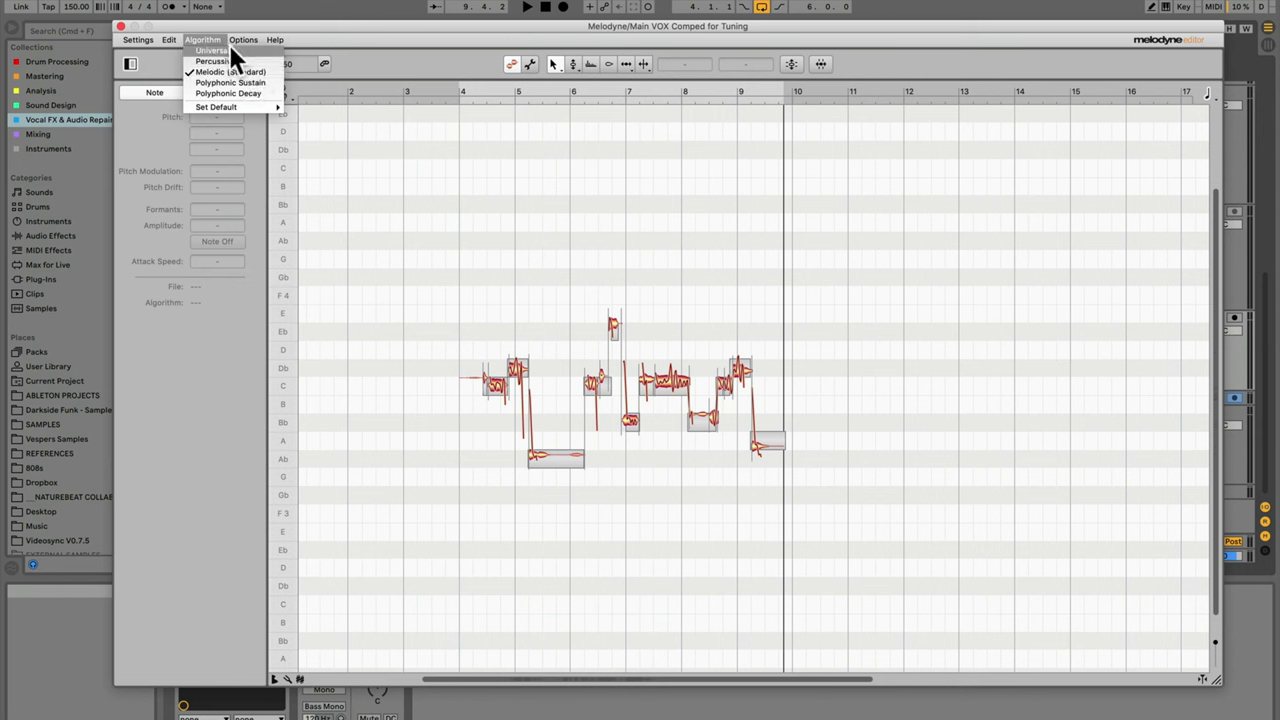
pyautogui.moveTo(260, 100)
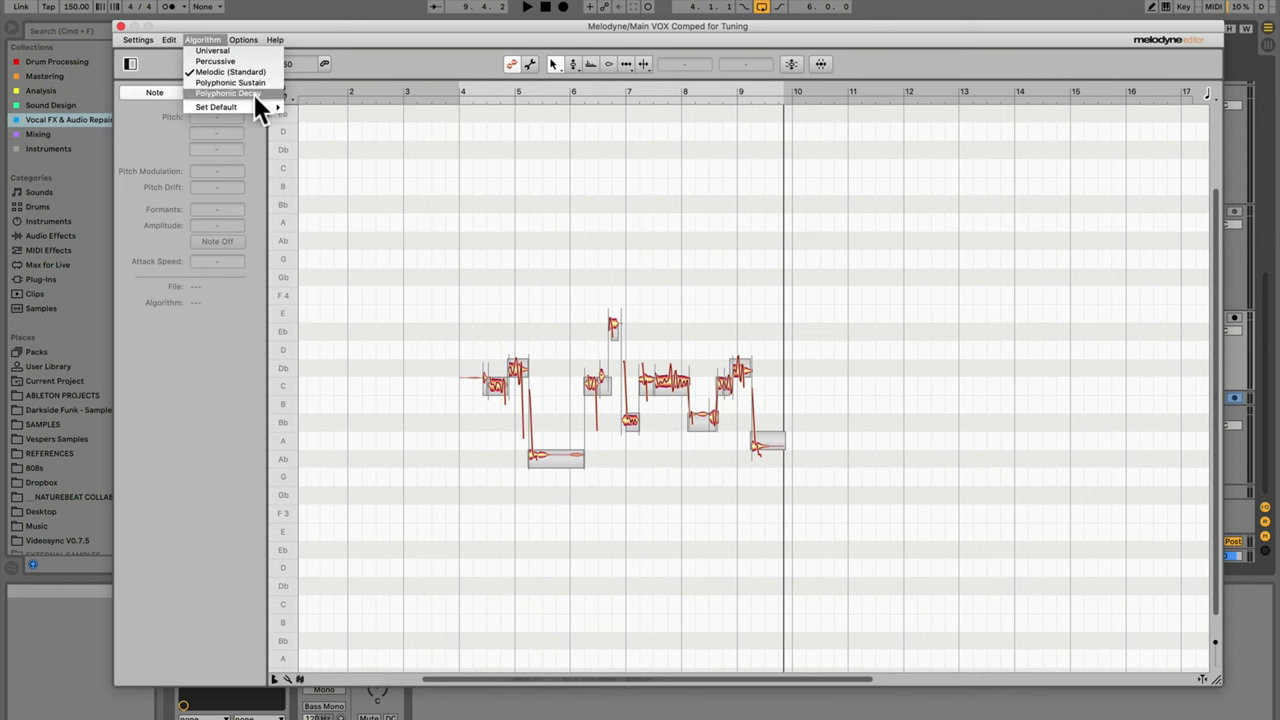
pyautogui.click(244, 40)
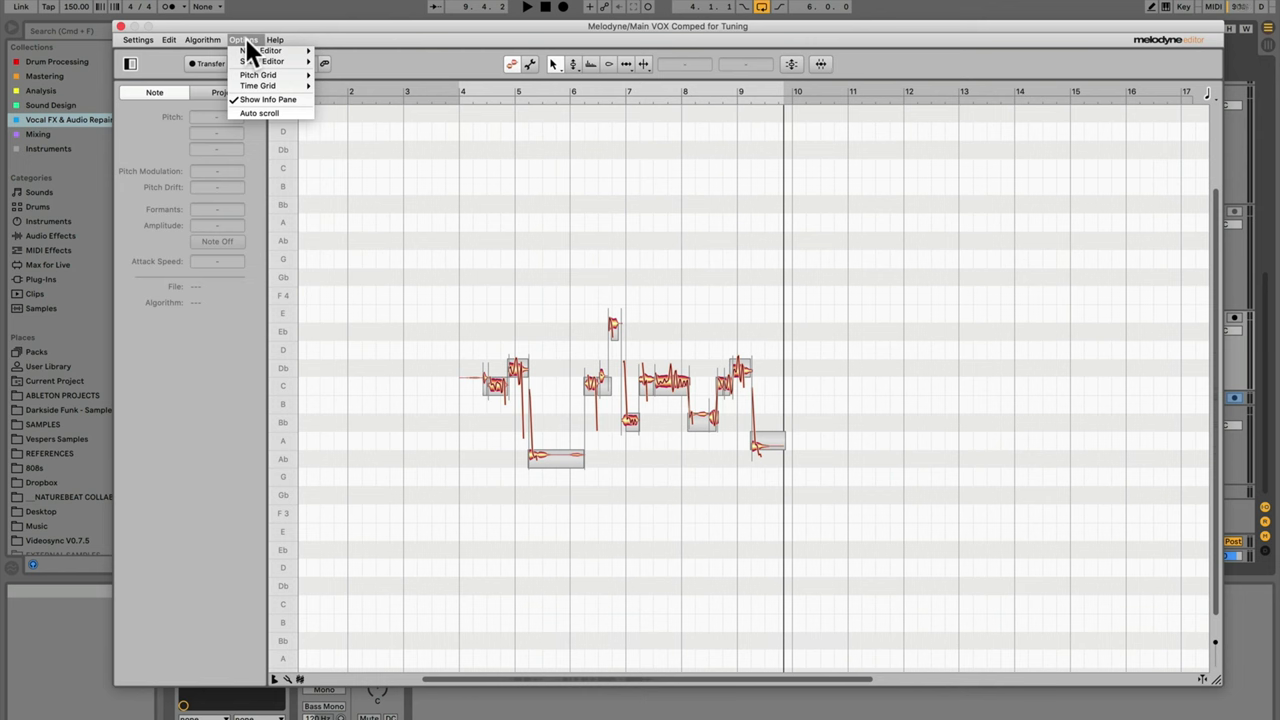
pyautogui.moveTo(258, 84)
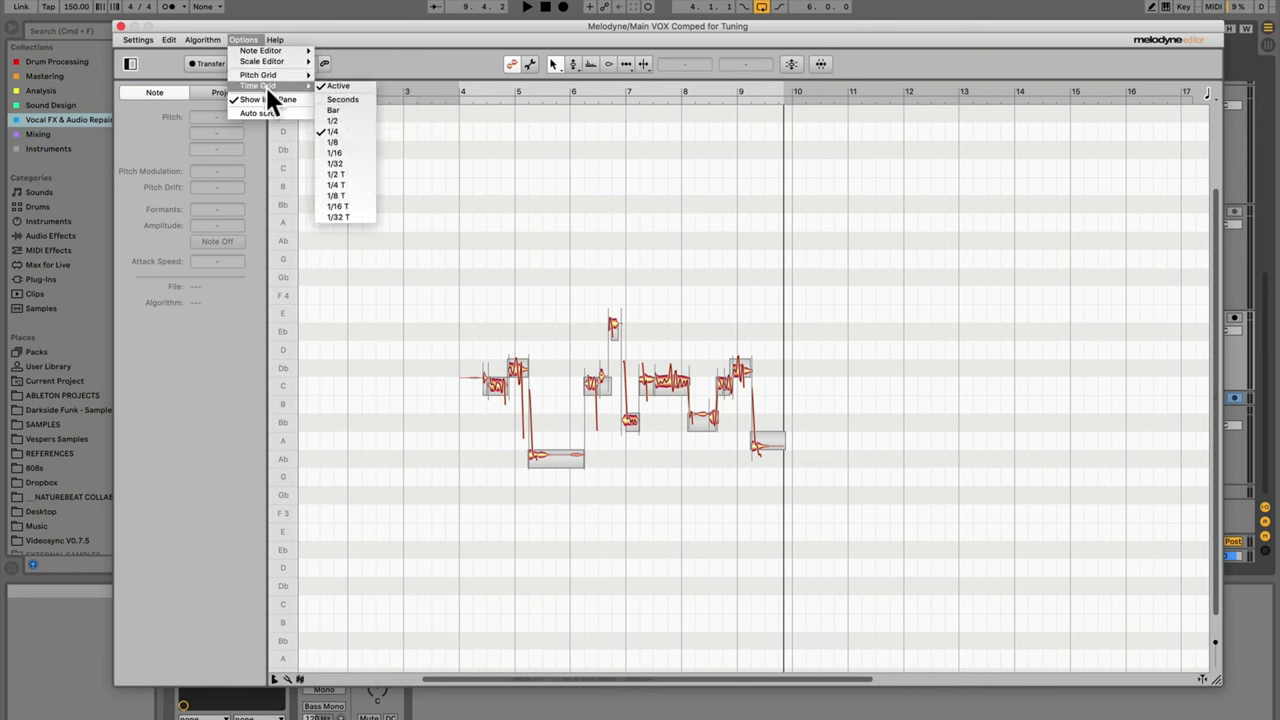
pyautogui.moveTo(258, 76)
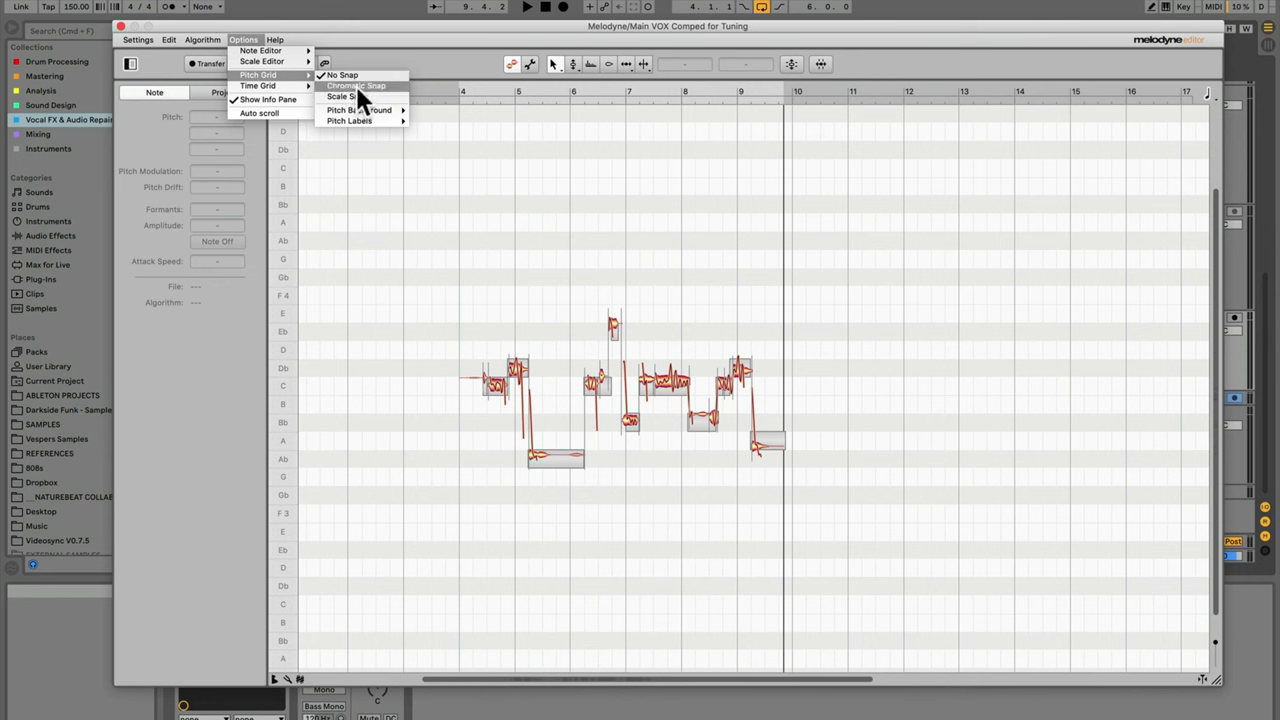
pyautogui.moveTo(262, 60)
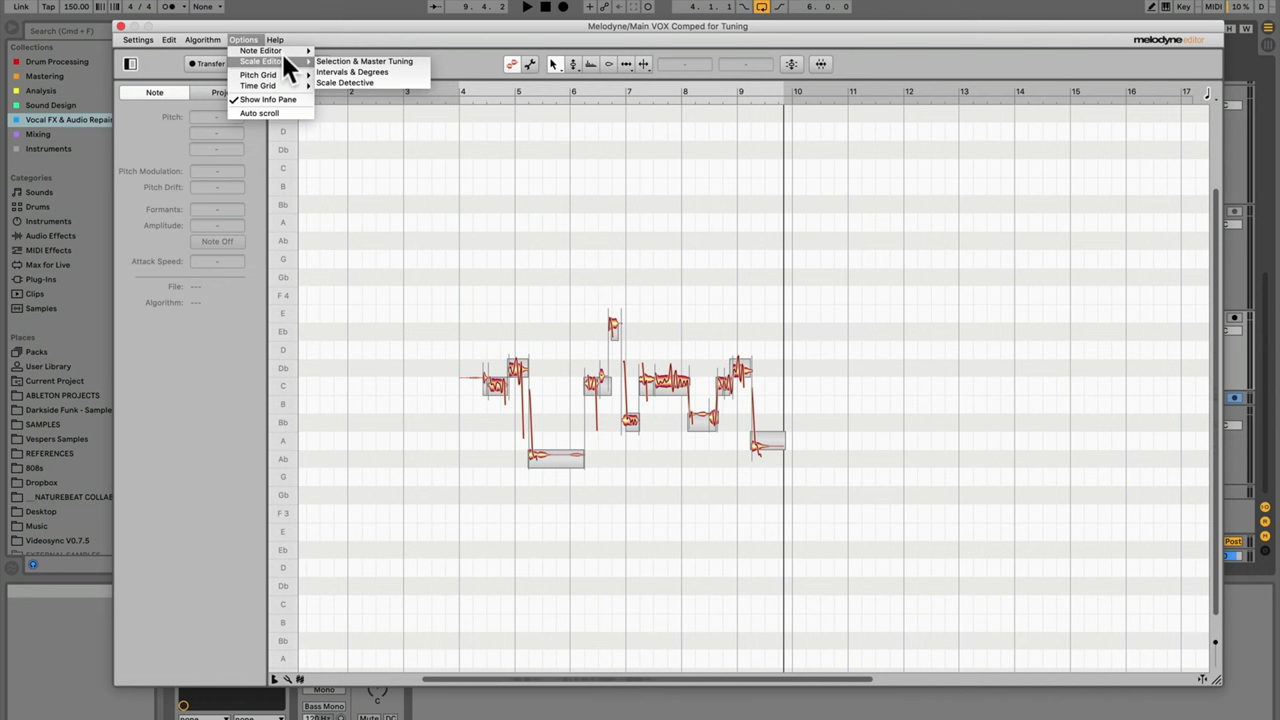
pyautogui.moveTo(260, 52)
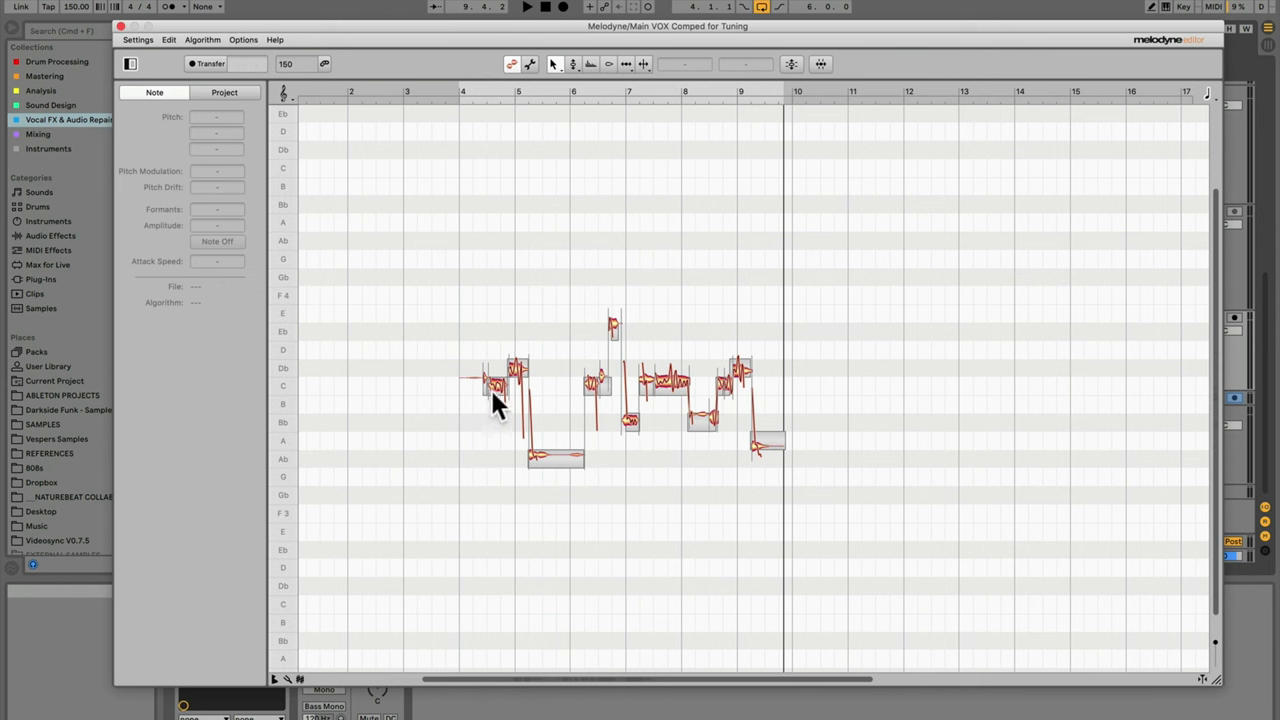
pyautogui.moveTo(292, 378)
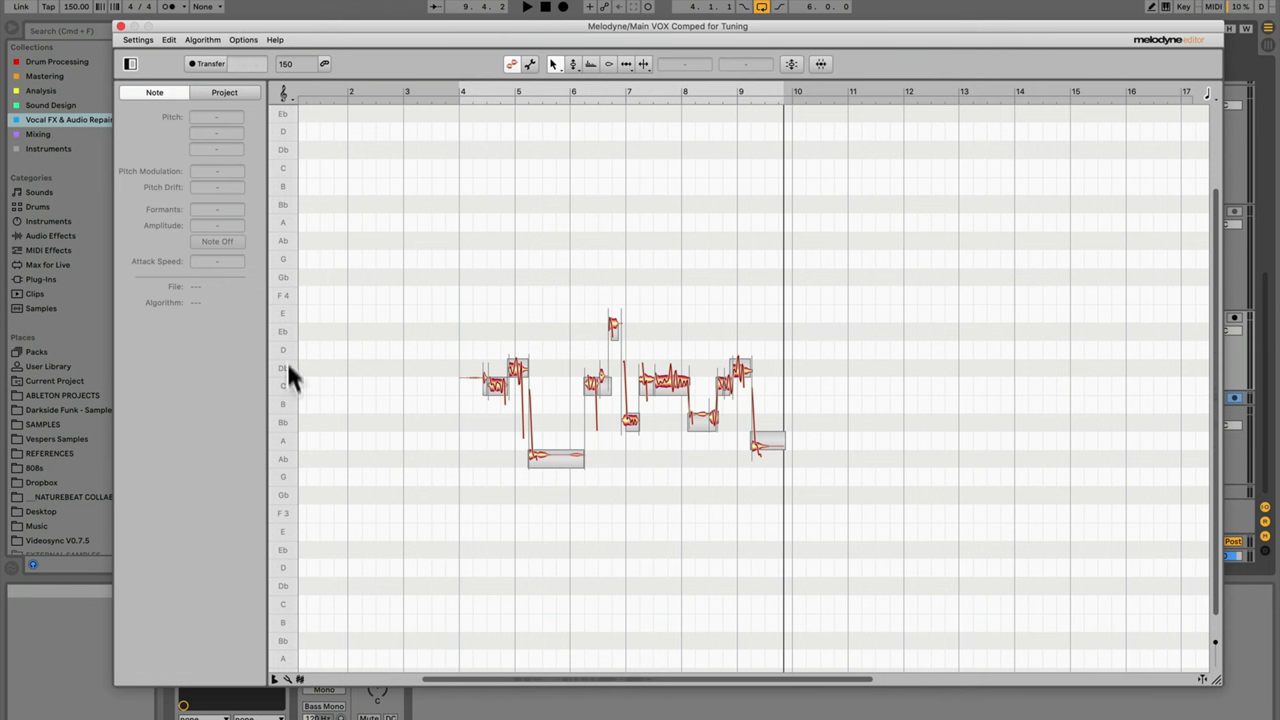
pyautogui.moveTo(300, 404)
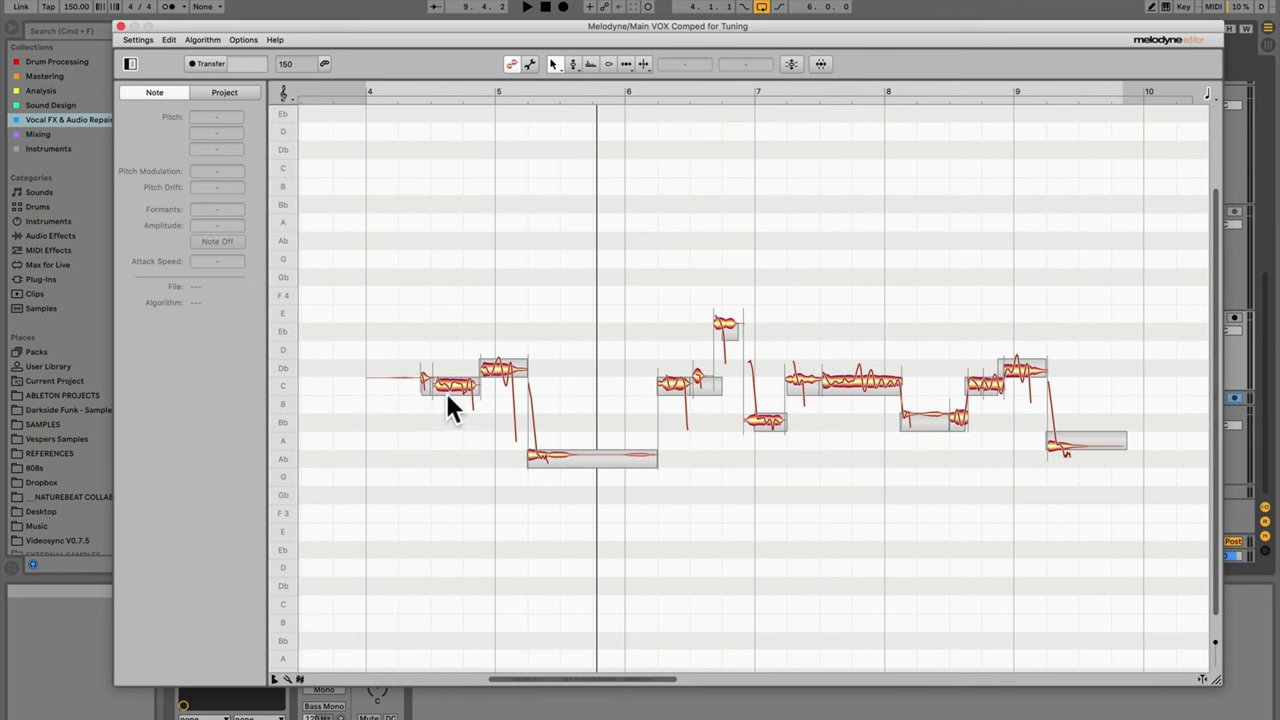
pyautogui.moveTo(496, 360)
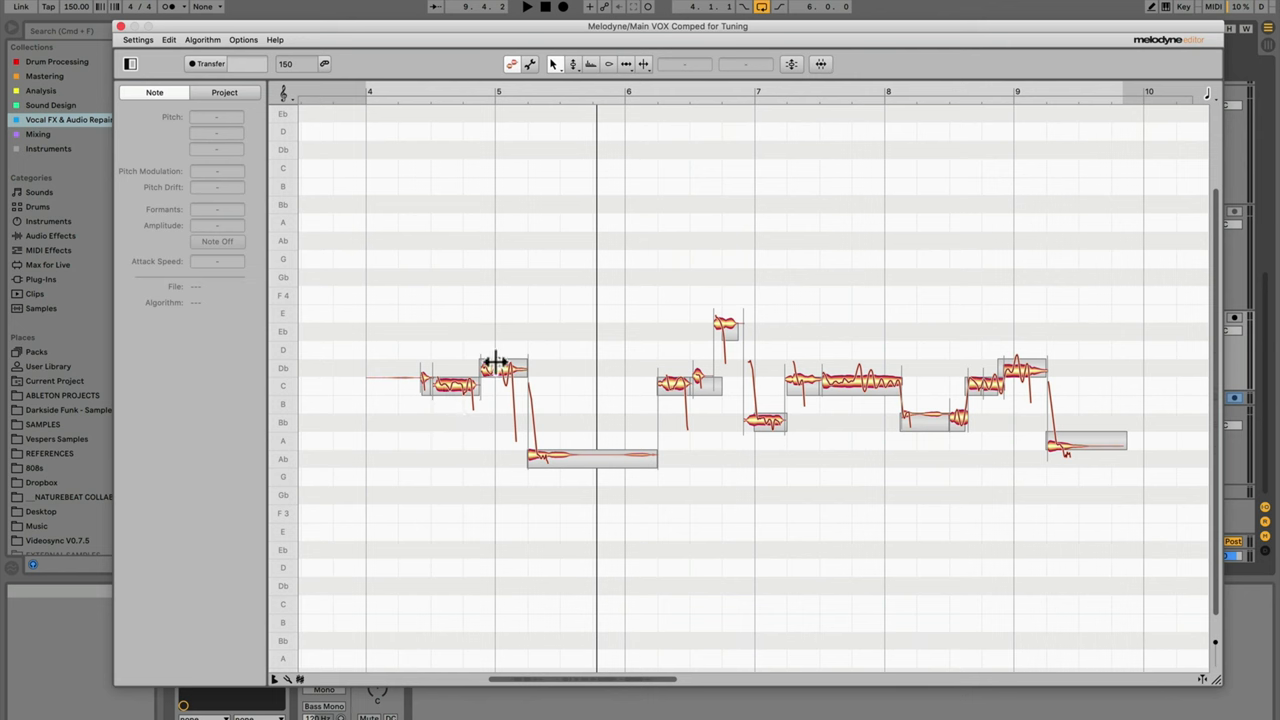
pyautogui.moveTo(460, 414)
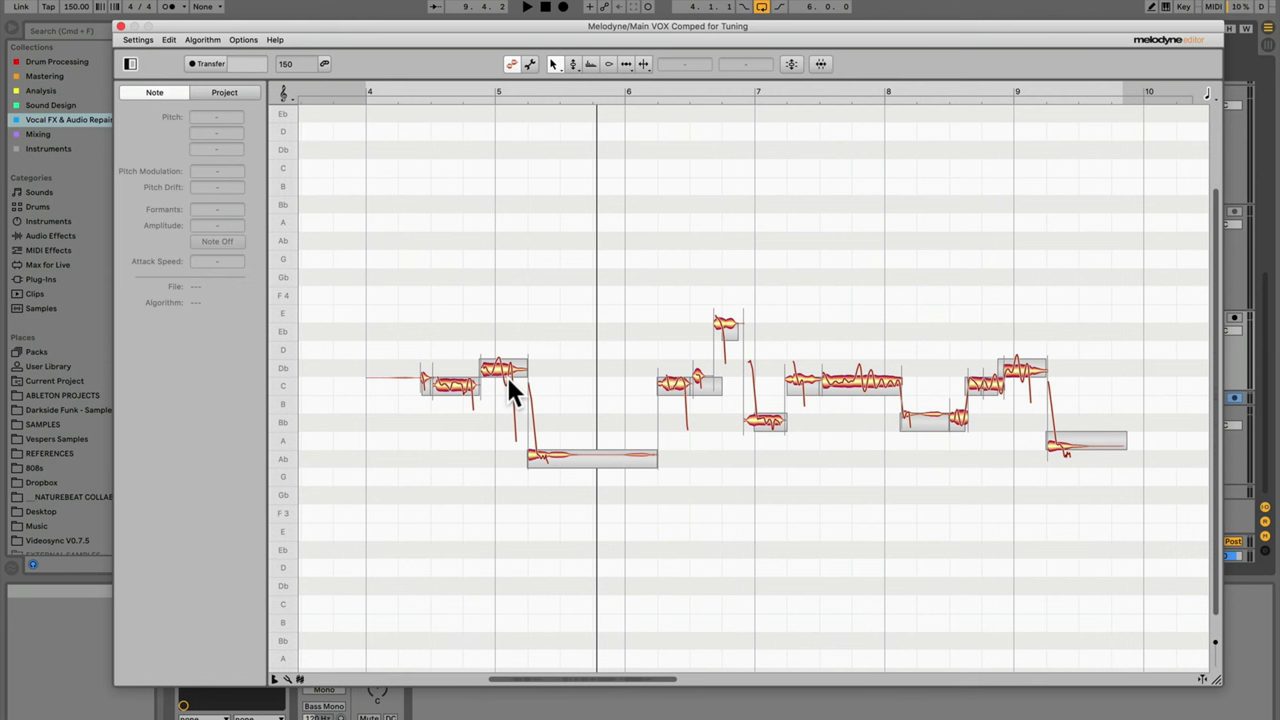
pyautogui.moveTo(564, 336)
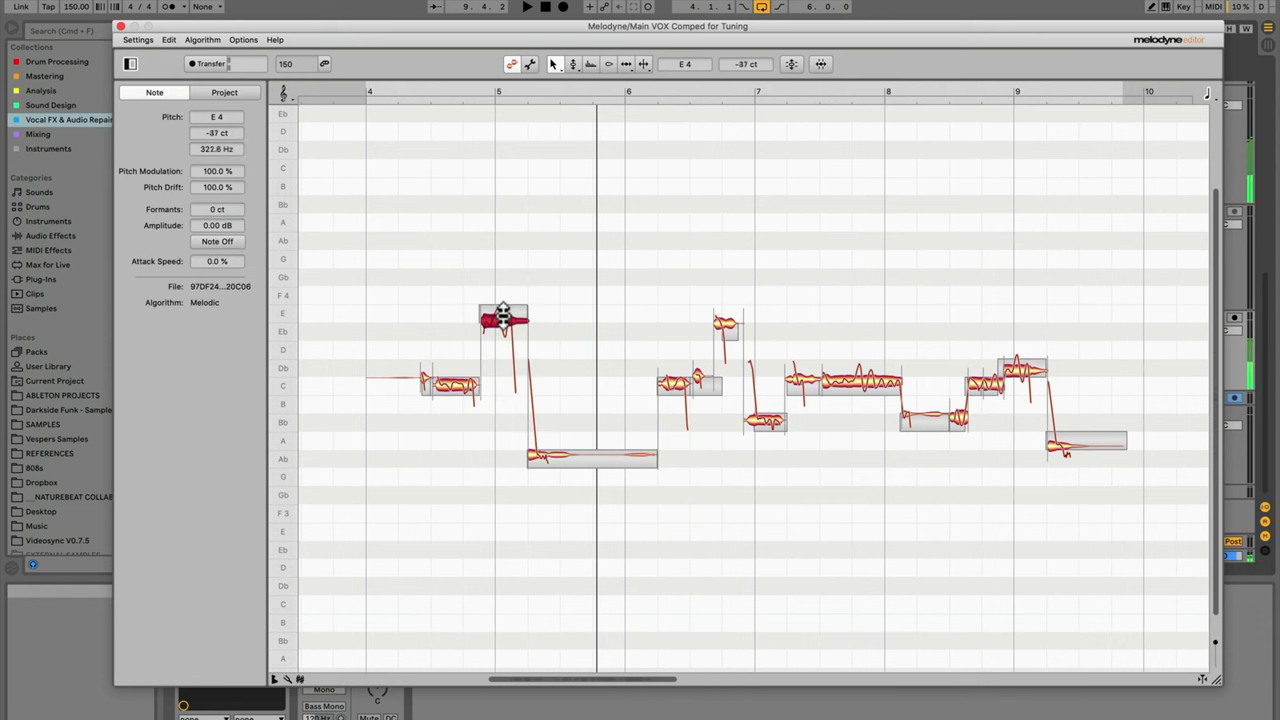
pyautogui.moveTo(504, 320); pyautogui.dragTo(504, 276)
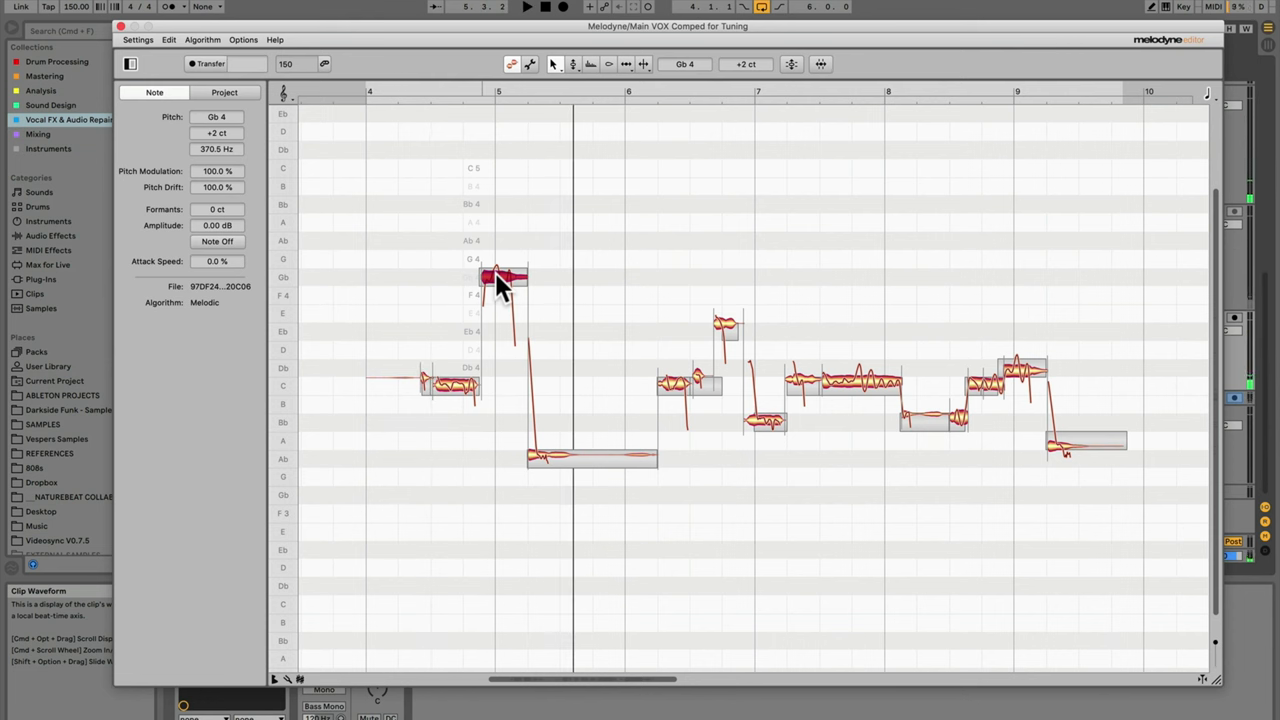
pyautogui.moveTo(504, 278); pyautogui.dragTo(504, 372)
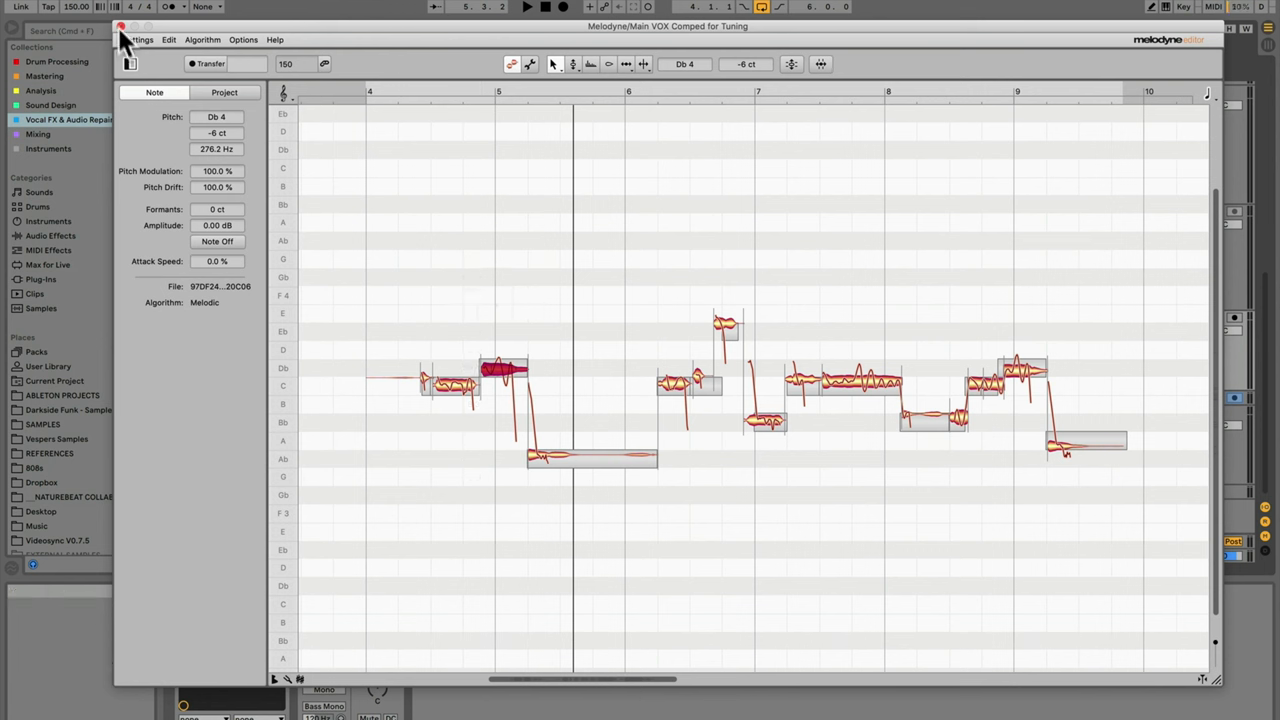
pyautogui.click(120, 26)
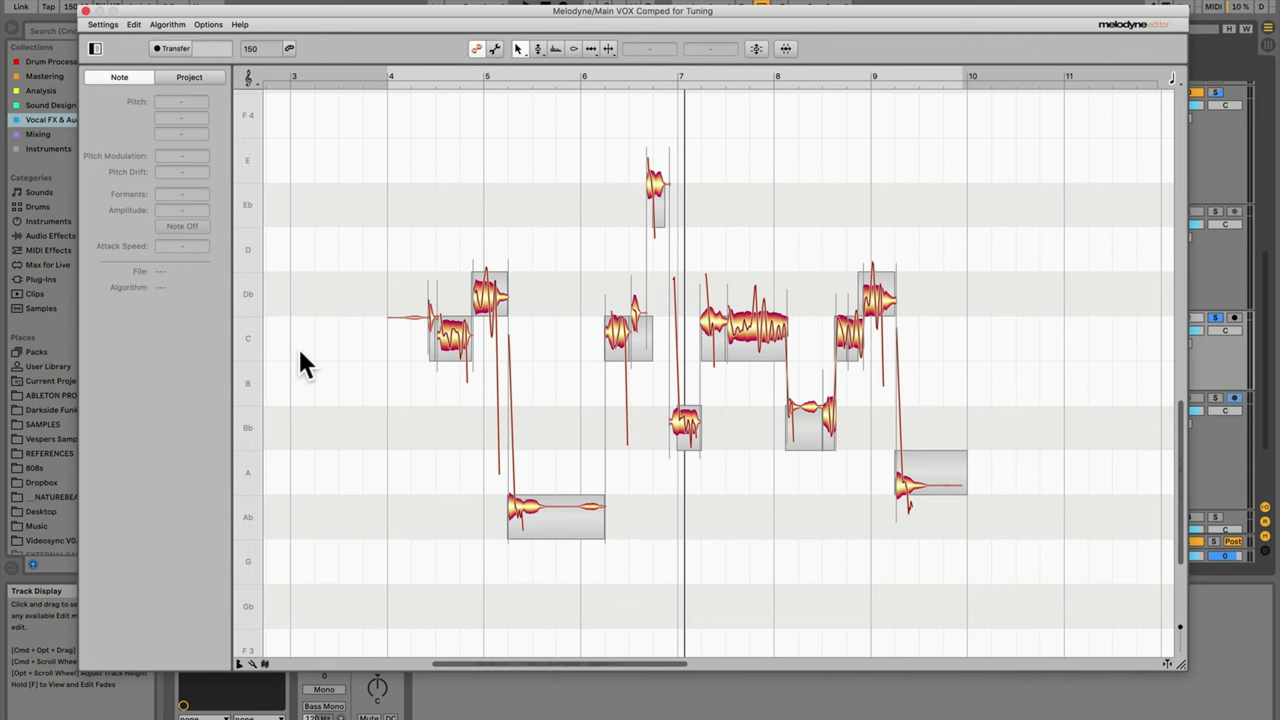
pyautogui.moveTo(356, 140)
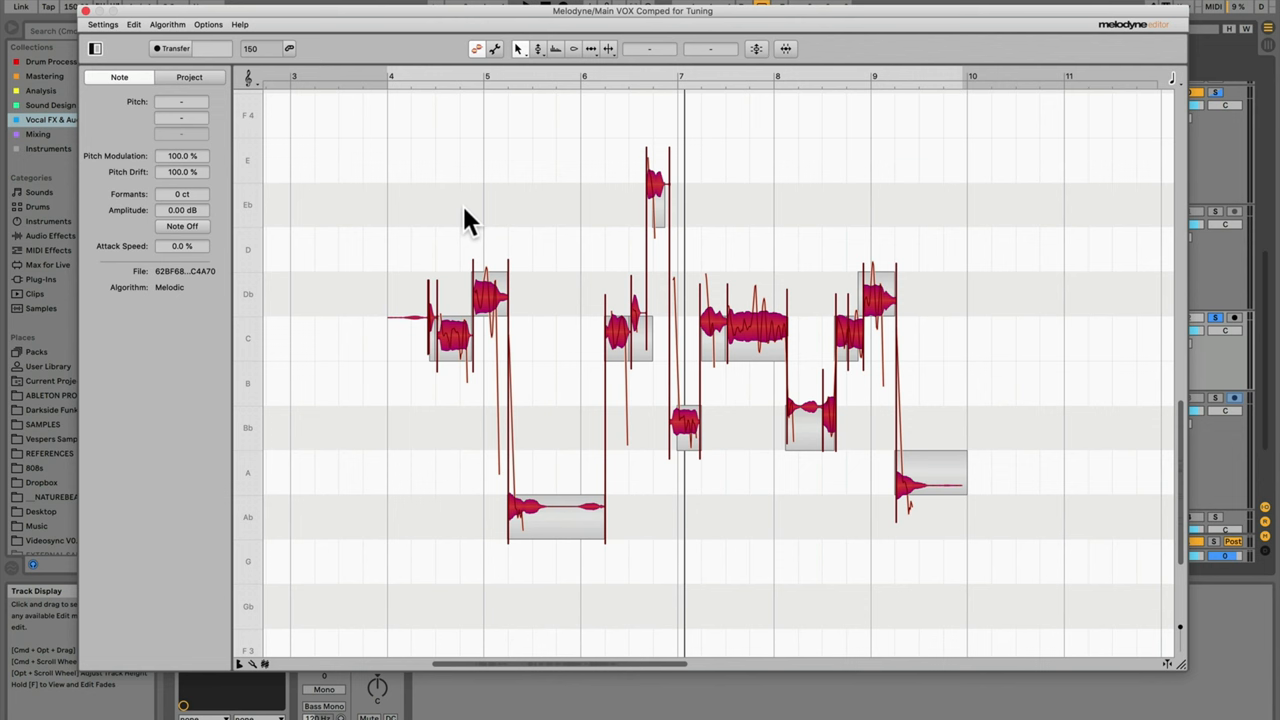
# Step: Bring up the editing commands over the selected notes to apply Correct Pitch
pyautogui.rightClick(470, 220)
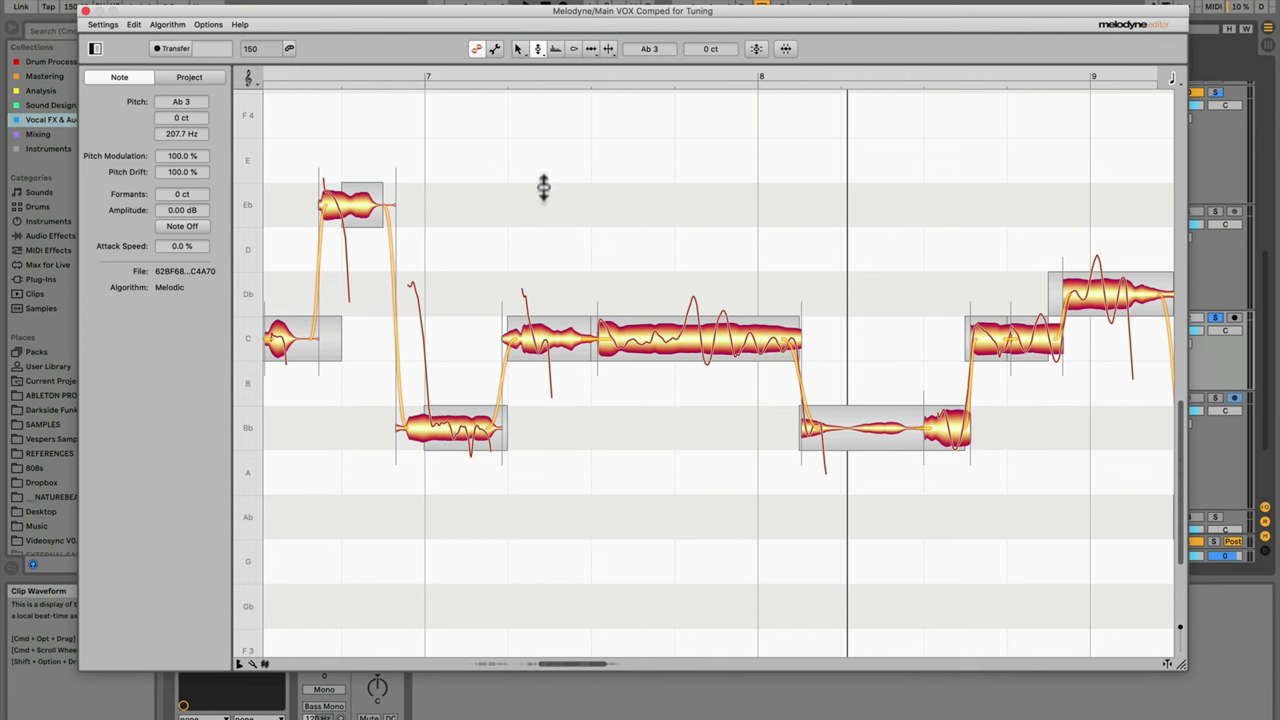
pyautogui.moveTo(512, 168)
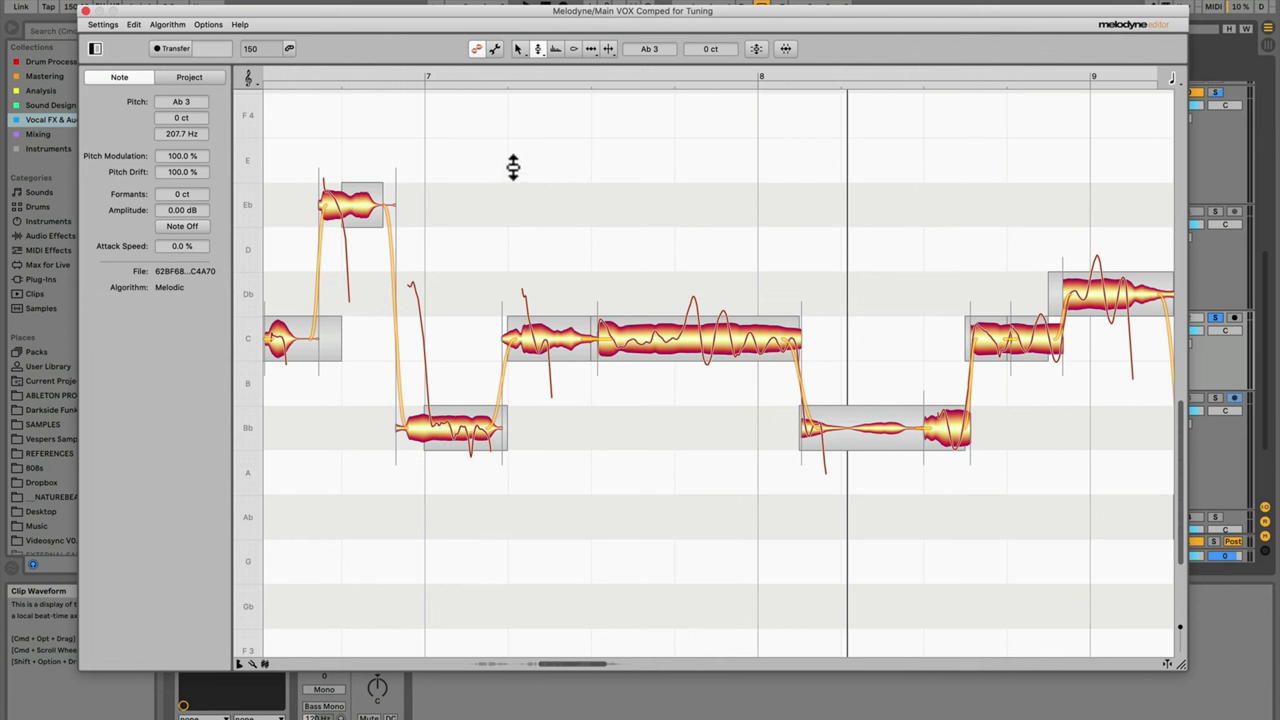
# Step: Split the low note's starting scoop into a Db 4 note tuned near 0 cents
pyautogui.rightClick(512, 168)
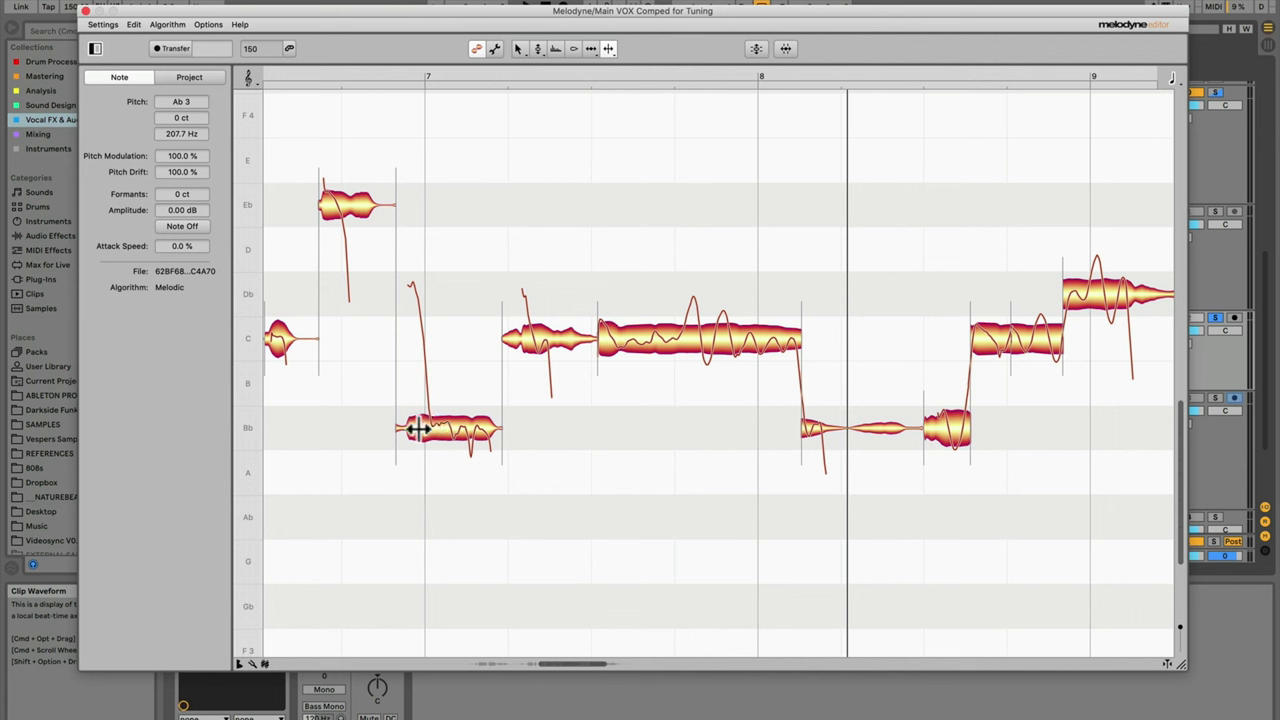
pyautogui.moveTo(450, 428); pyautogui.dragTo(420, 300)
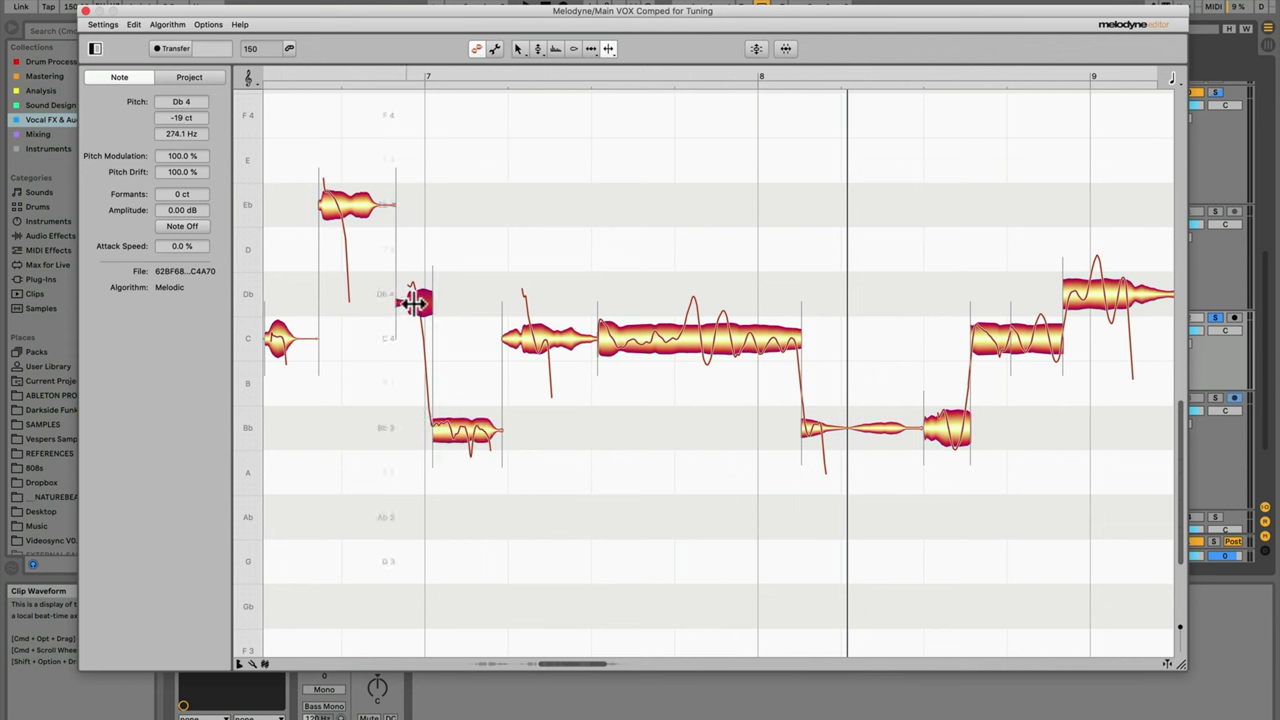
pyautogui.rightClick(416, 304)
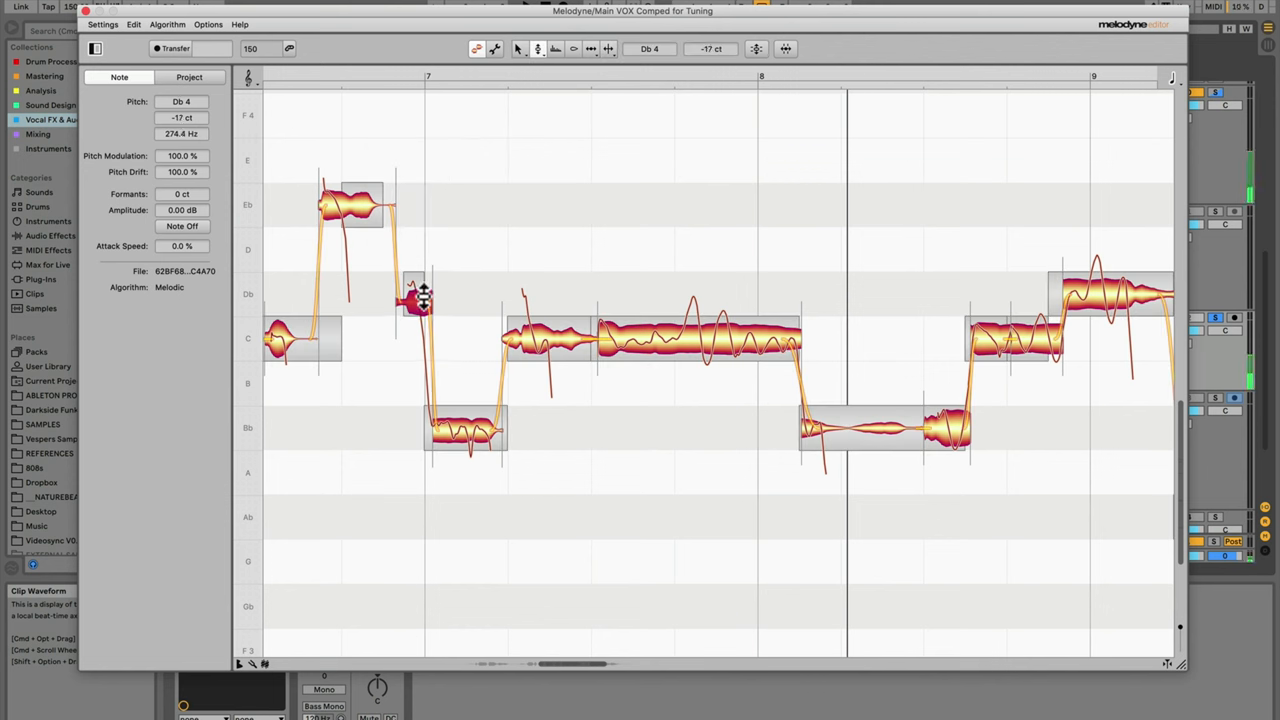
pyautogui.moveTo(416, 296); pyautogui.dragTo(420, 284)
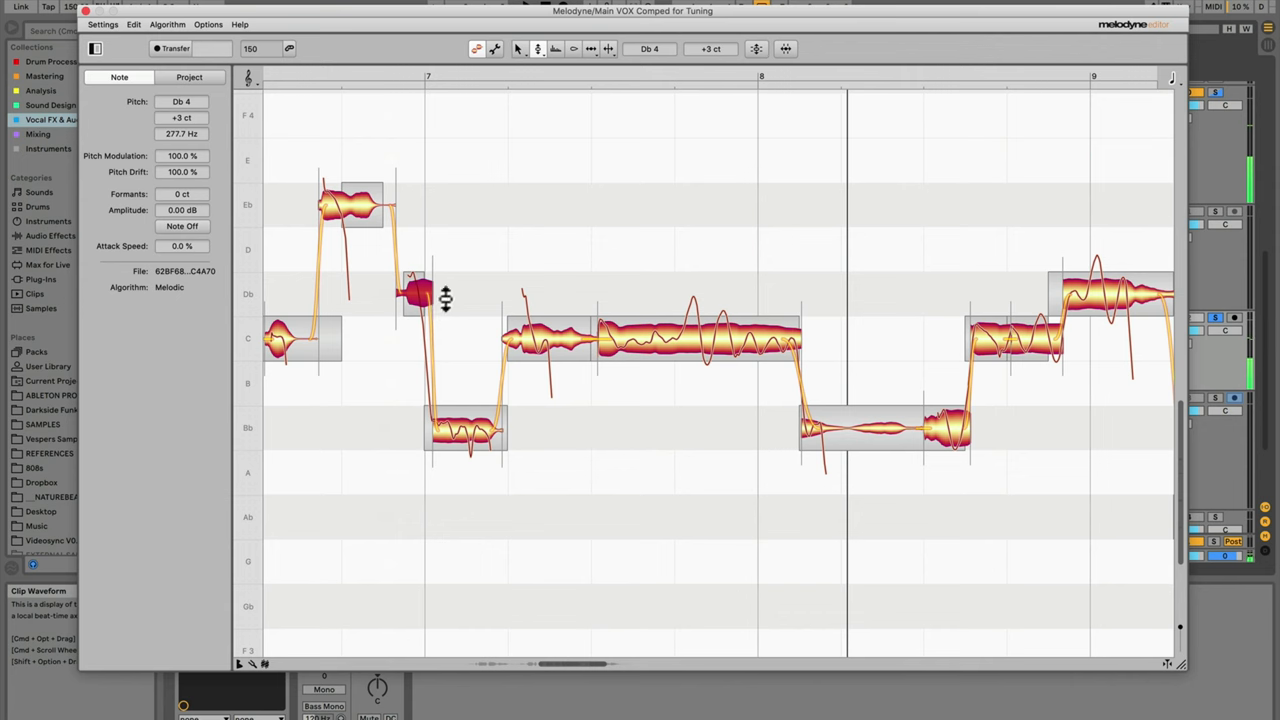
pyautogui.moveTo(596, 80)
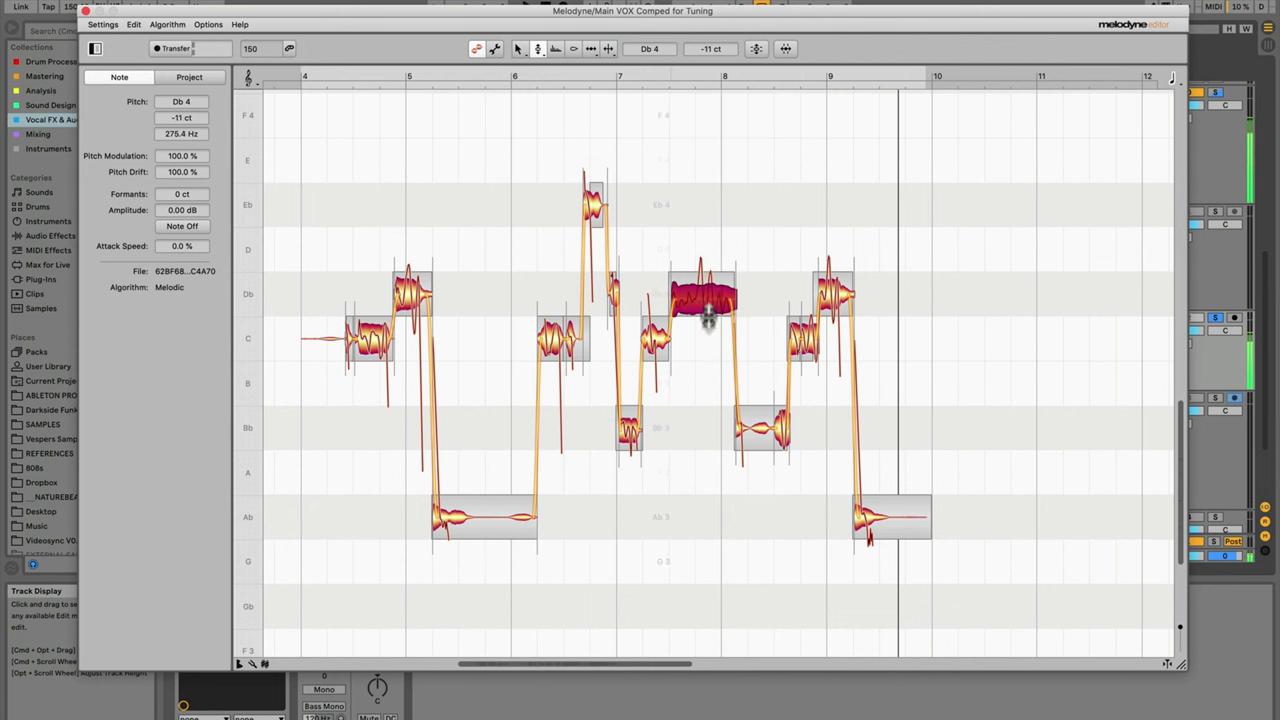
# Step: Fine-tune the long note before bar 8 and bring up the phrase's editing commands
pyautogui.moveTo(700, 296); pyautogui.dragTo(700, 340)
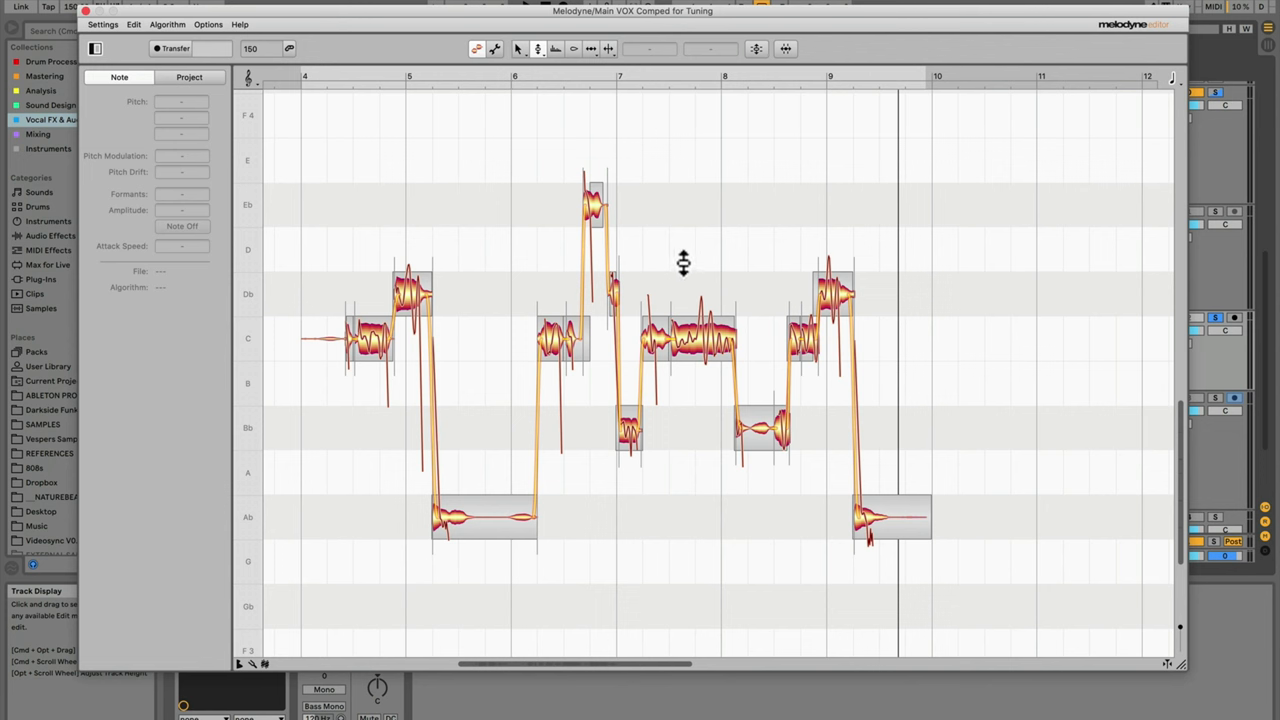
pyautogui.rightClick(684, 264)
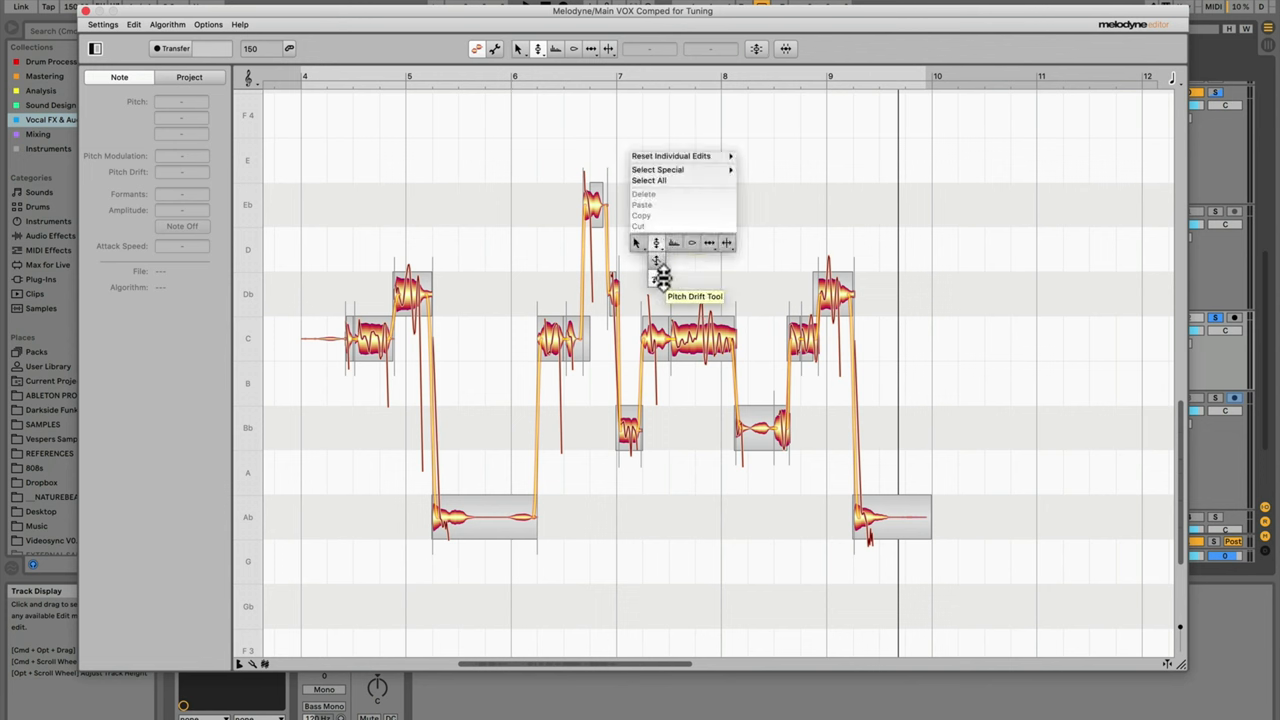
pyautogui.moveTo(656, 264)
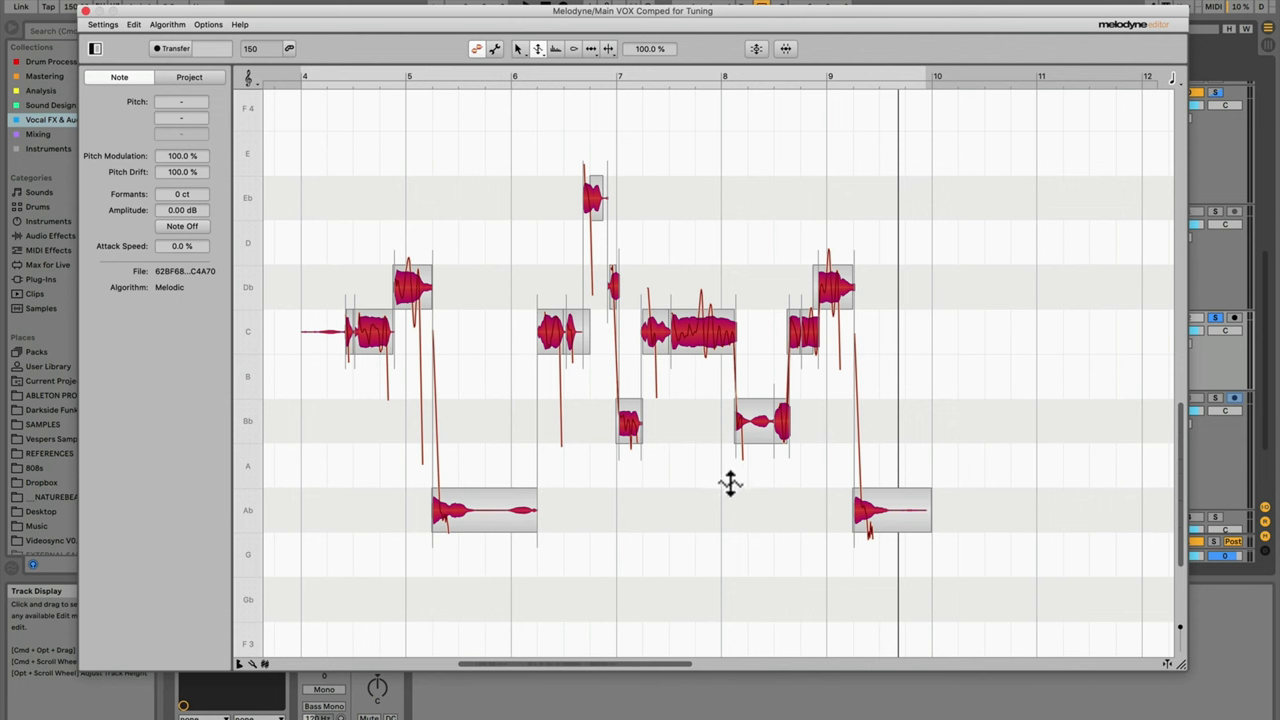
pyautogui.moveTo(730, 486)
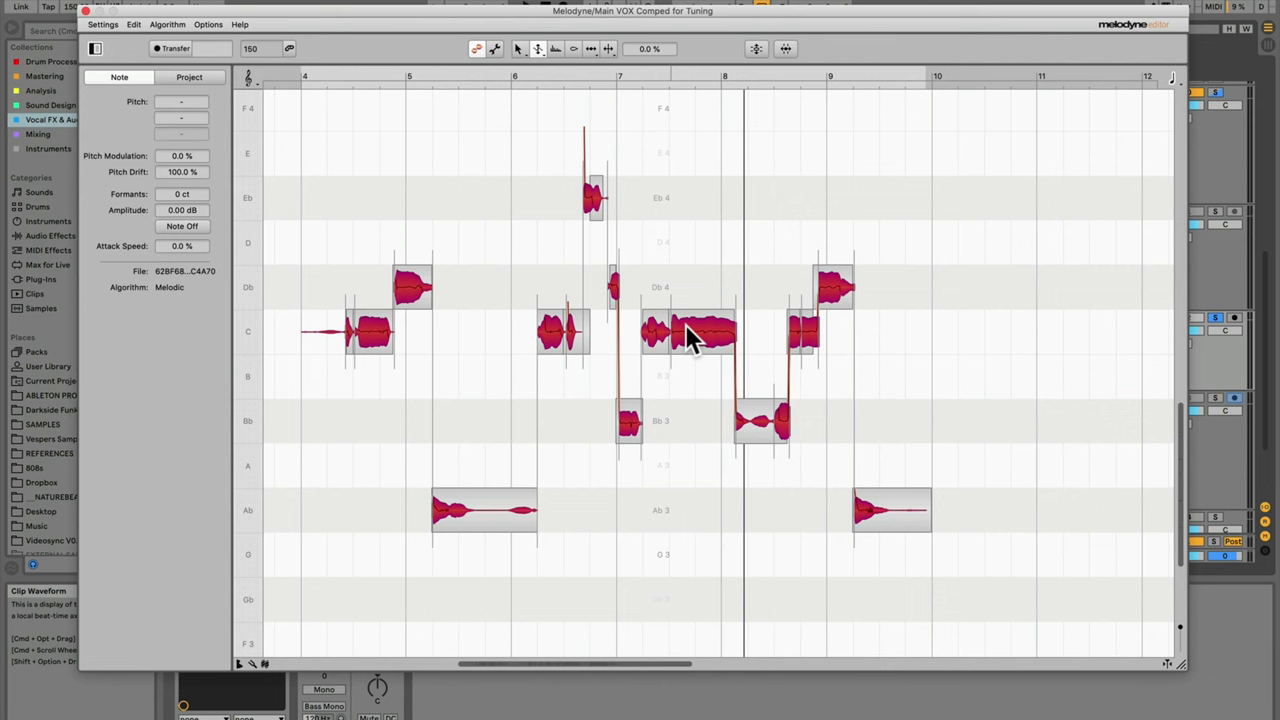
pyautogui.moveTo(696, 340)
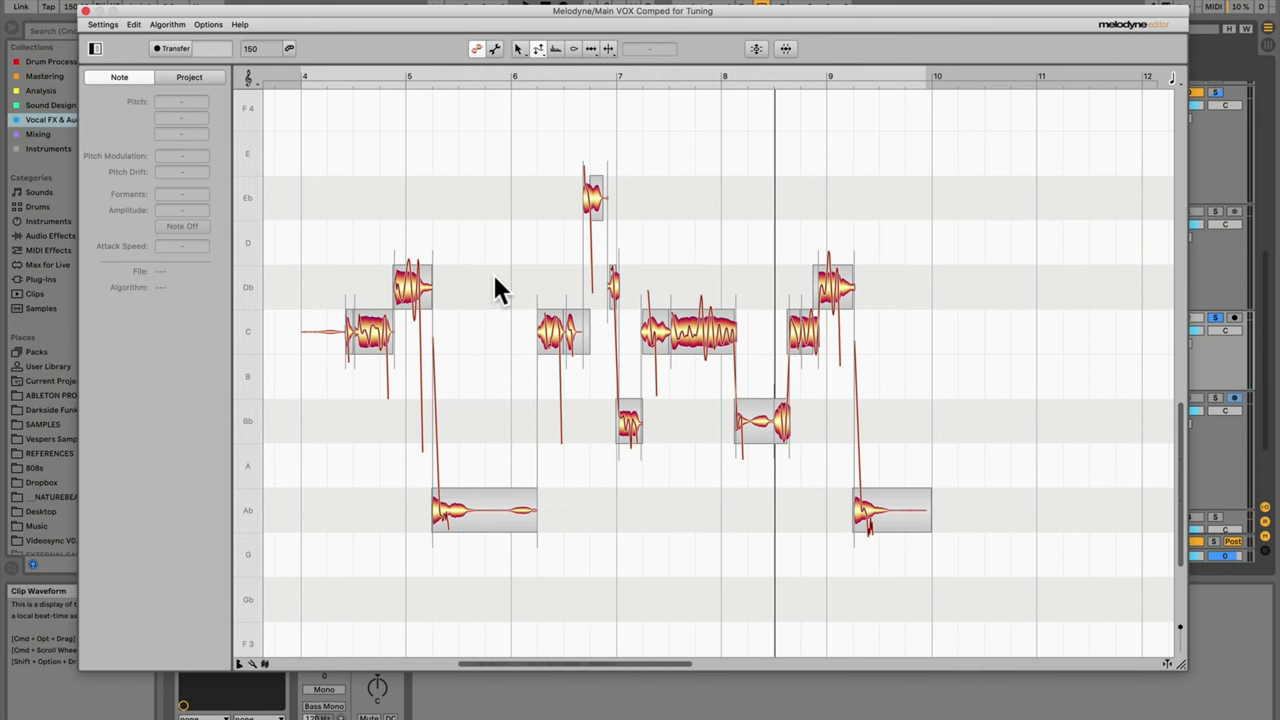
# Step: Switch to the Pitch Tool and select the short high note near bar 5
pyautogui.rightClick(500, 280)
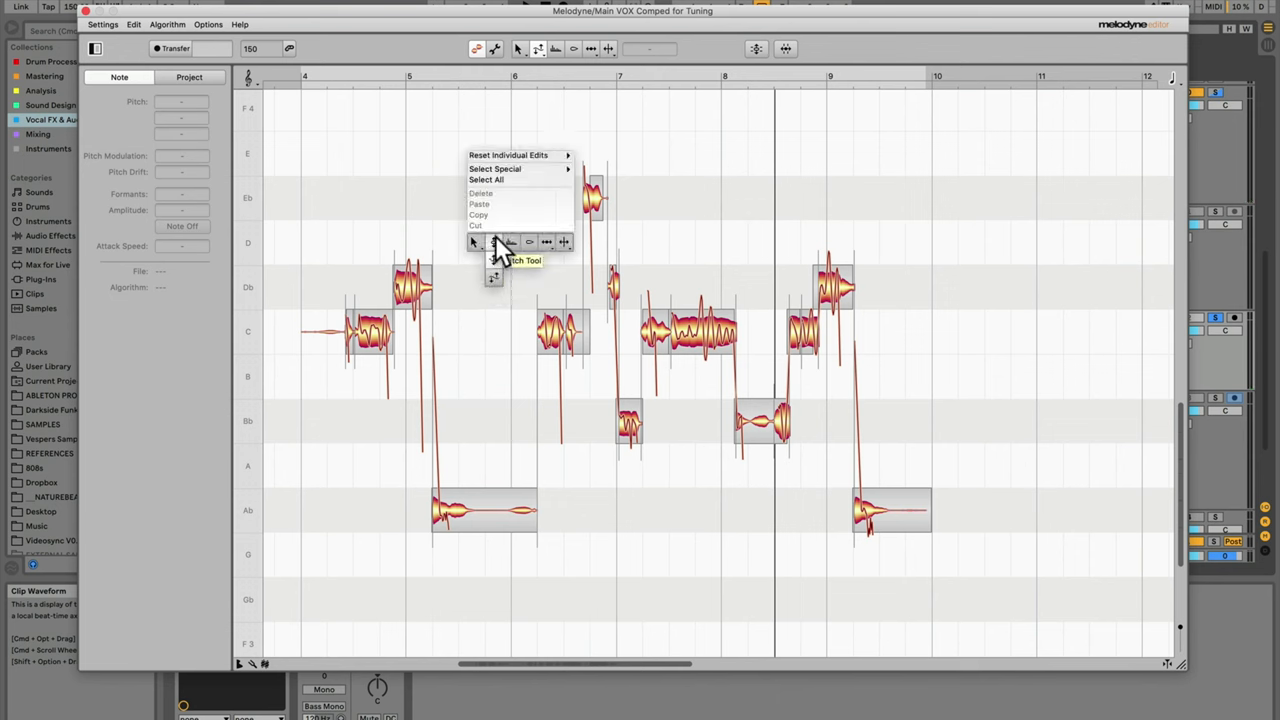
pyautogui.click(486, 180)
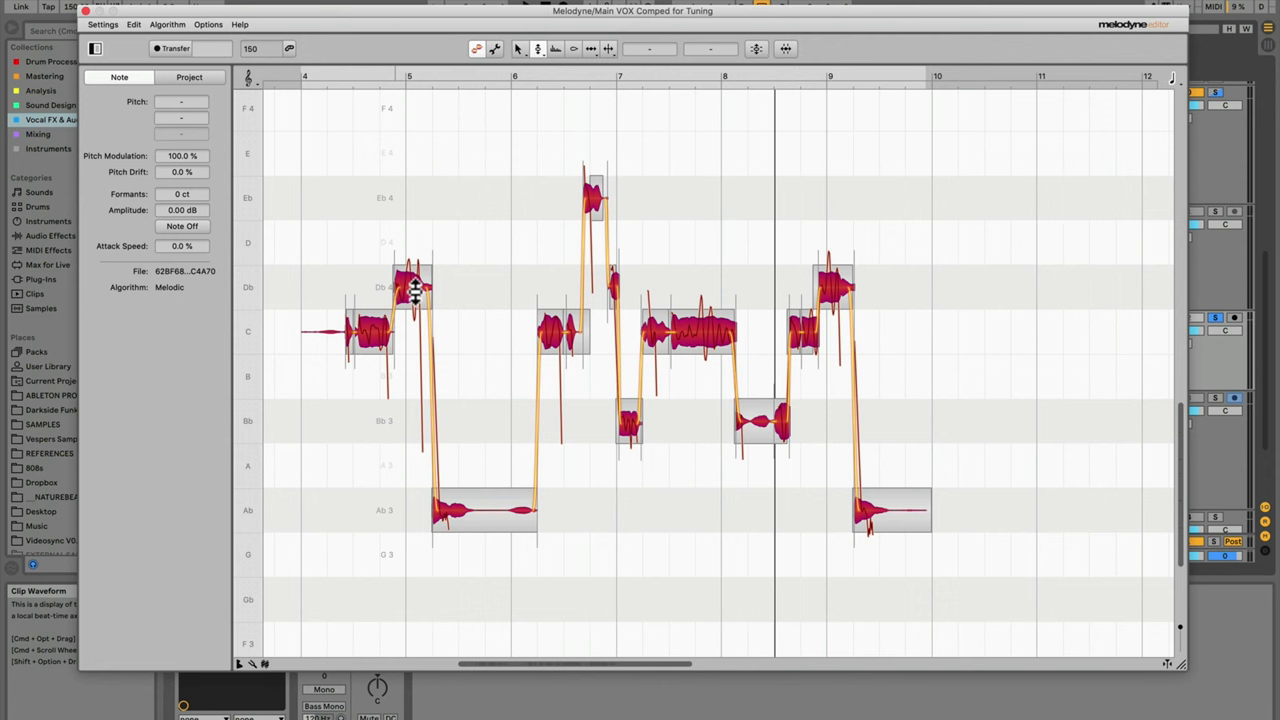
pyautogui.click(900, 418)
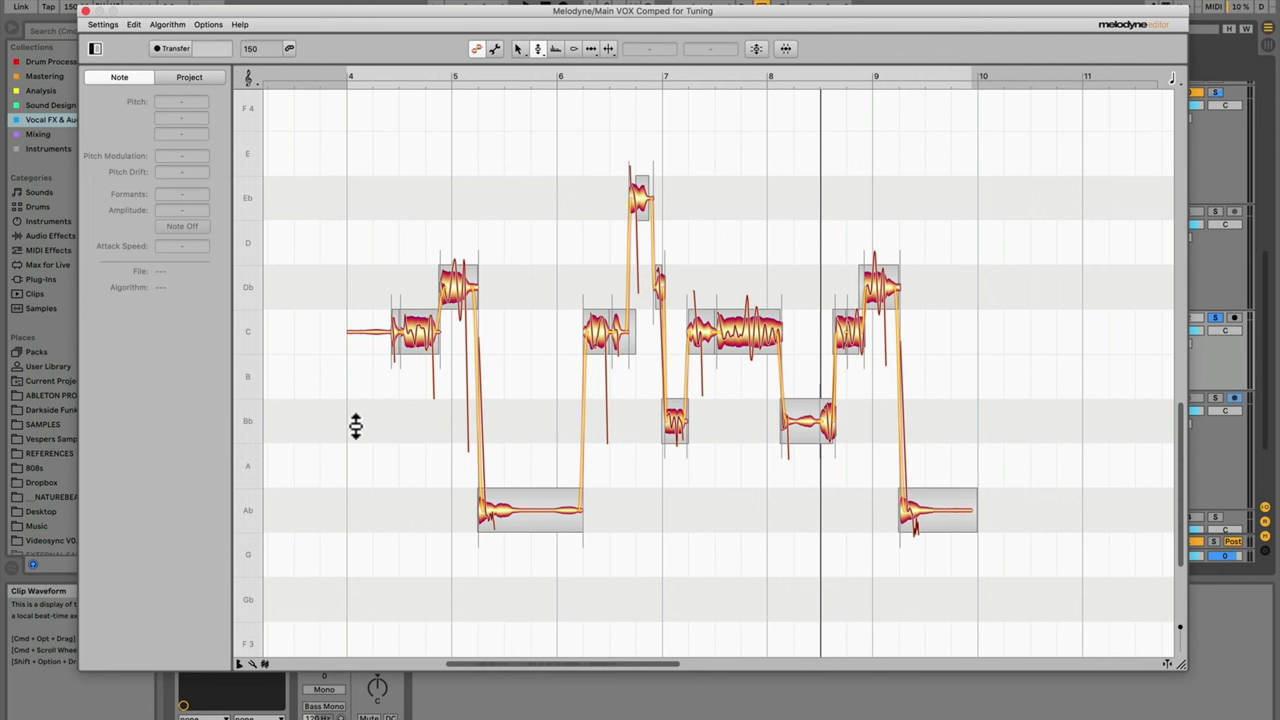
pyautogui.moveTo(528, 374)
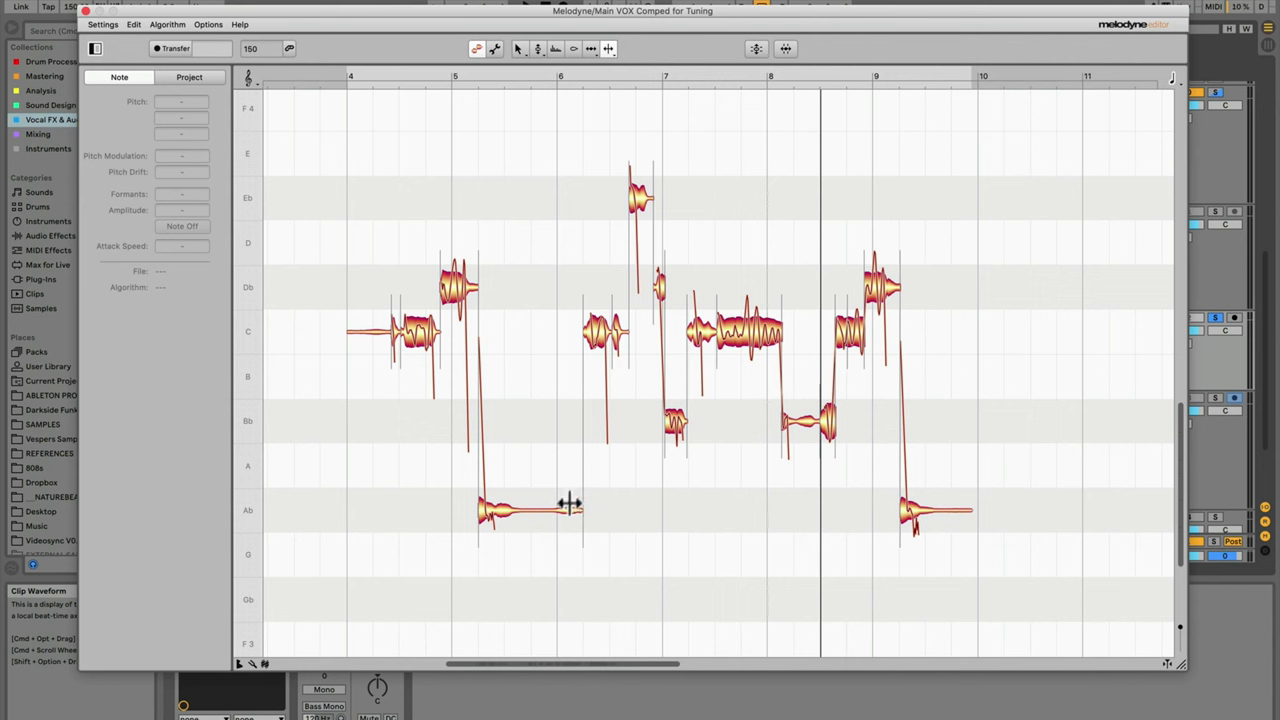
# Step: Split the low note's tail near bar 6 and re-pitch the loose pieces near bar 7
pyautogui.click(510, 510)
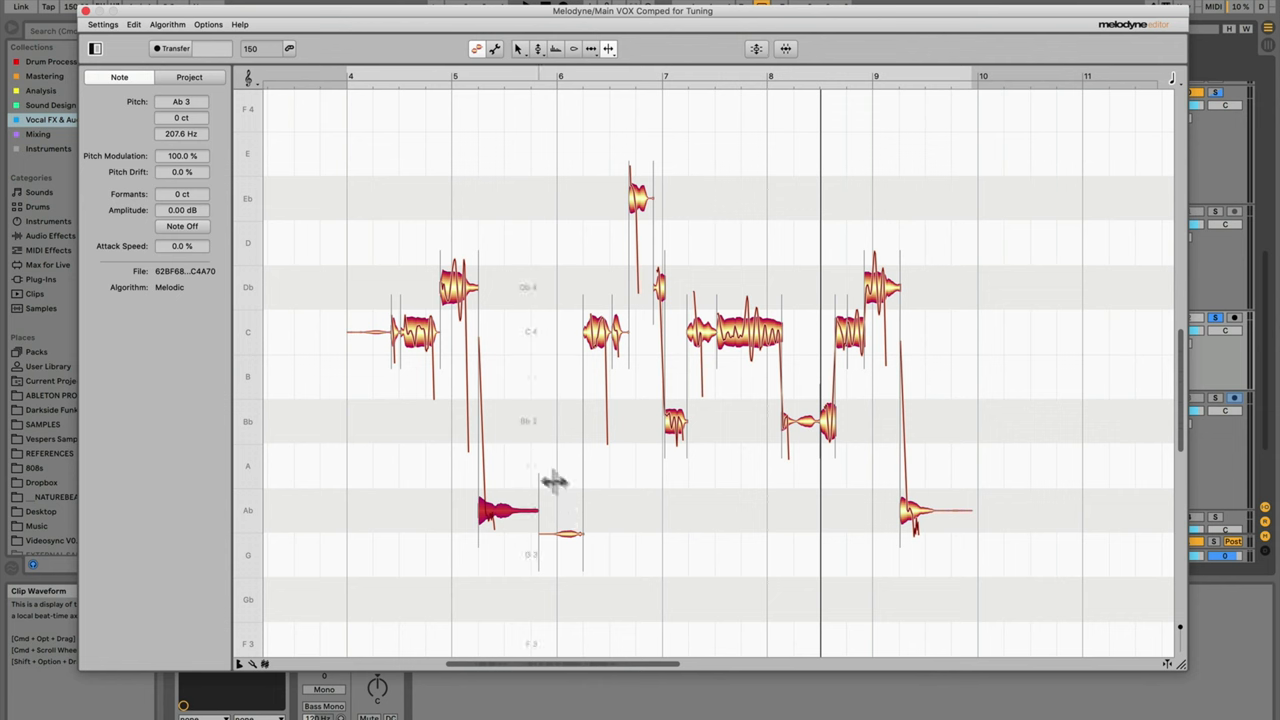
pyautogui.moveTo(564, 532)
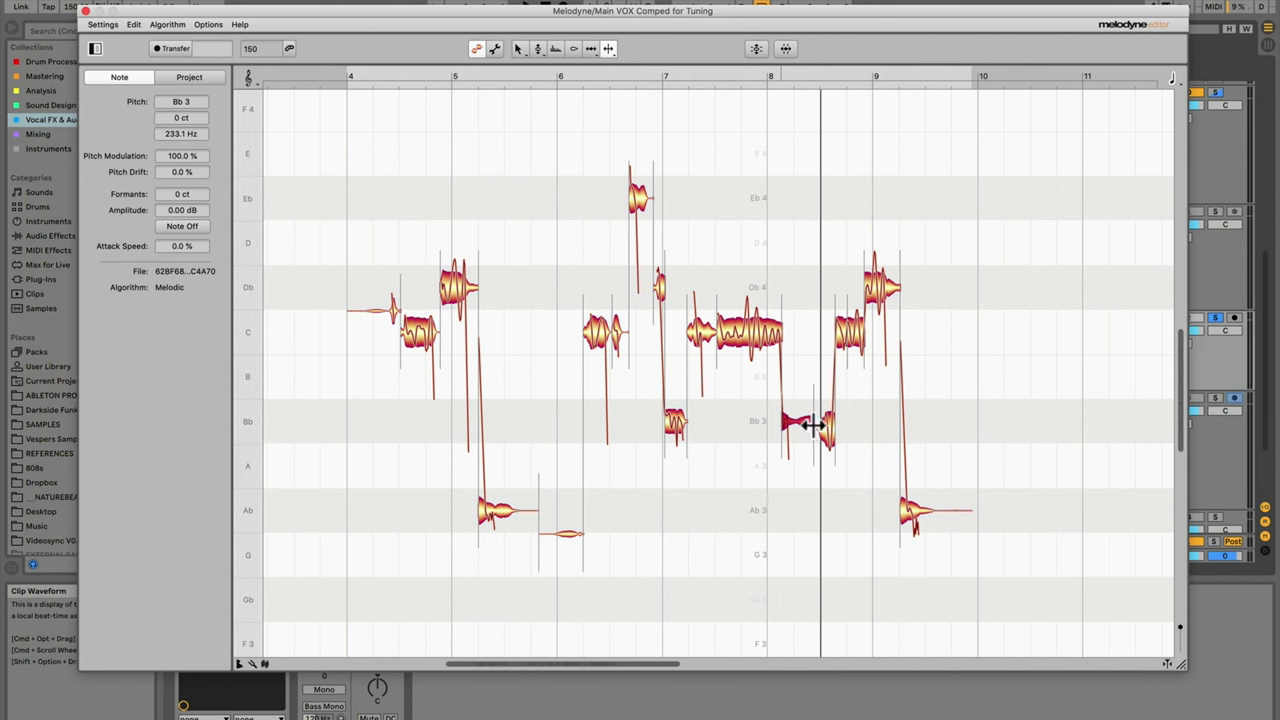
pyautogui.moveTo(824, 424); pyautogui.dragTo(808, 468)
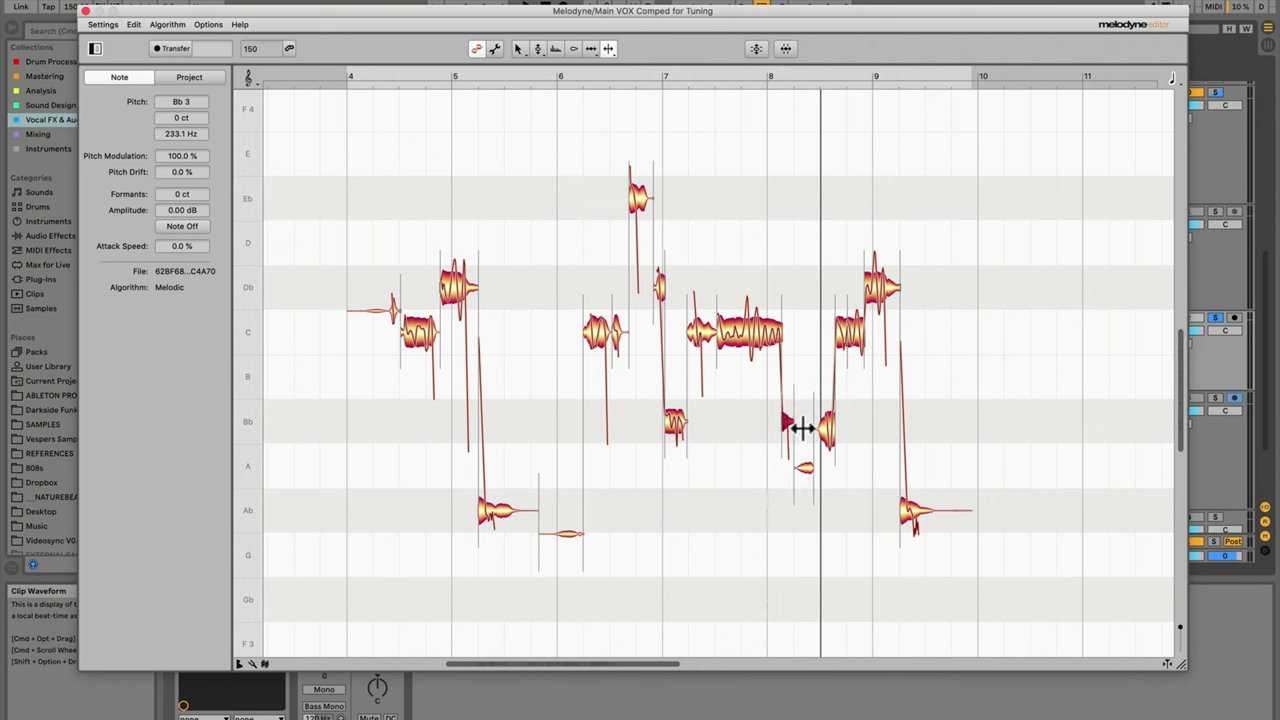
pyautogui.moveTo(696, 532)
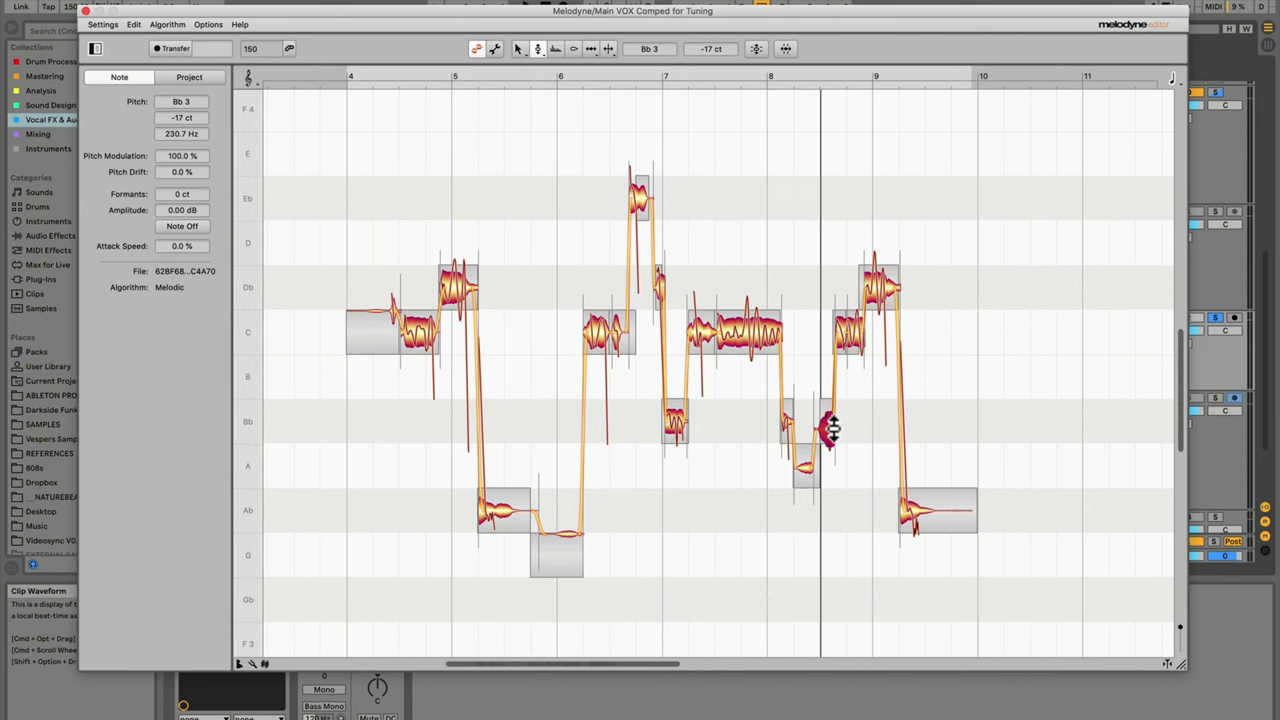
pyautogui.moveTo(830, 424); pyautogui.dragTo(830, 410)
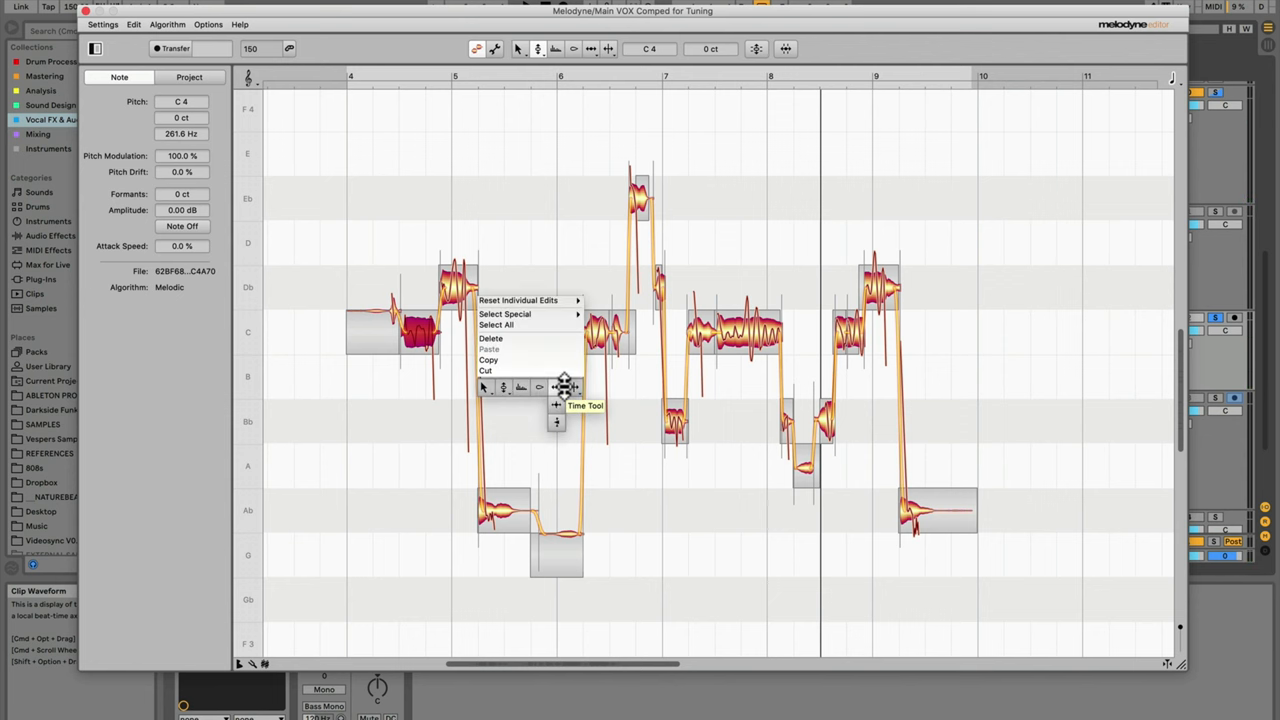
pyautogui.moveTo(572, 388)
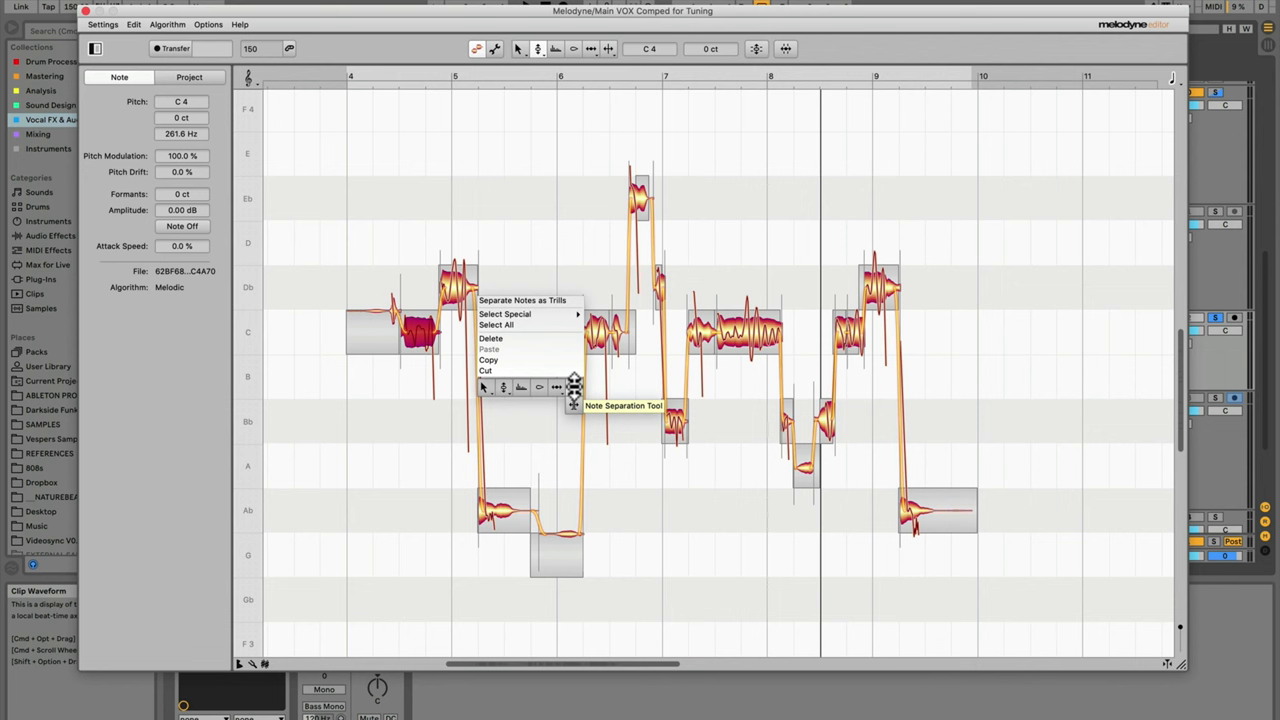
pyautogui.moveTo(548, 388)
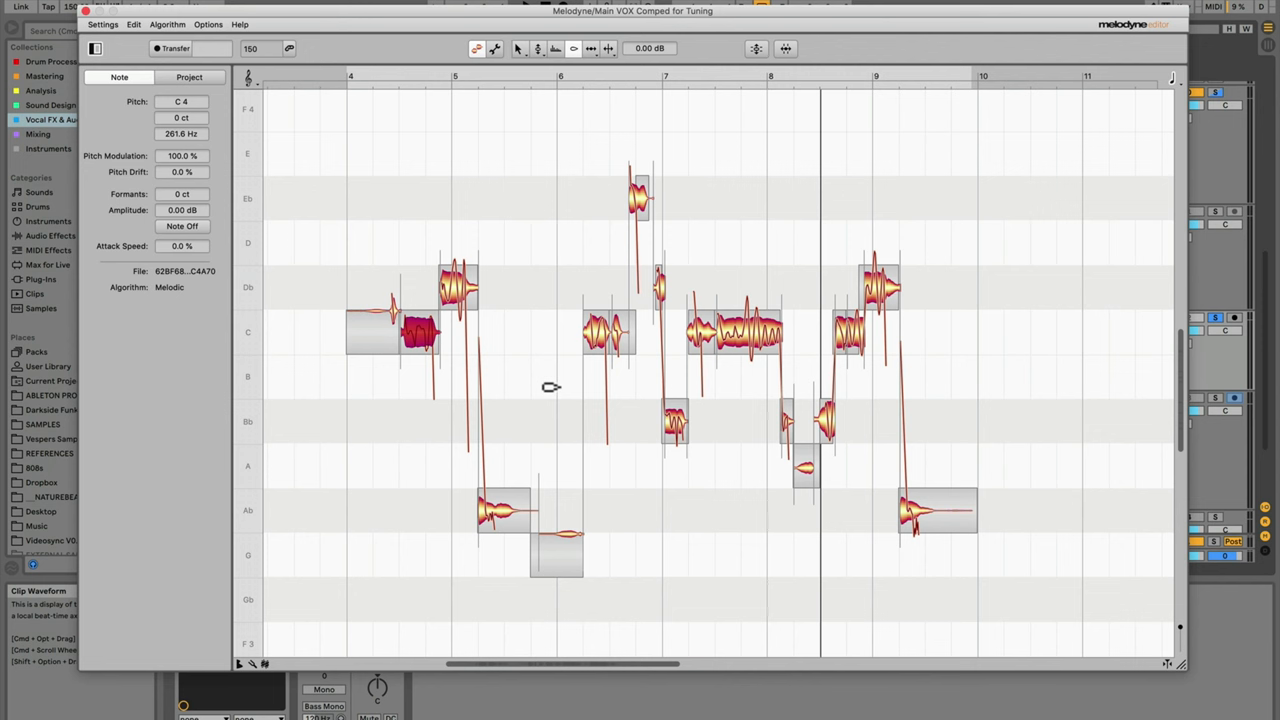
pyautogui.moveTo(564, 392)
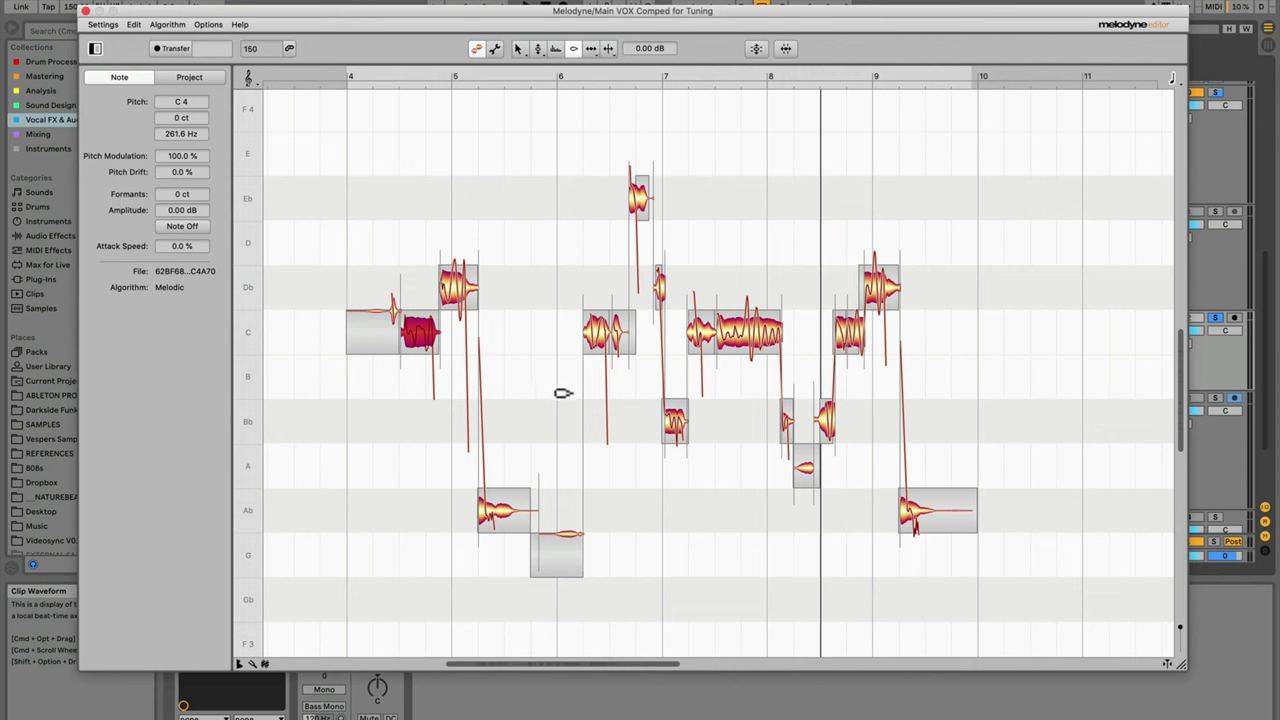
pyautogui.moveTo(604, 568)
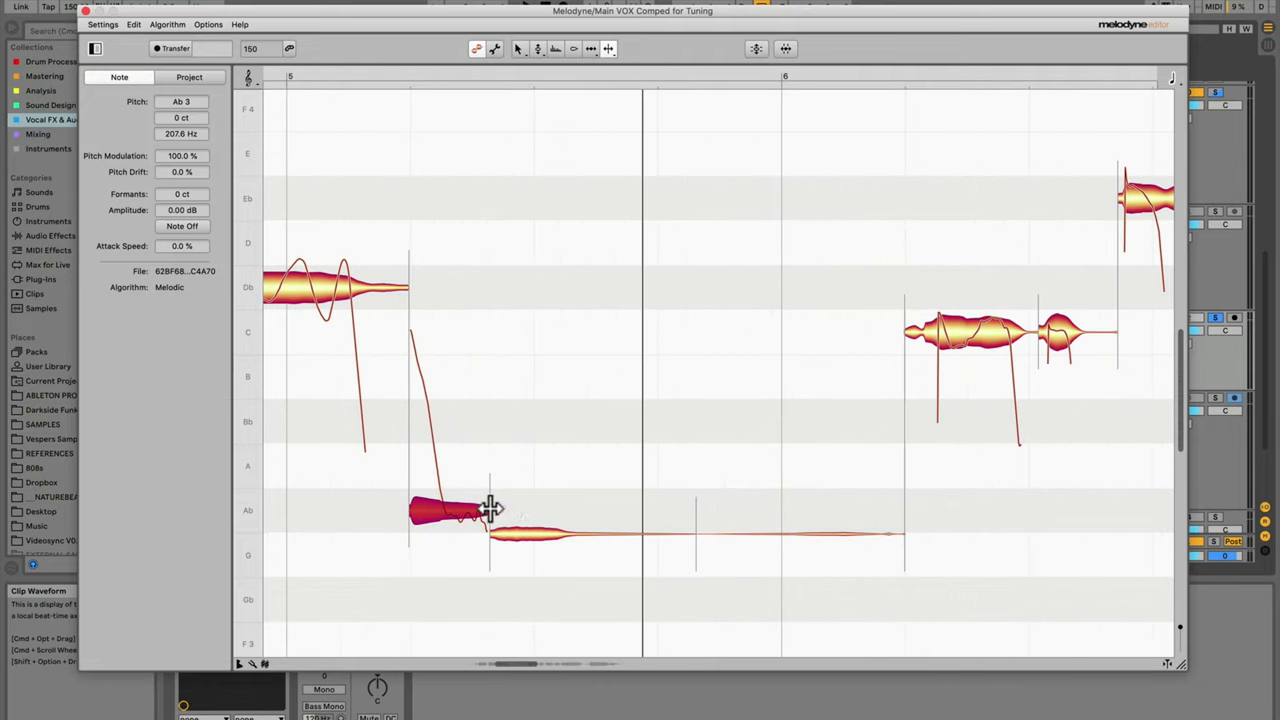
# Step: Bring up the tool choices on the low note's tail to pick the Amplitude Tool
pyautogui.rightClick(490, 508)
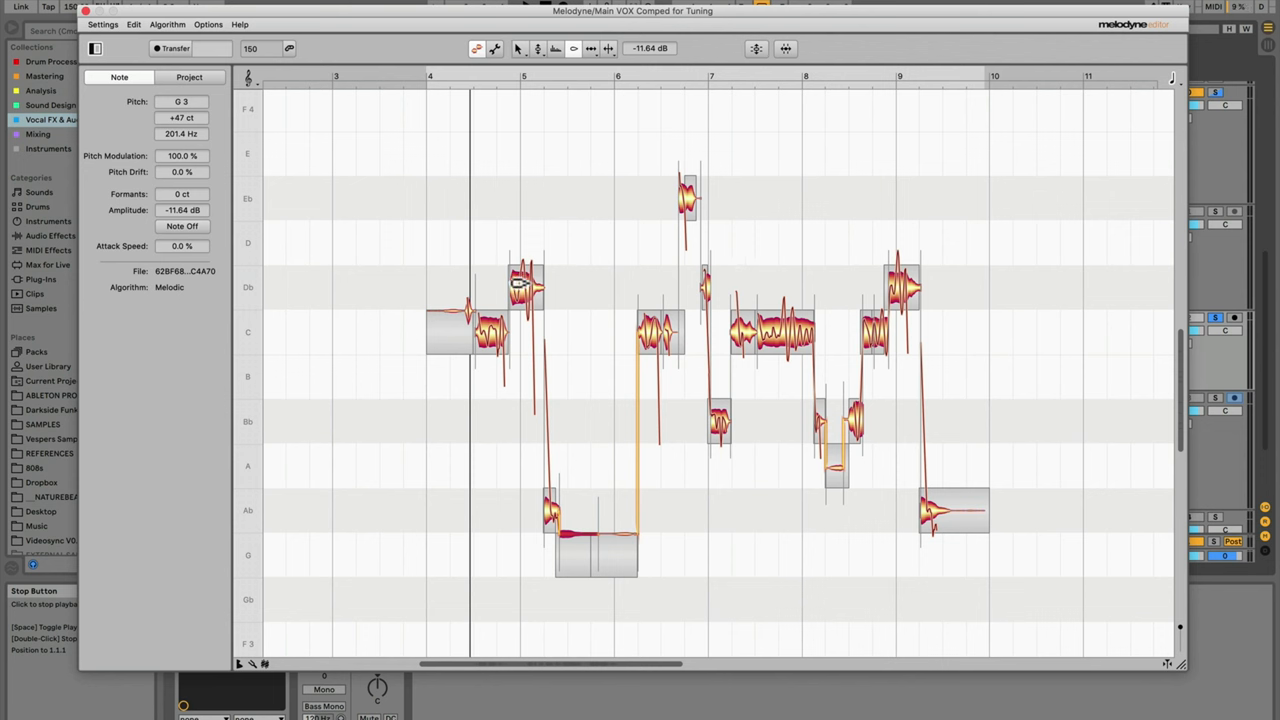
# Step: Choose the Pitch Drift Tool and select the high note near bar 5 for drift flattening
pyautogui.rightClick(524, 284)
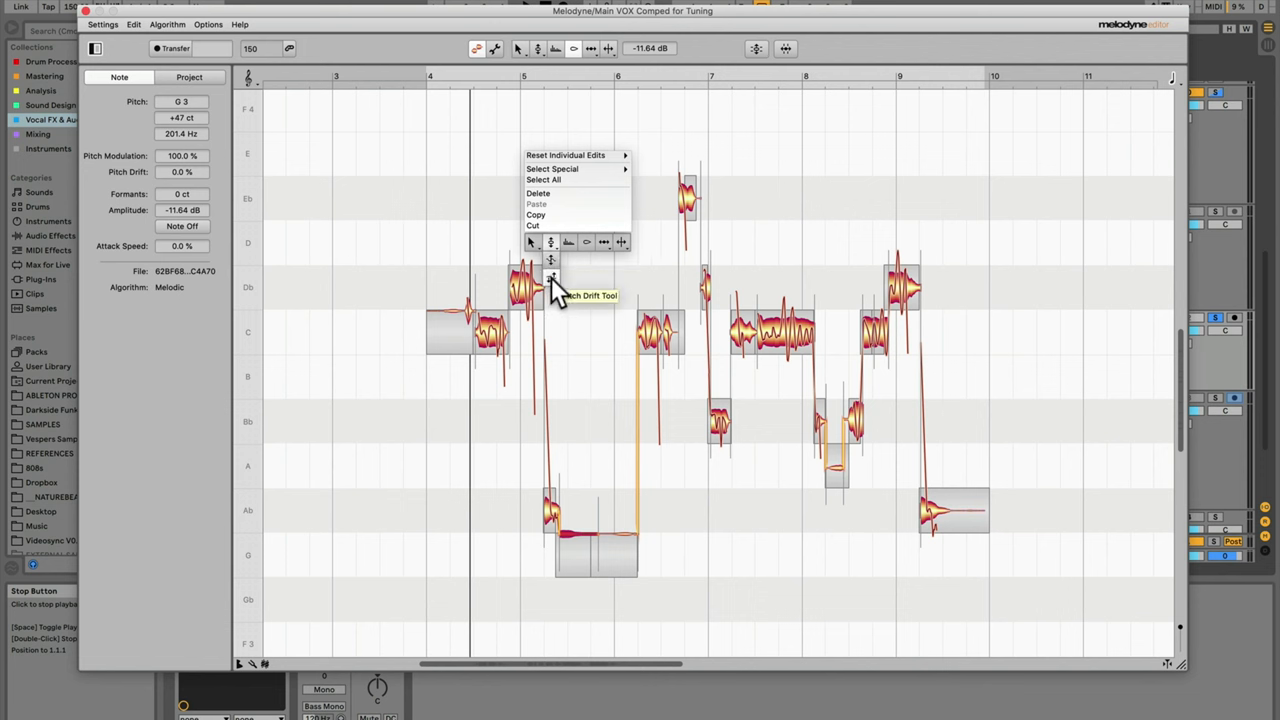
pyautogui.moveTo(552, 272)
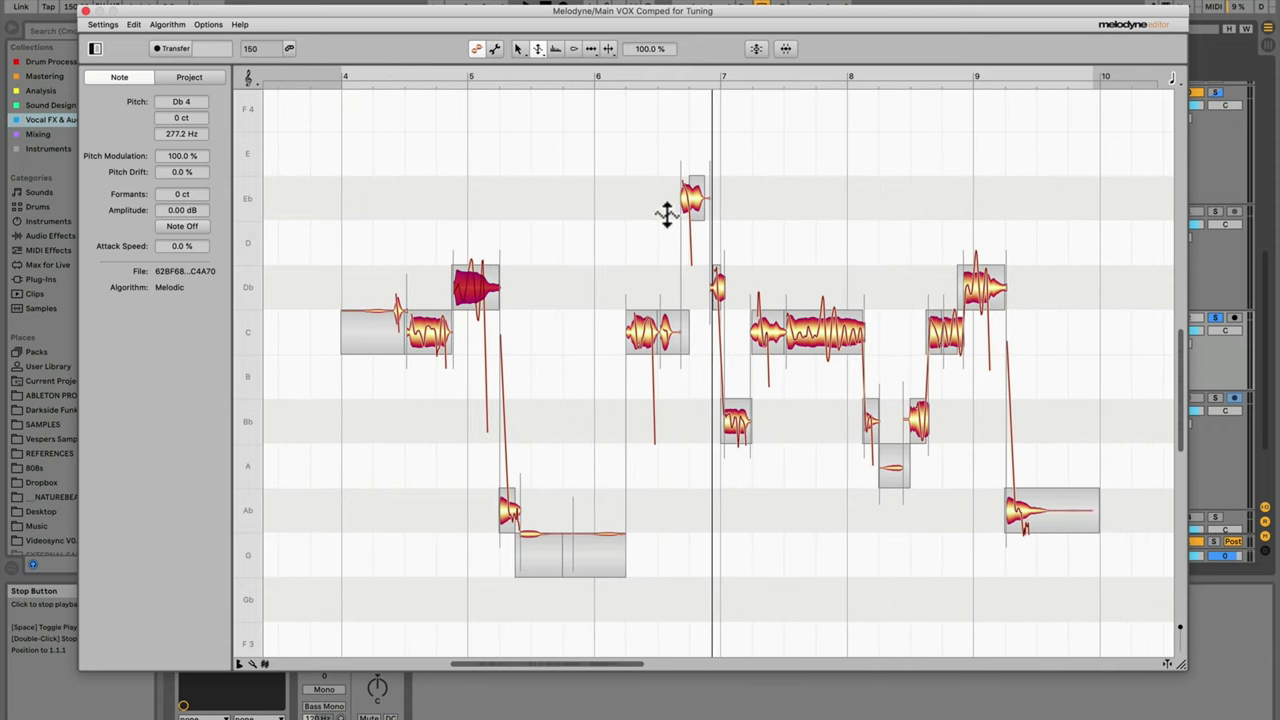
pyautogui.moveTo(594, 272)
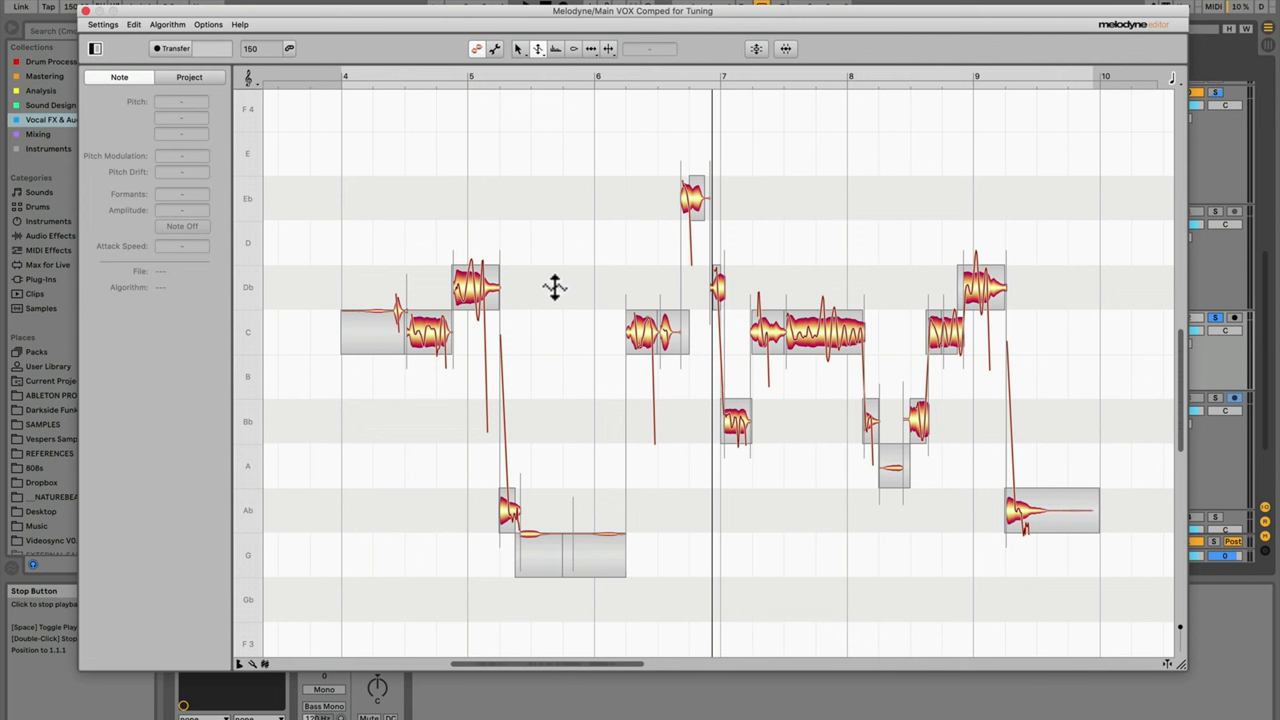
pyautogui.moveTo(528, 296)
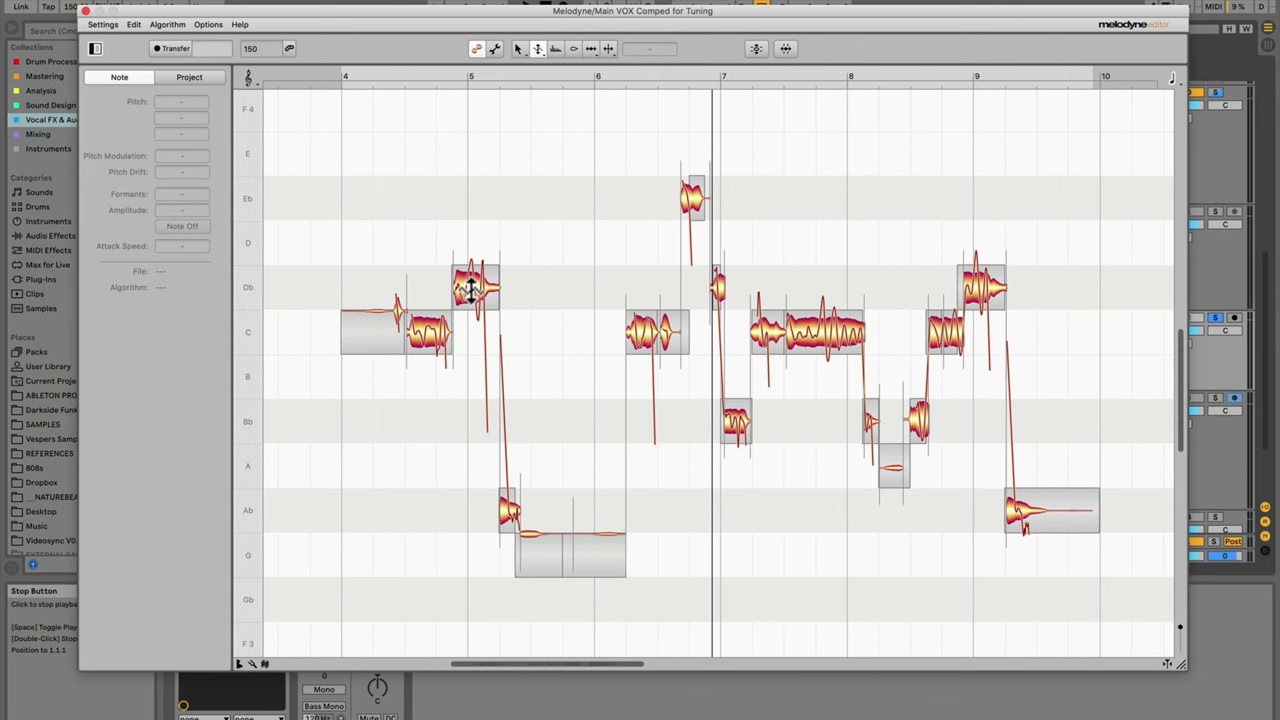
pyautogui.click(472, 290)
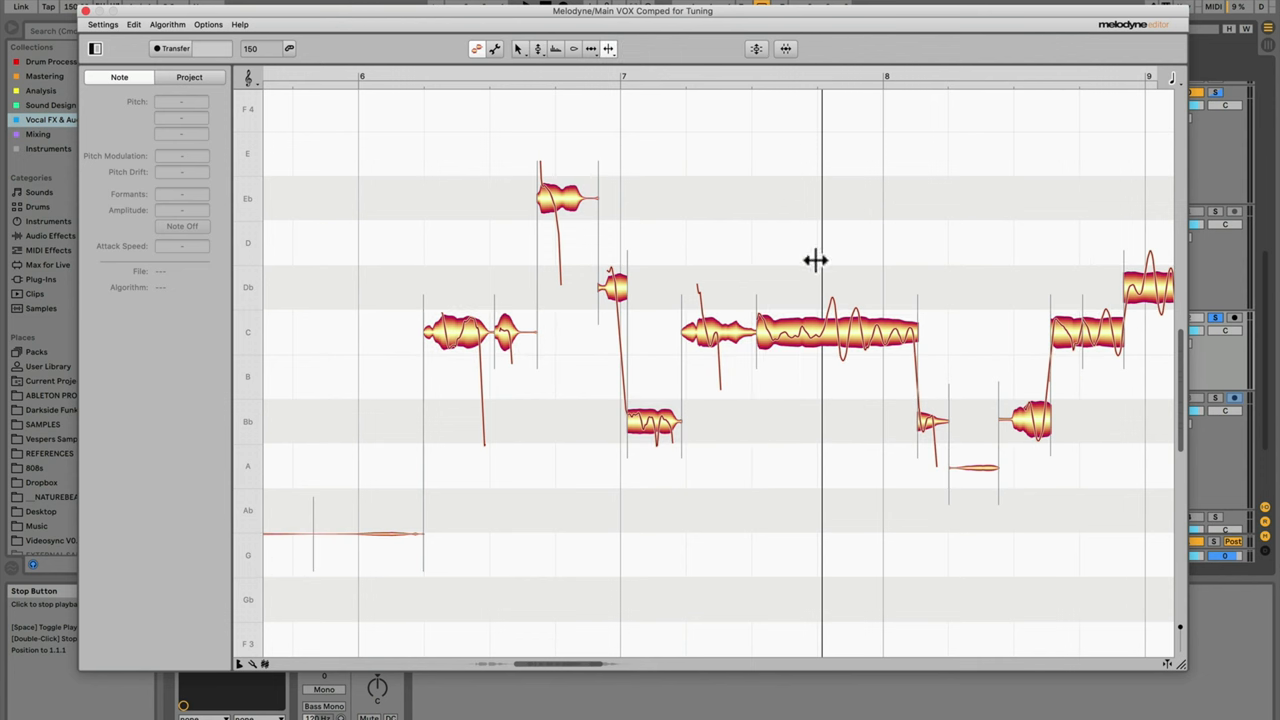
# Step: Halve the vibrato depth of the long held note before bar 8 and trim it slightly more
pyautogui.click(790, 336)
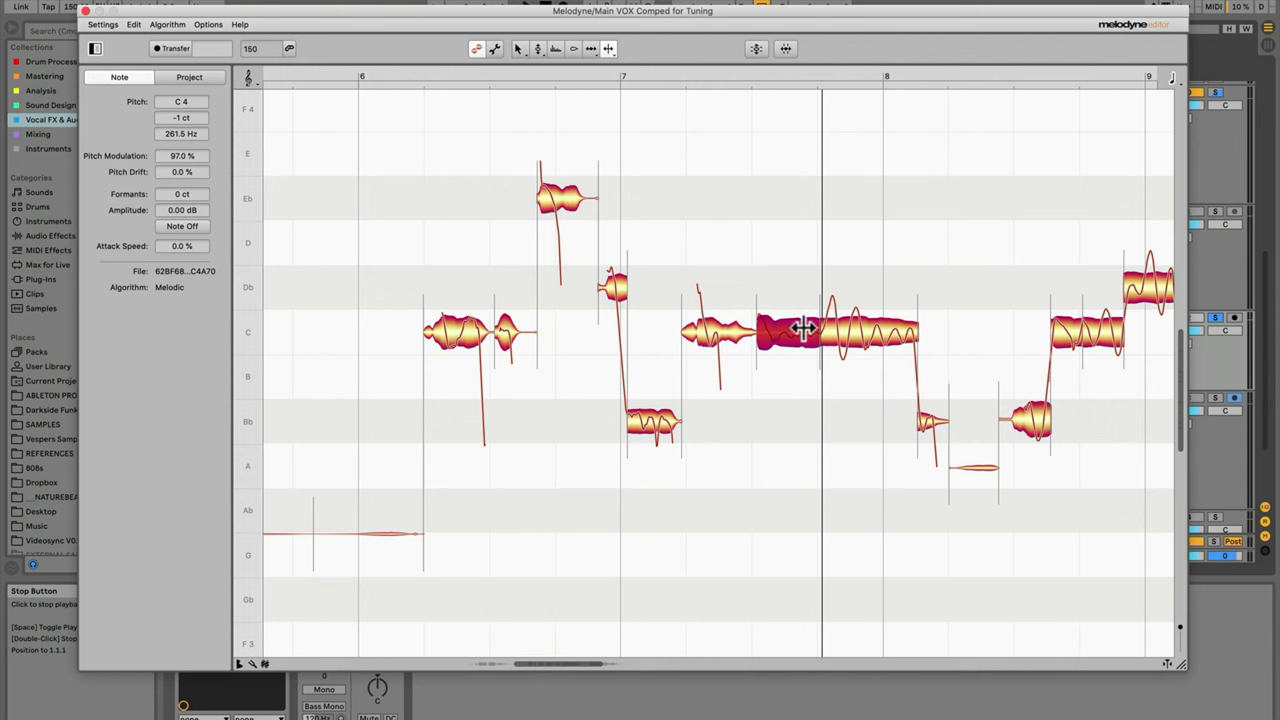
pyautogui.rightClick(804, 330)
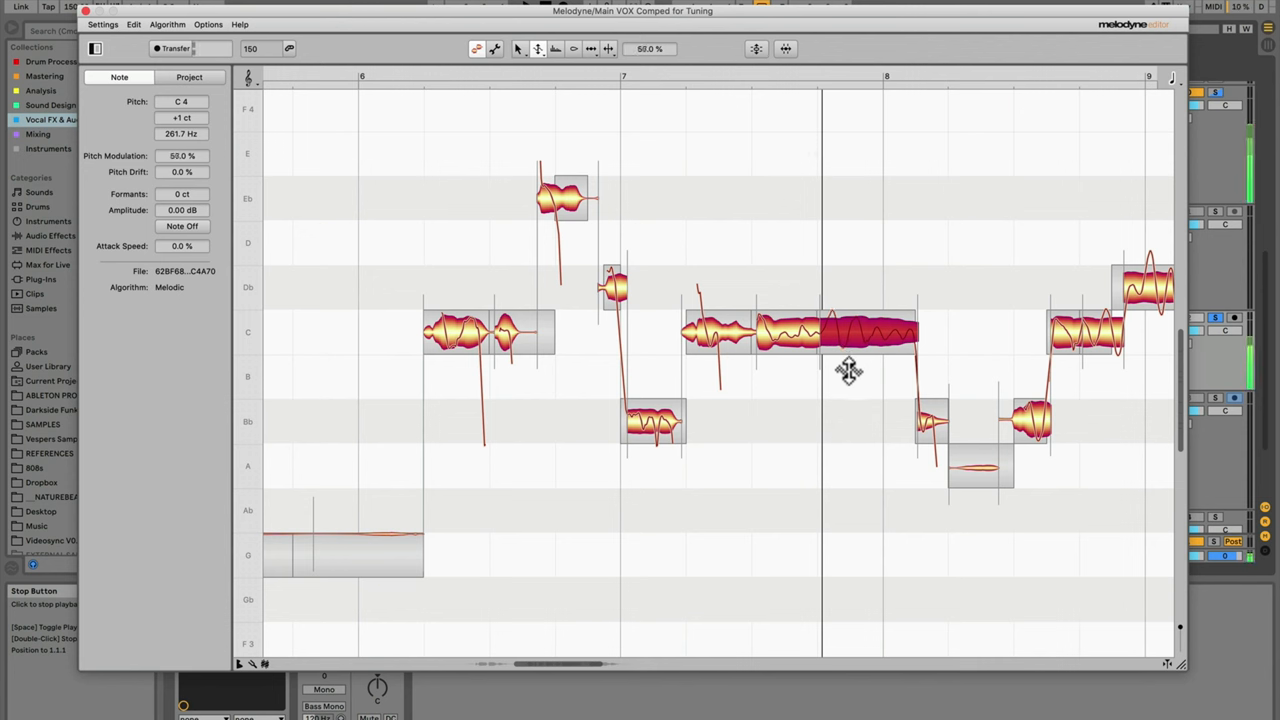
pyautogui.moveTo(848, 370); pyautogui.dragTo(798, 352)
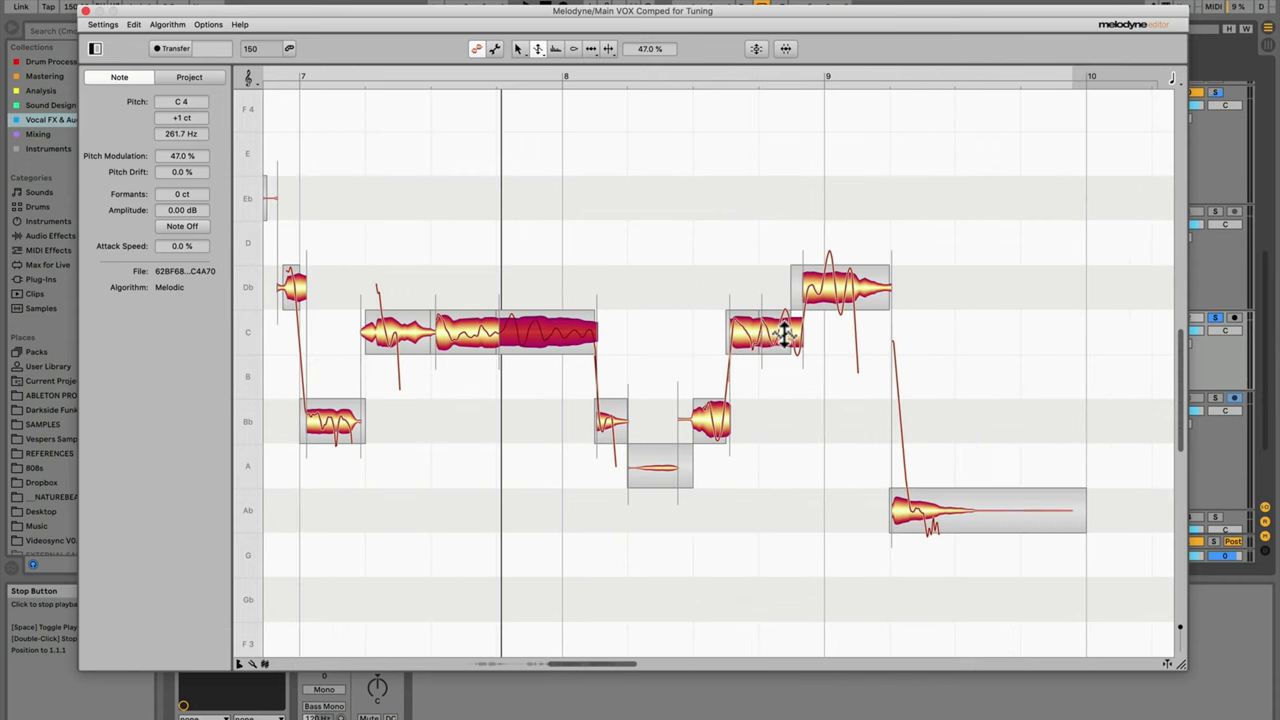
pyautogui.moveTo(784, 336); pyautogui.dragTo(840, 320)
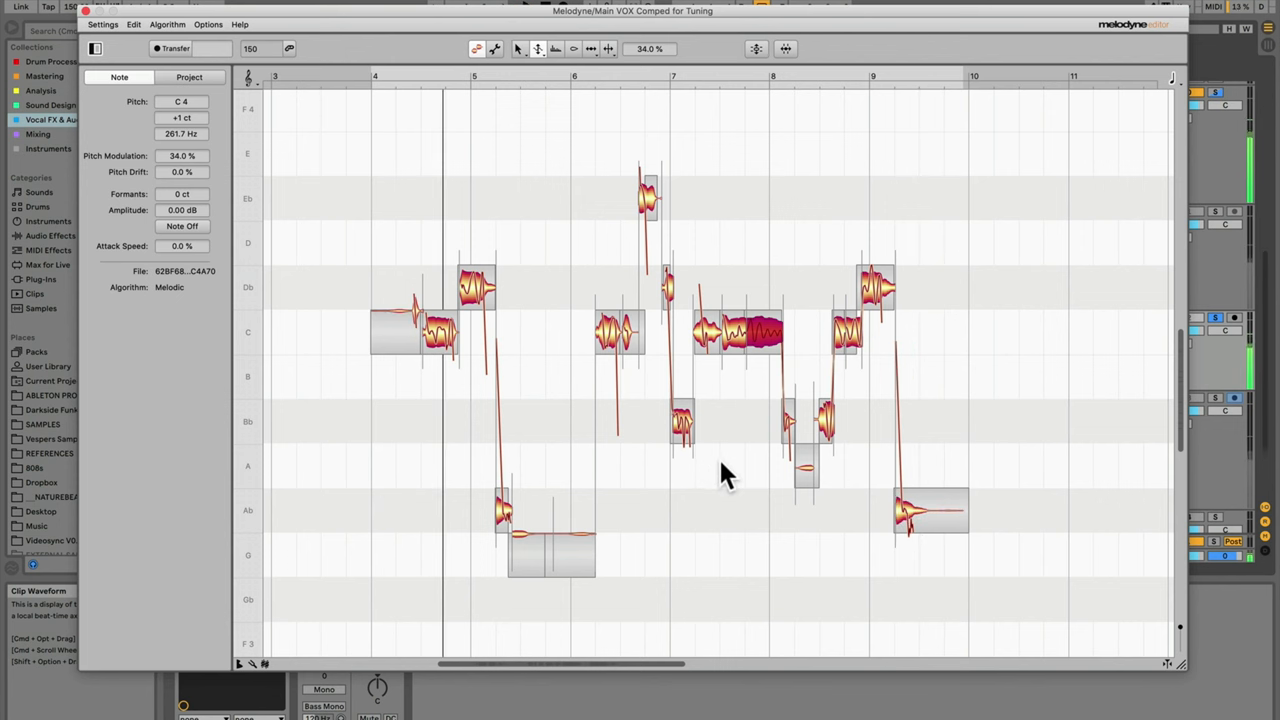
# Step: Nudge the selected note's pitch so it sits on its intended semitone
pyautogui.rightClick(720, 440)
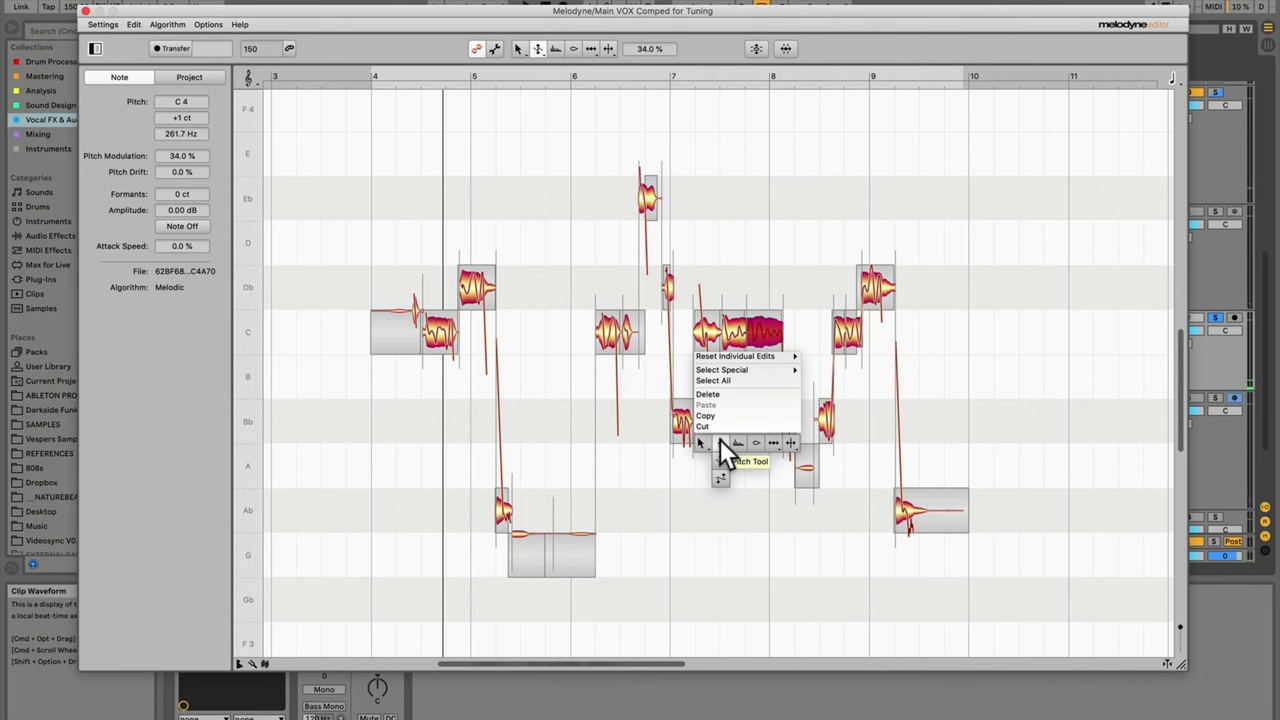
pyautogui.moveTo(720, 444)
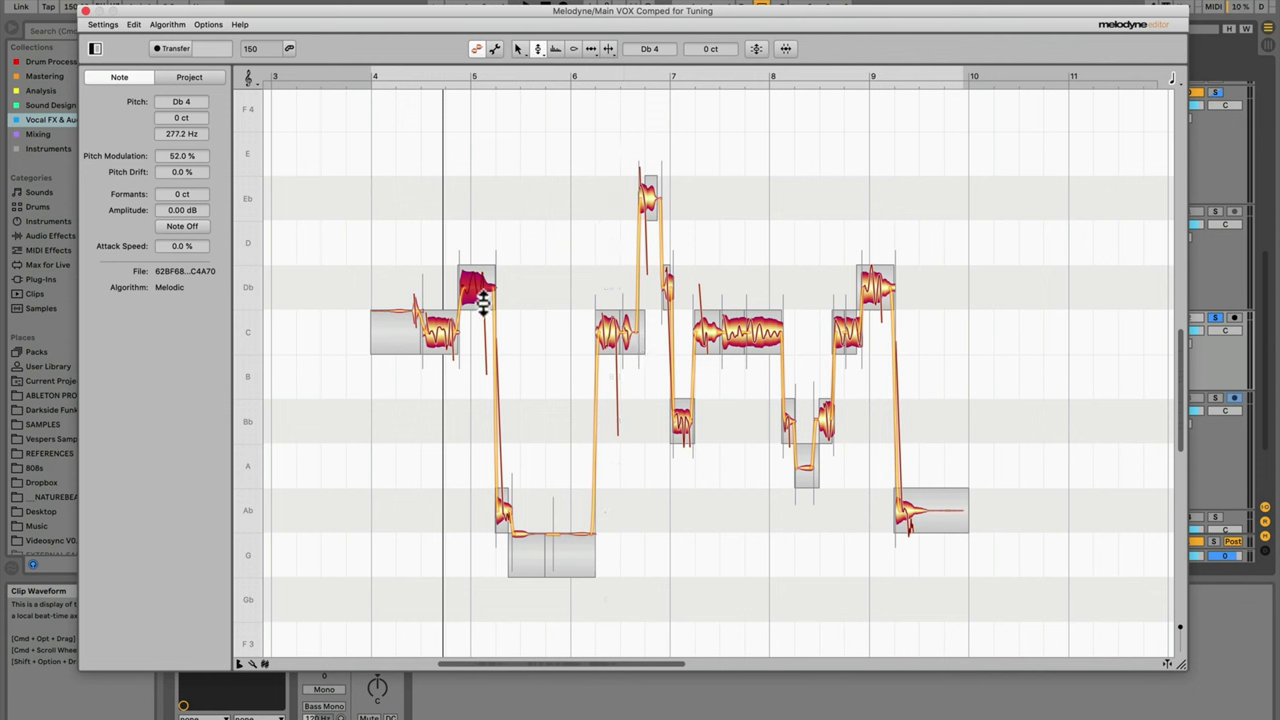
pyautogui.moveTo(476, 300); pyautogui.dragTo(476, 284)
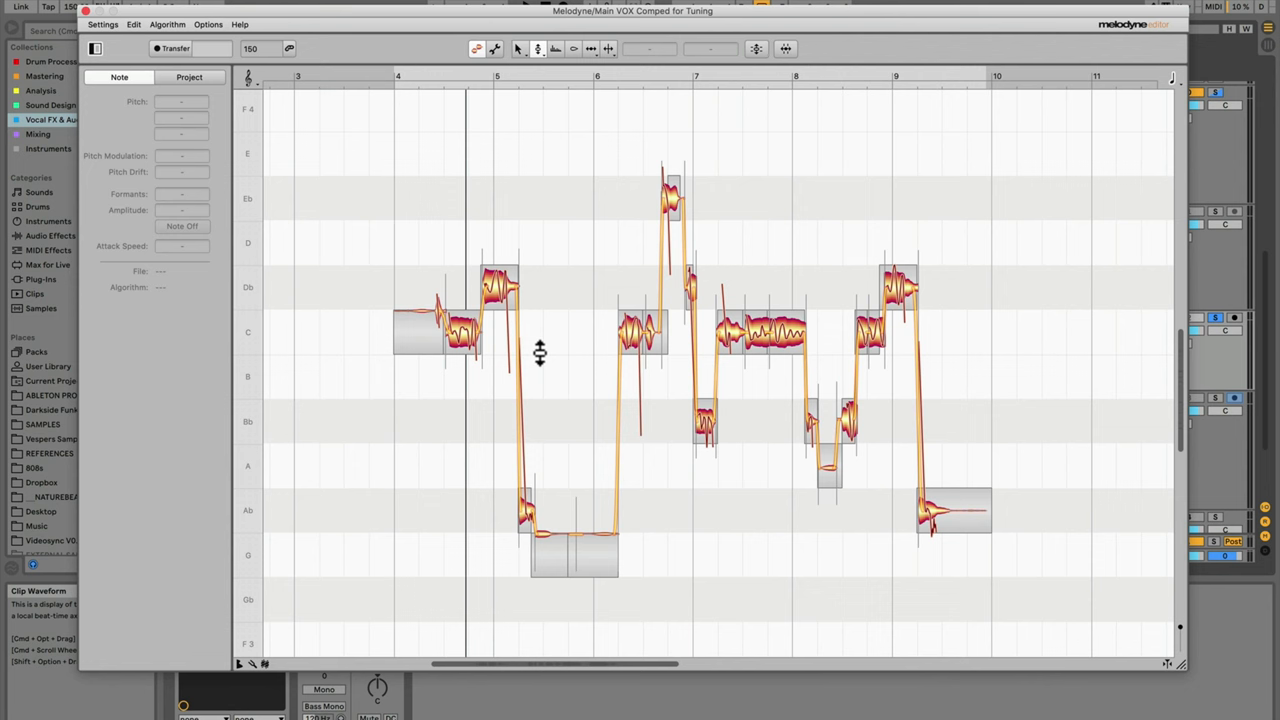
# Step: Pick the Amplitude tool and select the final low note around bar 9
pyautogui.rightClick(540, 352)
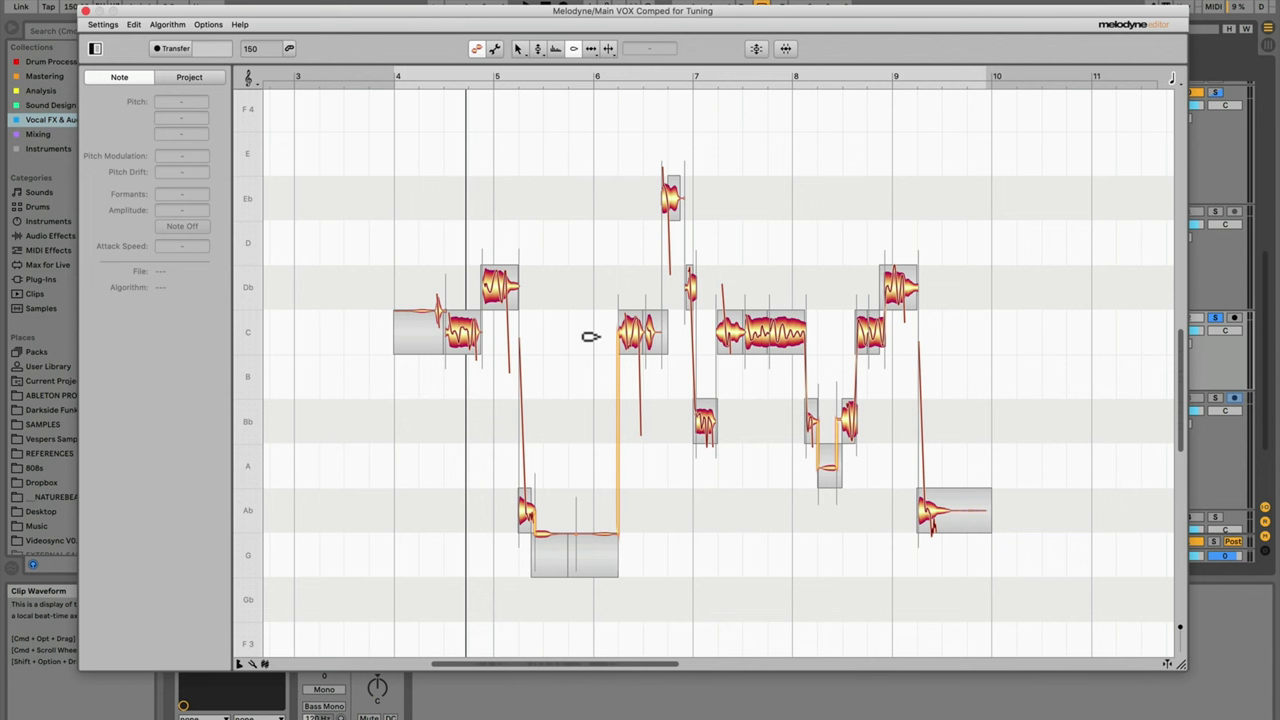
pyautogui.moveTo(560, 548)
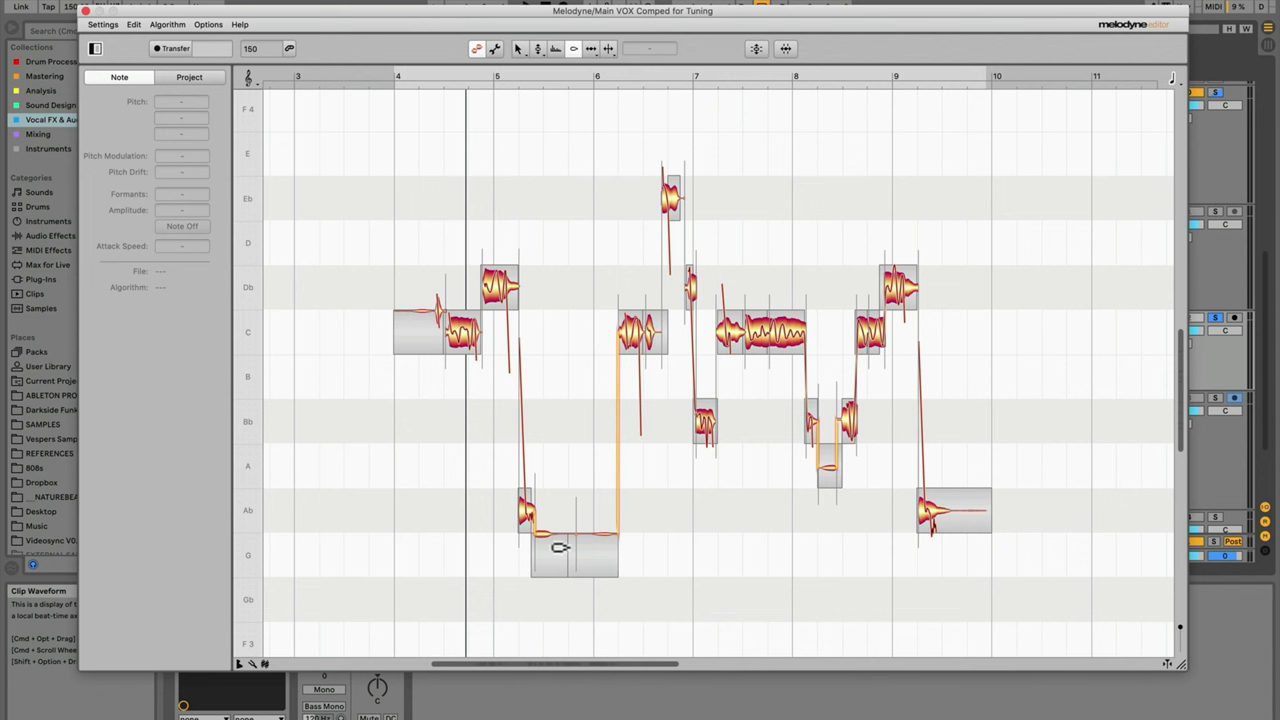
pyautogui.moveTo(692, 528)
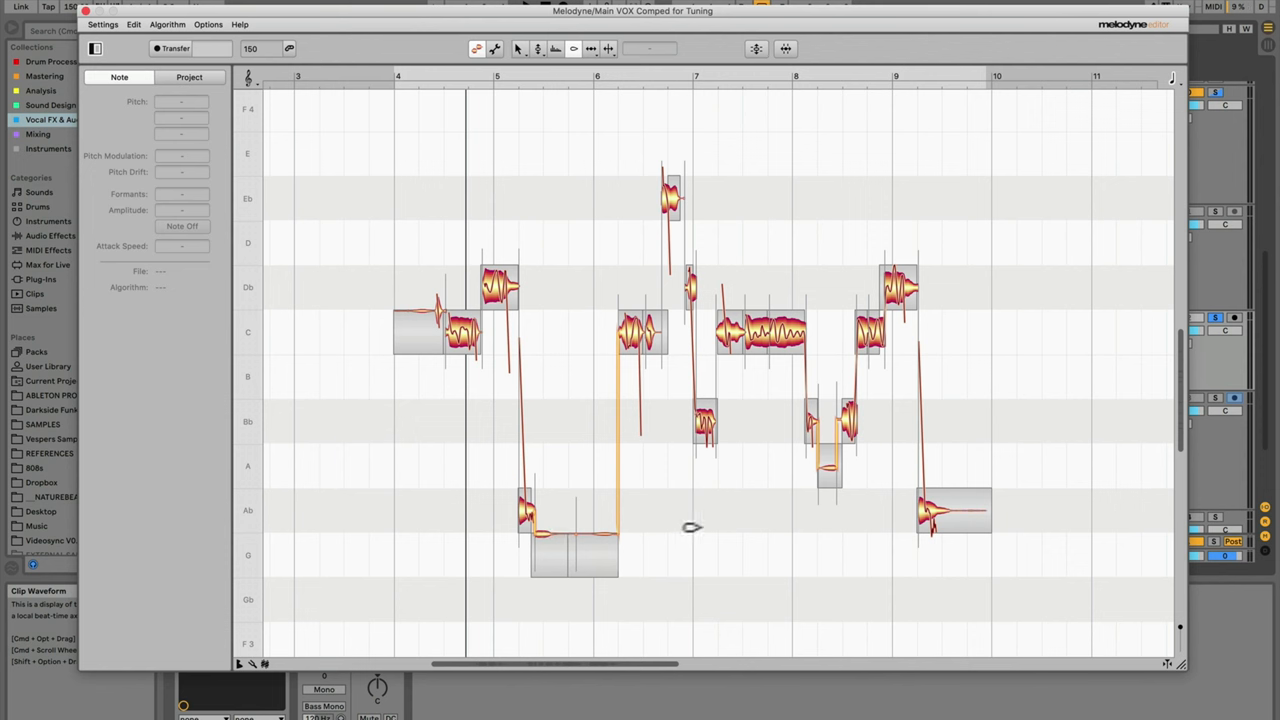
pyautogui.moveTo(824, 310)
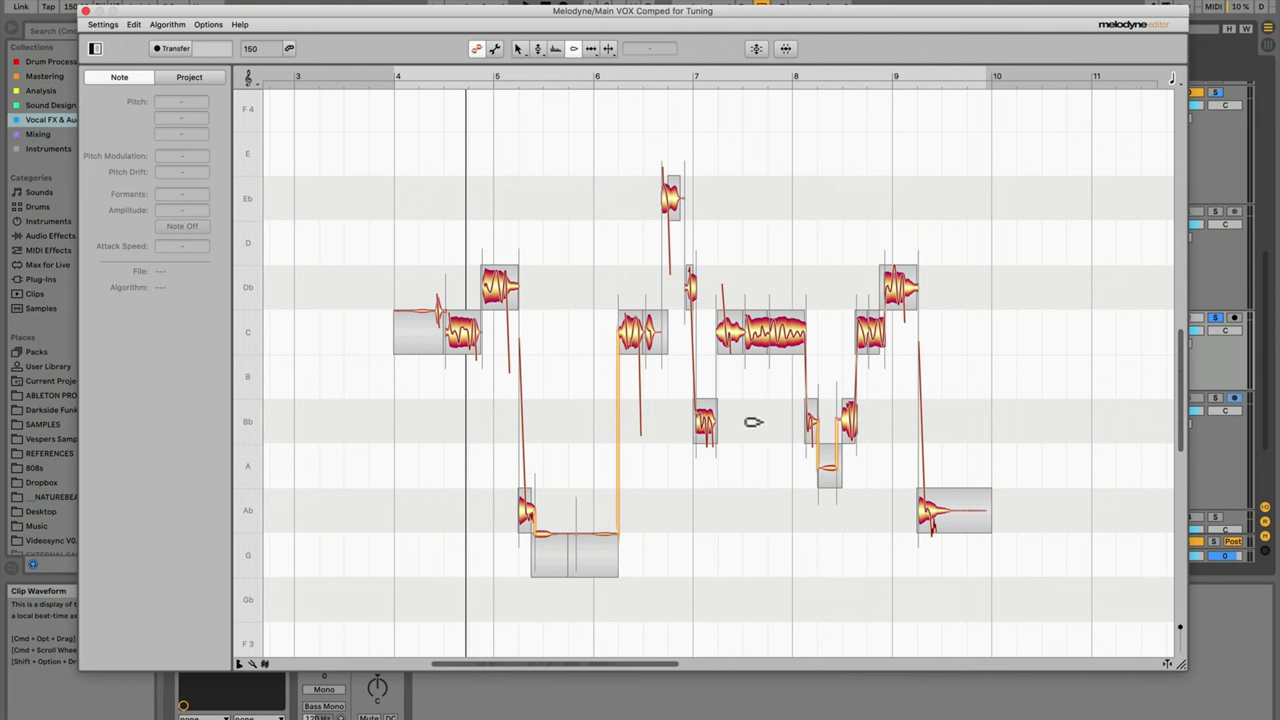
pyautogui.click(704, 424)
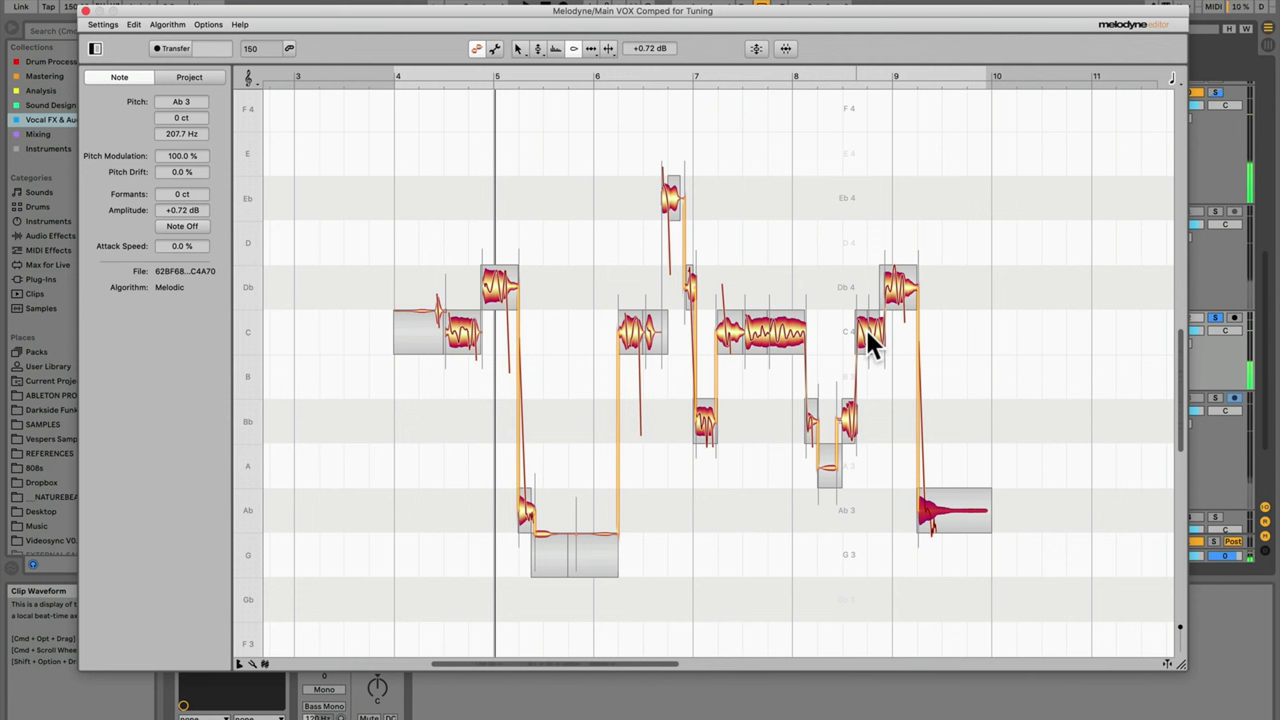
pyautogui.moveTo(560, 216)
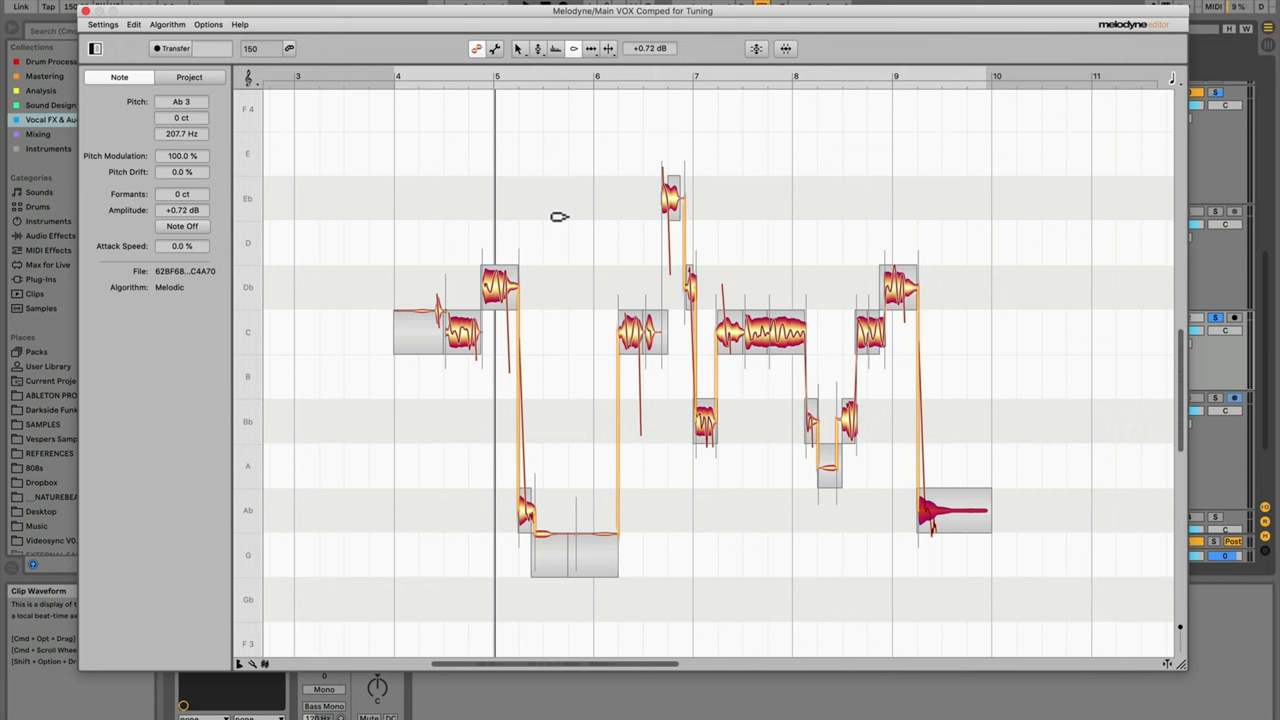
pyautogui.moveTo(562, 204)
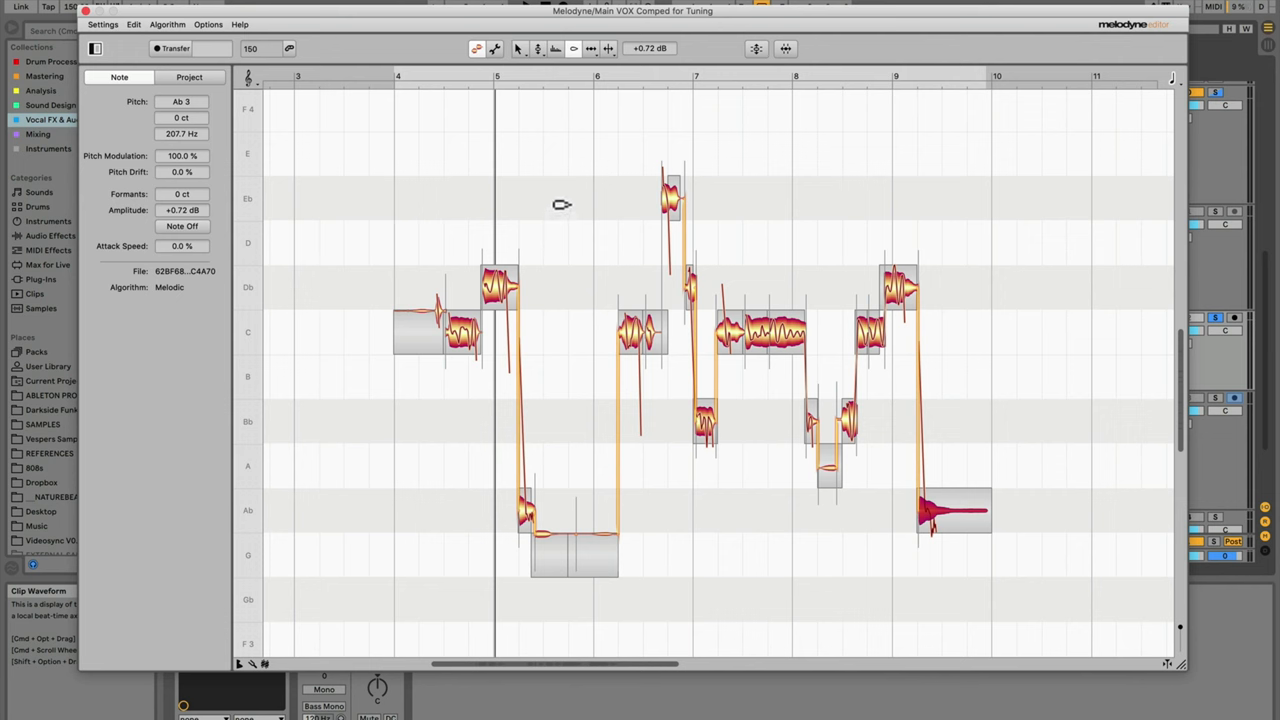
# Step: Raise the final low note to about +0.72 dB and finish the Melodyne edits
pyautogui.rightClick(560, 204)
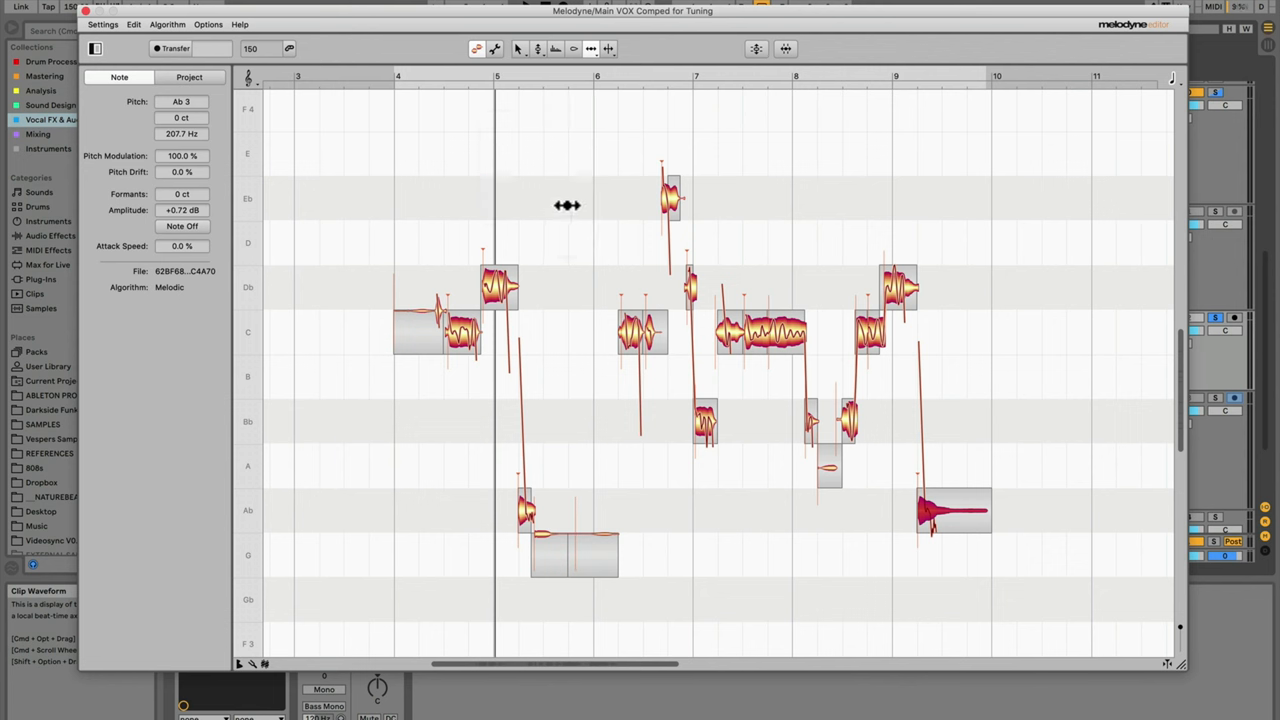
pyautogui.moveTo(562, 212)
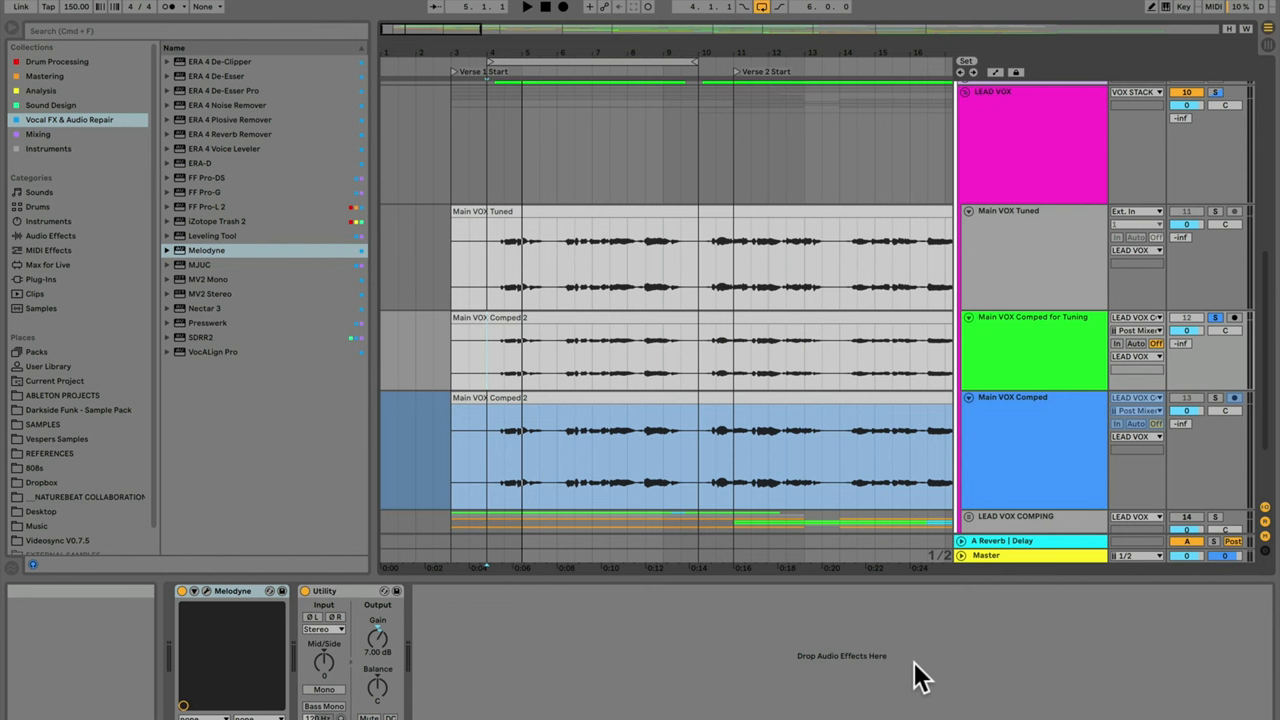
pyautogui.moveTo(1010, 440)
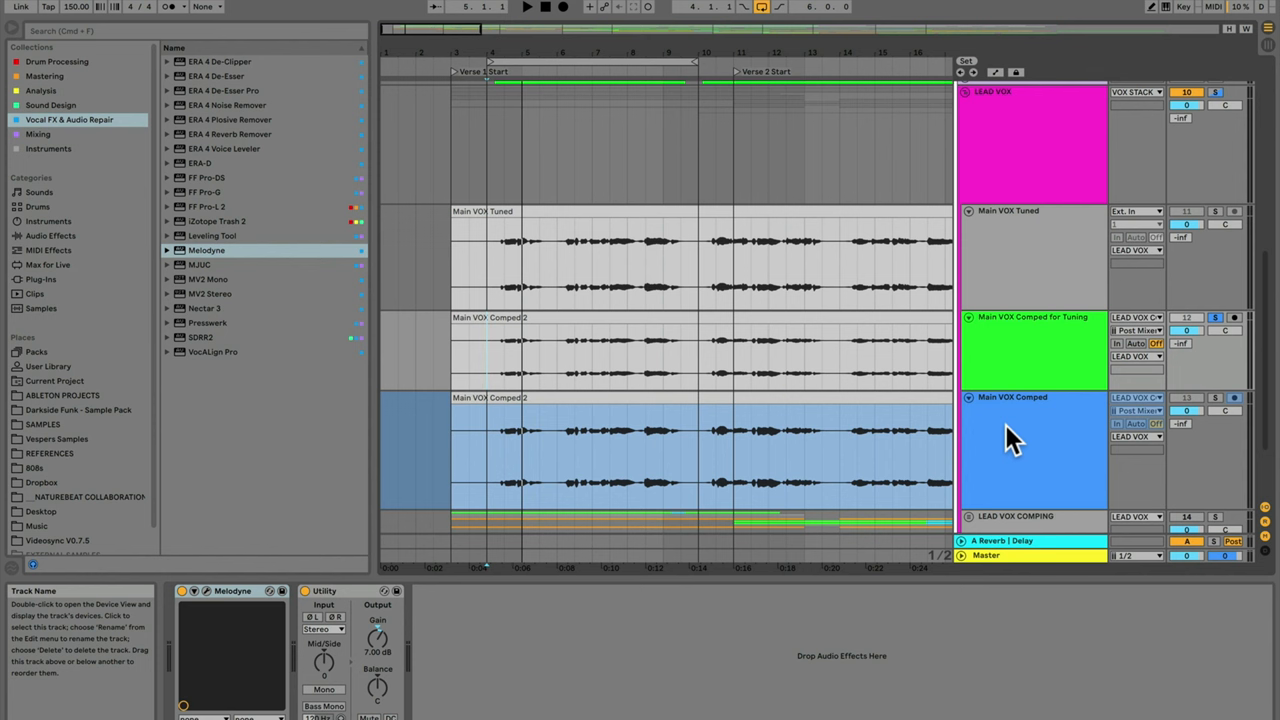
pyautogui.moveTo(1020, 444)
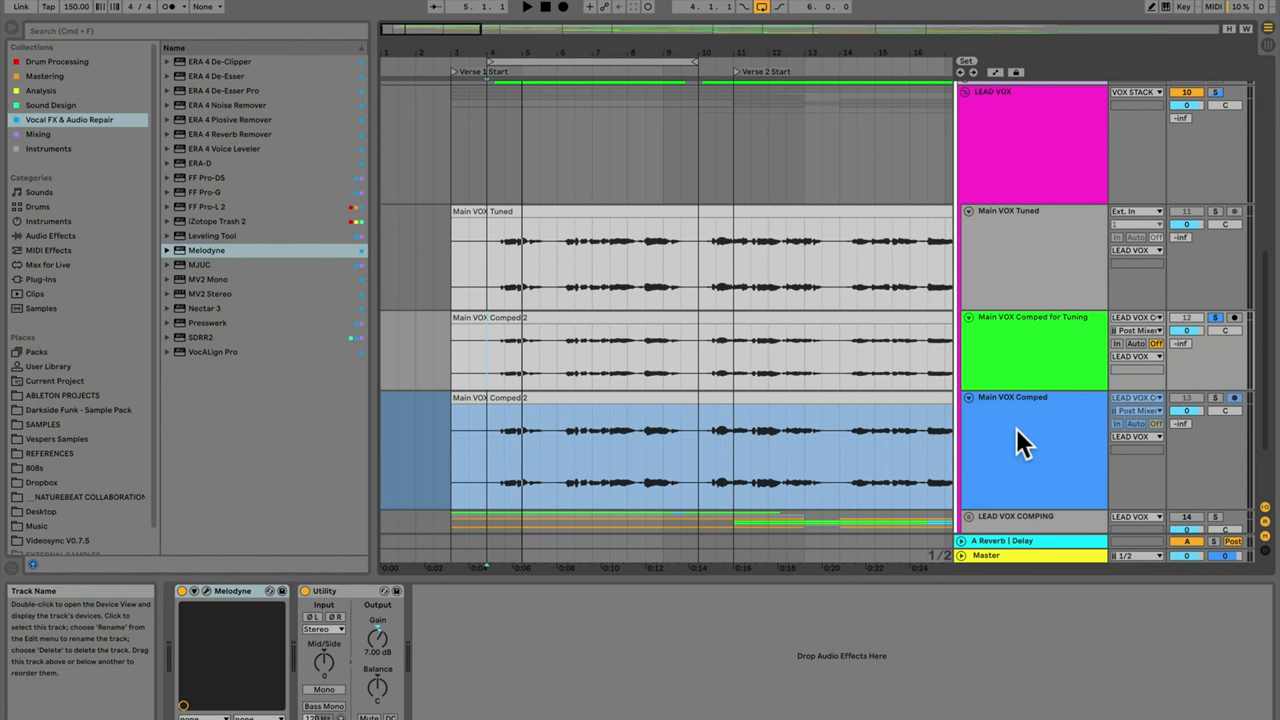
pyautogui.moveTo(1032, 364)
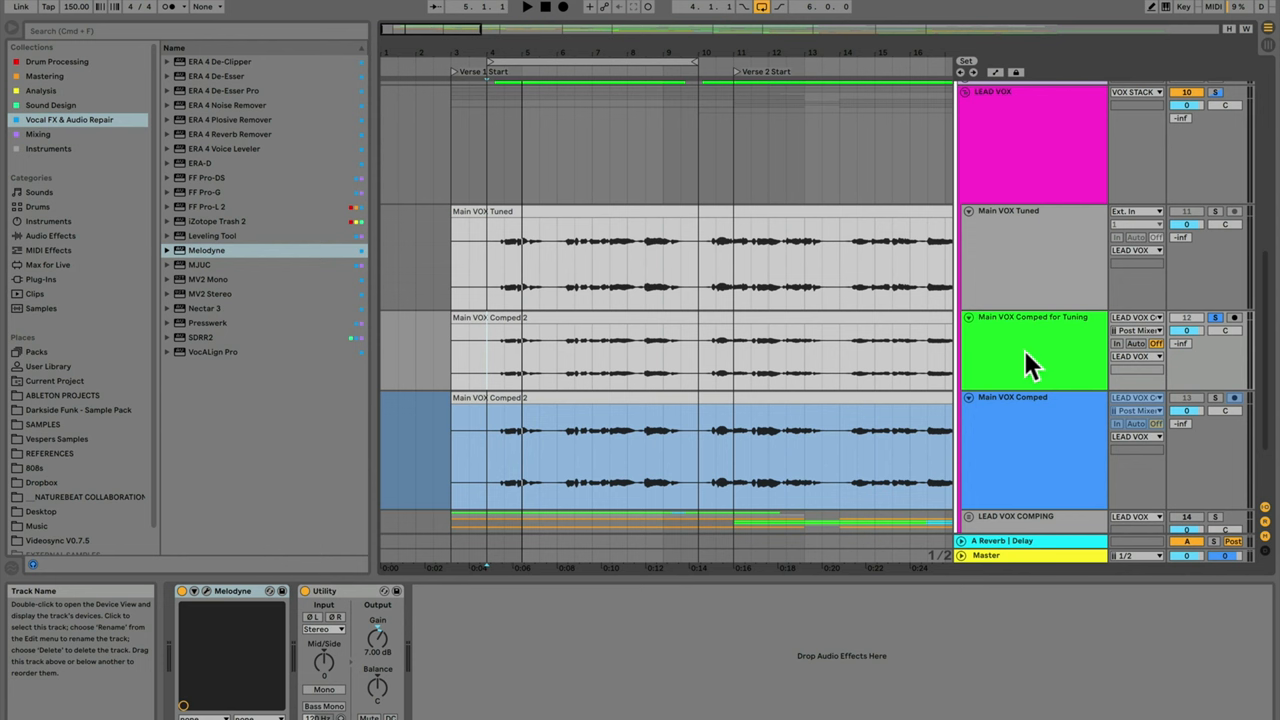
# Step: Duplicate the Main VOX Comped for Tuning track, giving two green tuning tracks
pyautogui.click(1030, 356)
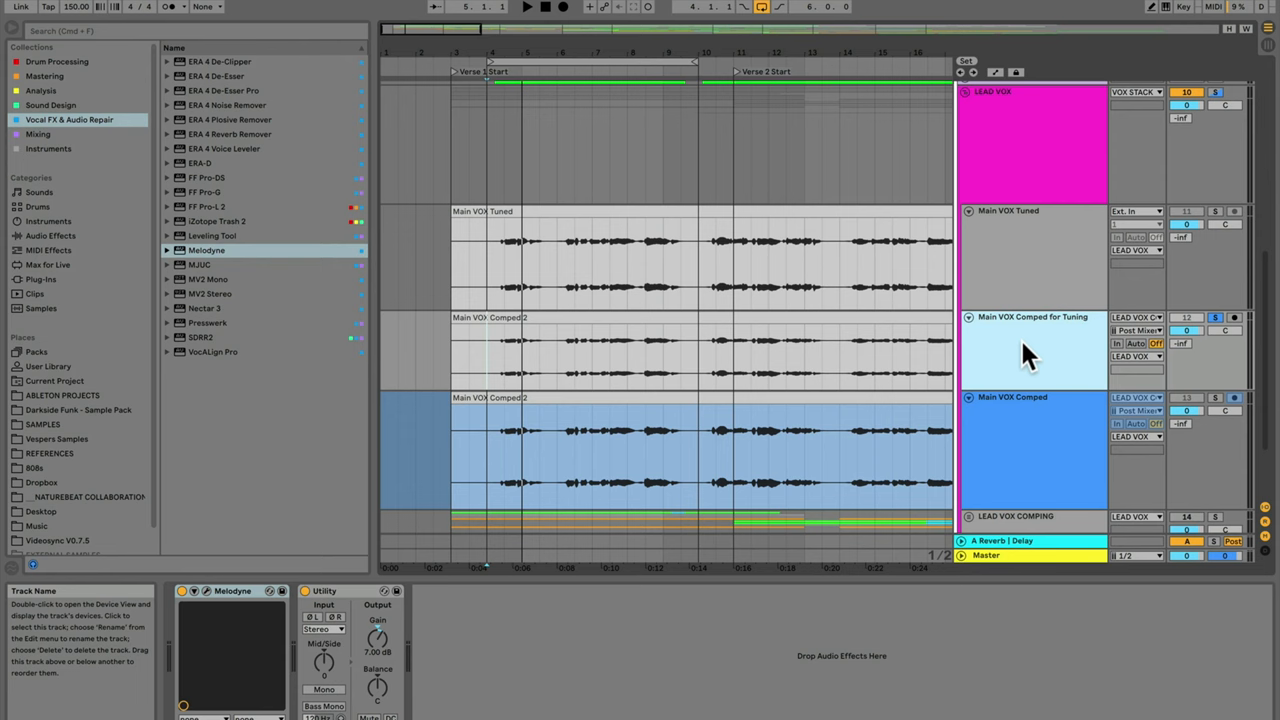
pyautogui.scroll(-3)
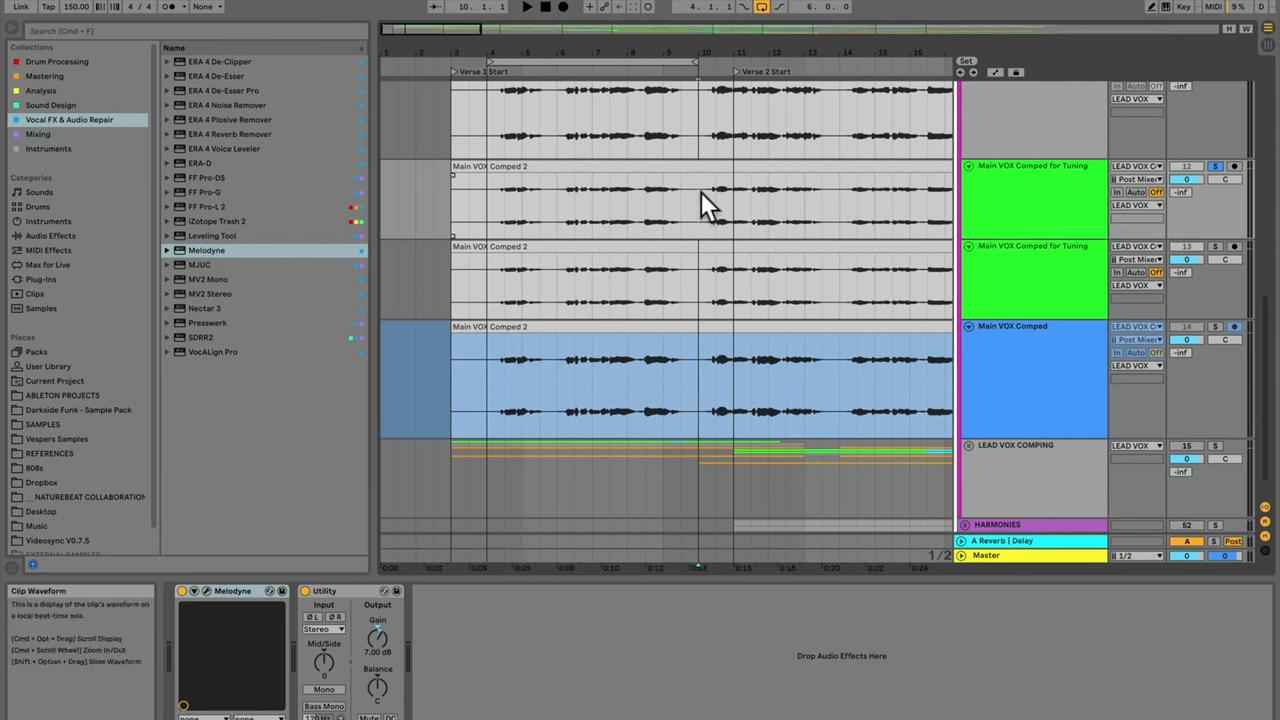
pyautogui.click(790, 200)
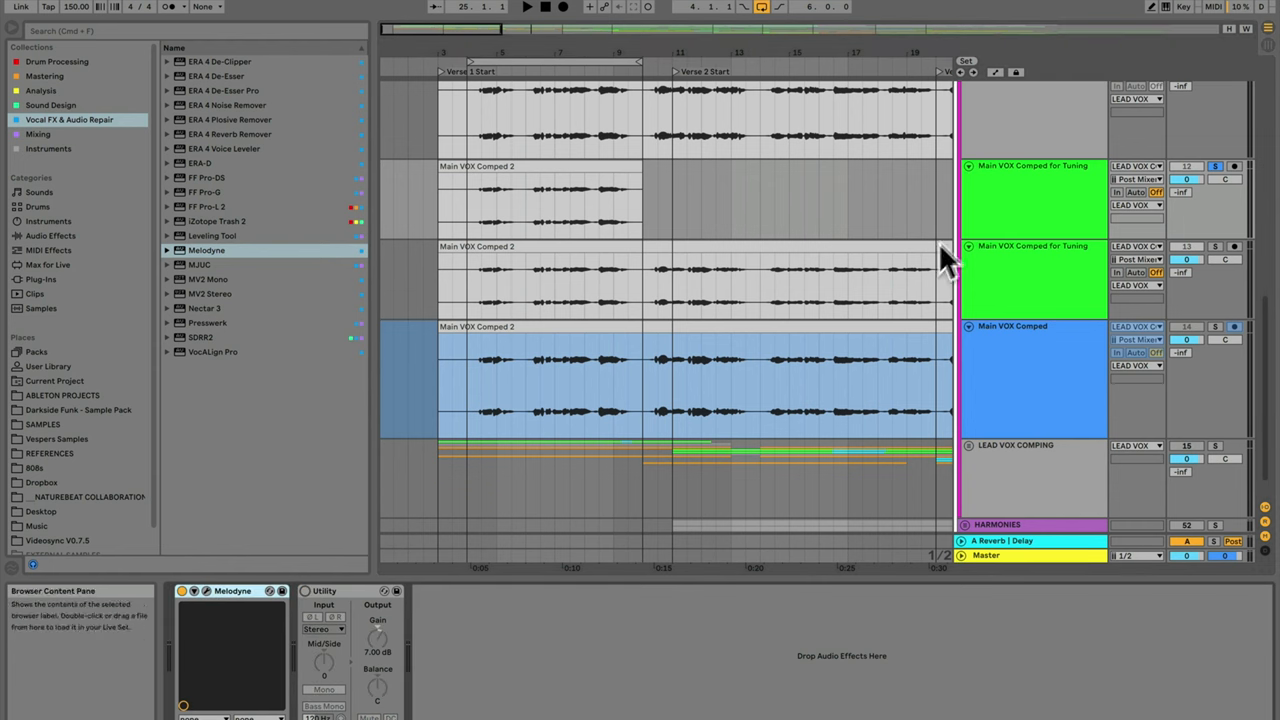
# Step: Freeze the duplicated tuning track and show its clip's sample details
pyautogui.rightClick(1032, 200)
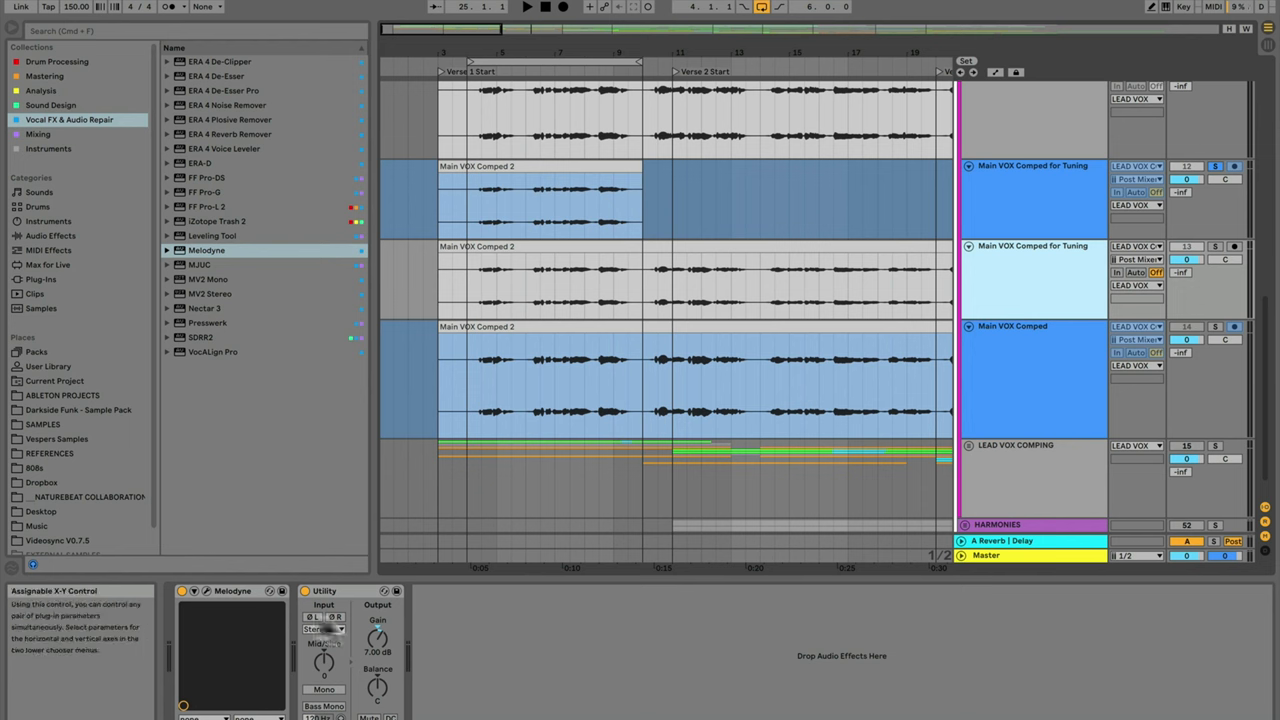
pyautogui.moveTo(1036, 340)
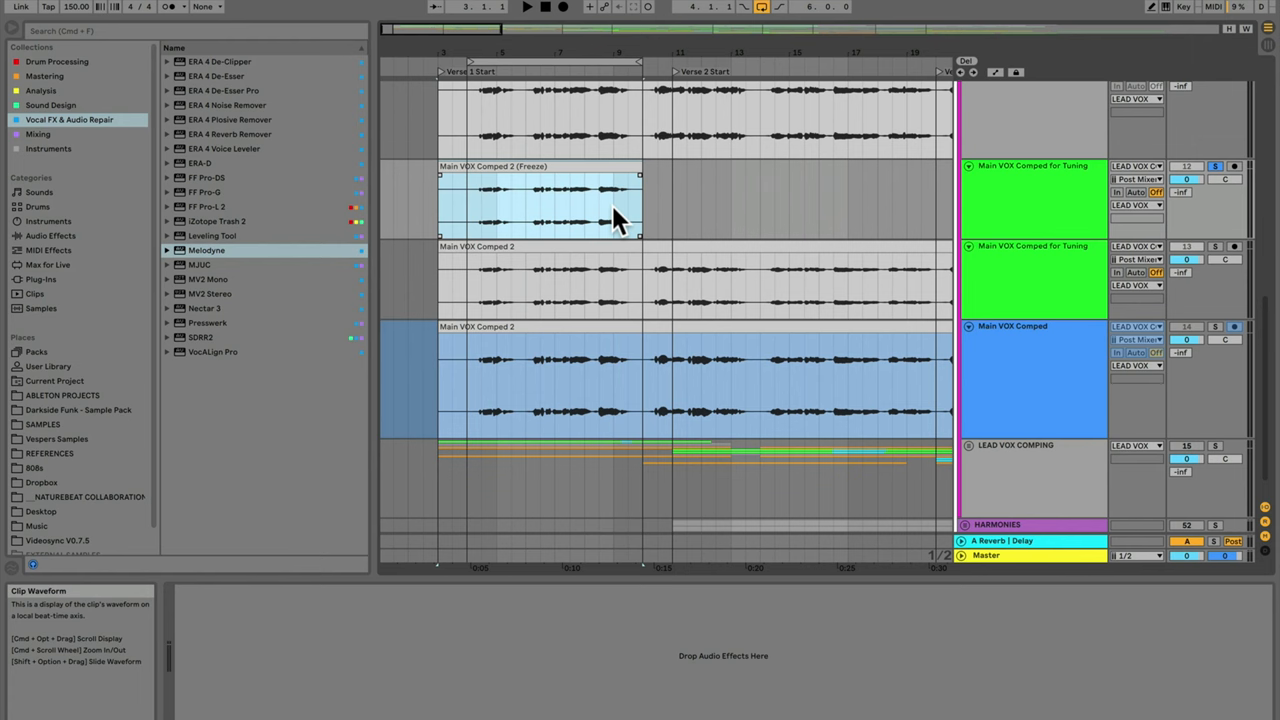
pyautogui.click(540, 204)
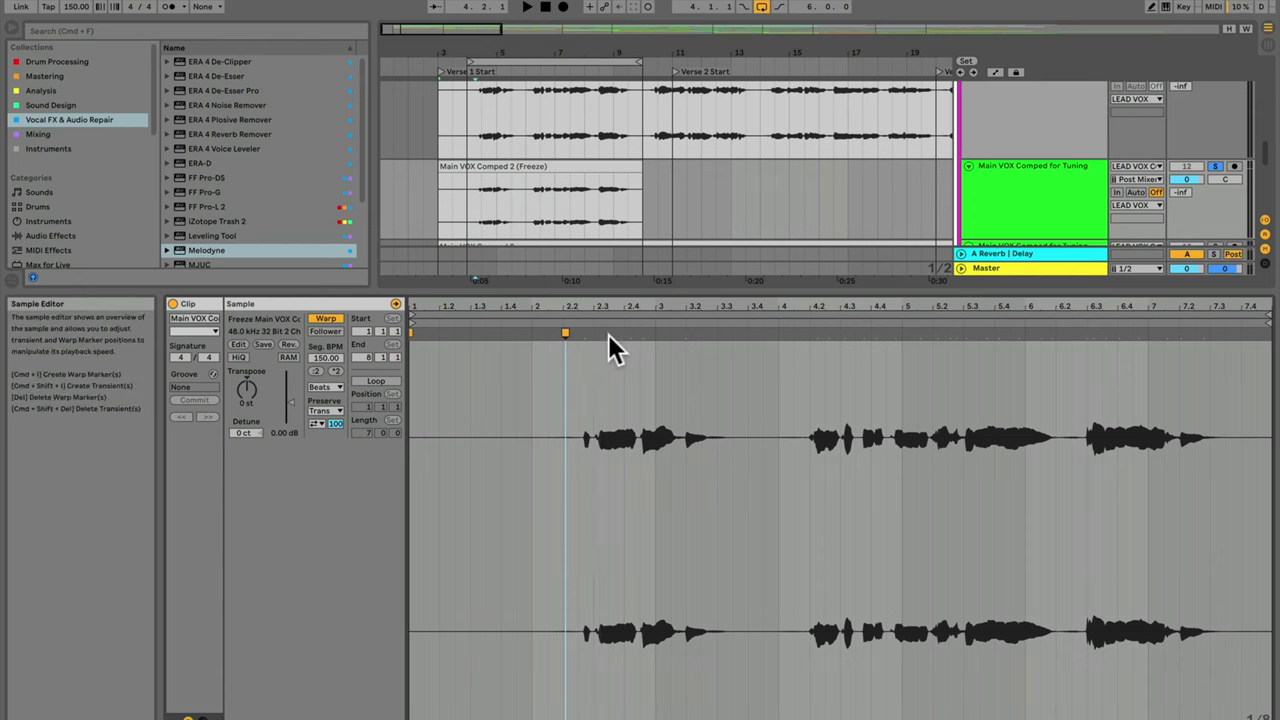
pyautogui.moveTo(820, 356)
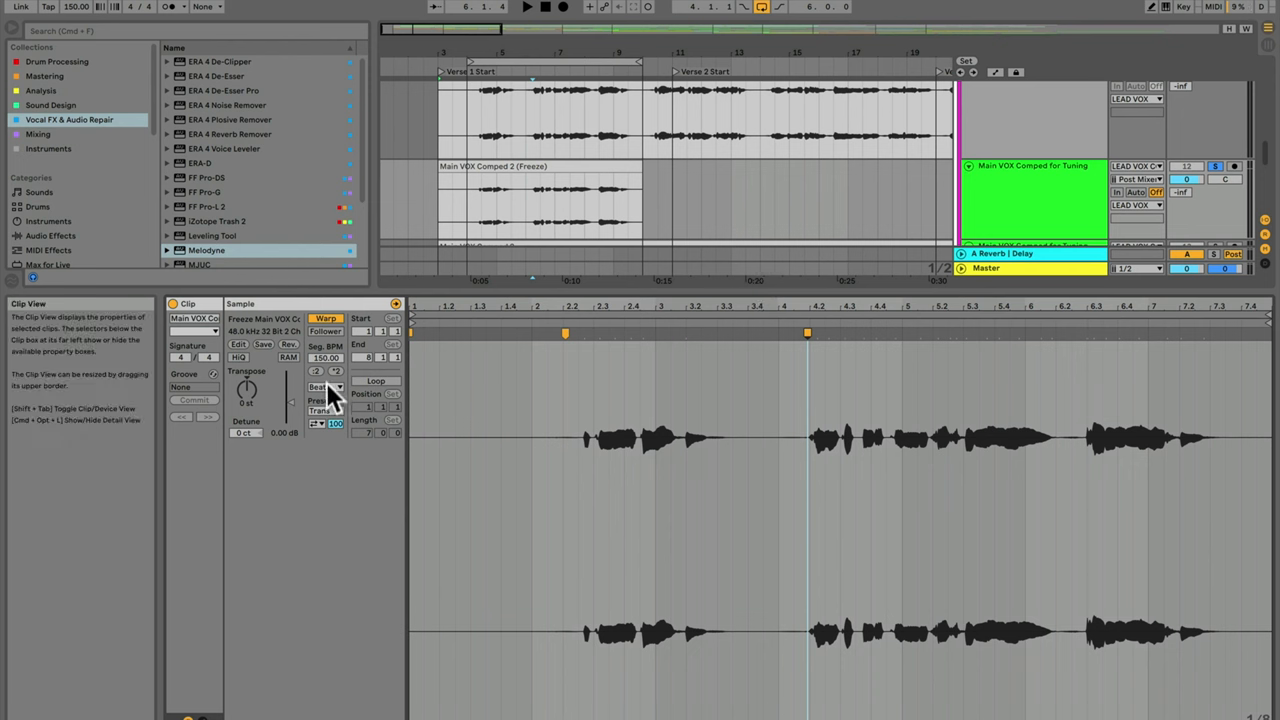
# Step: Set the flattened vocal clip's warp mode to Complex Pro
pyautogui.click(328, 388)
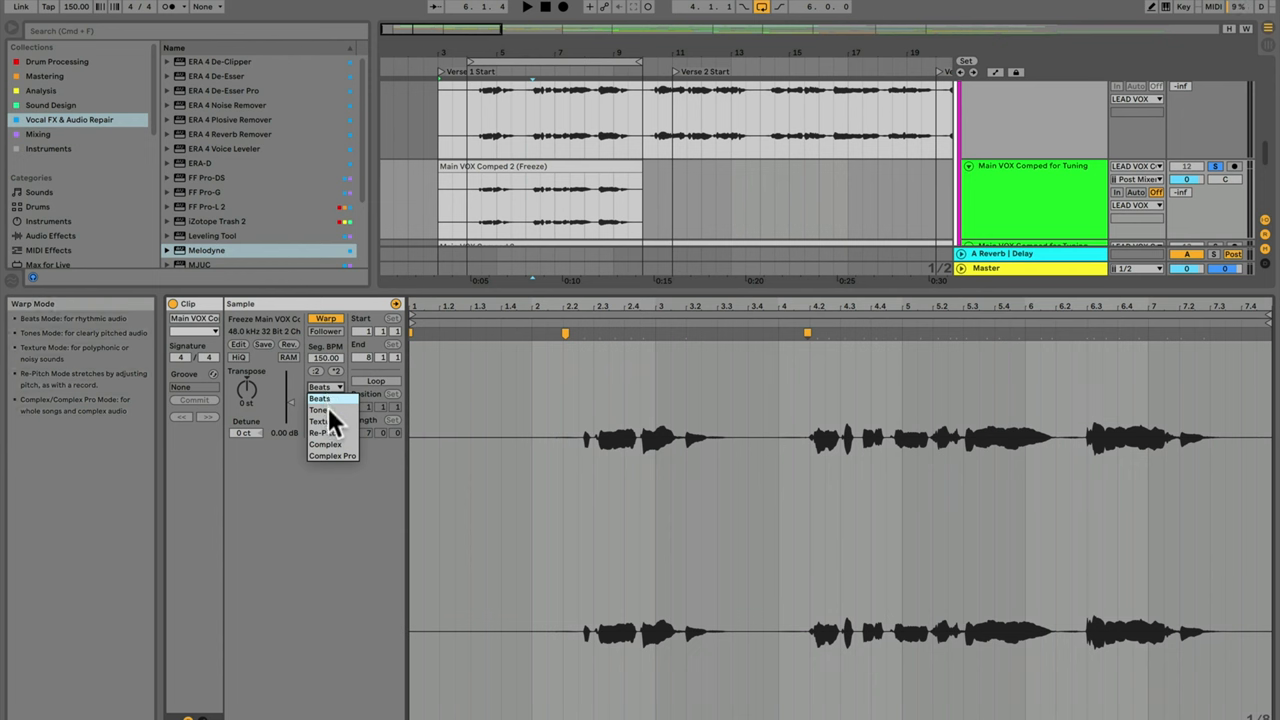
pyautogui.moveTo(320, 410)
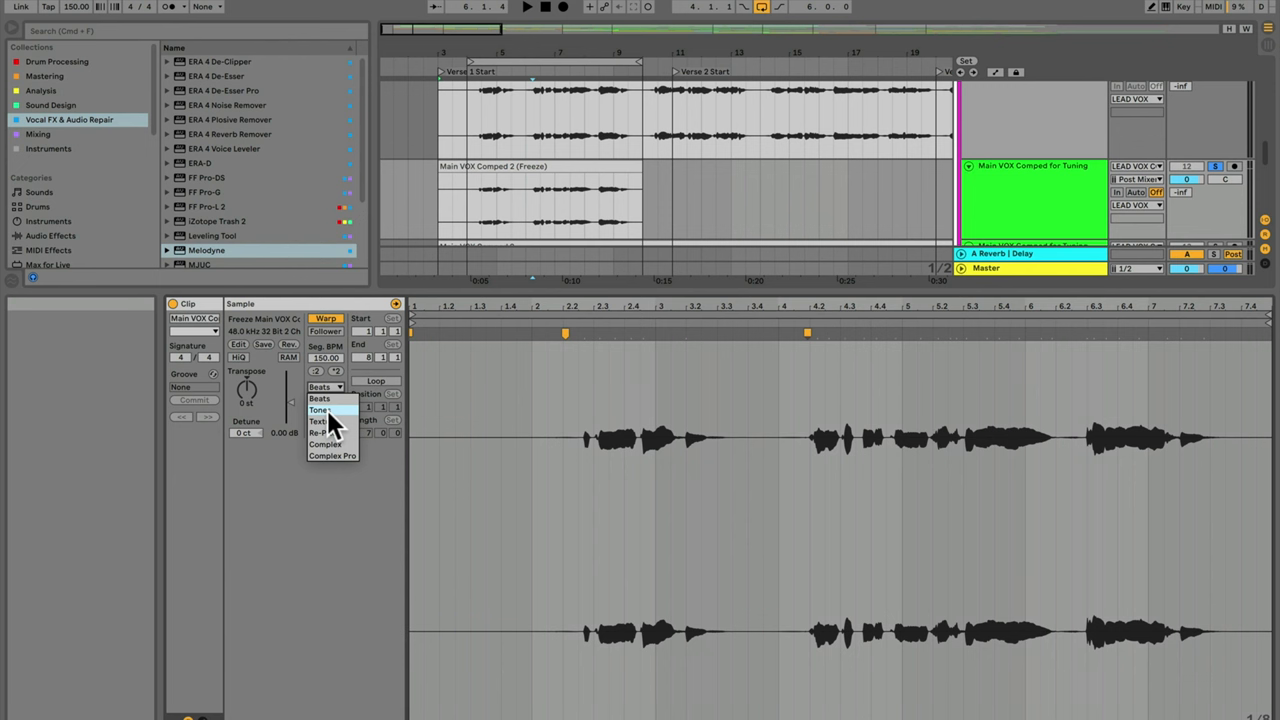
pyautogui.moveTo(332, 420)
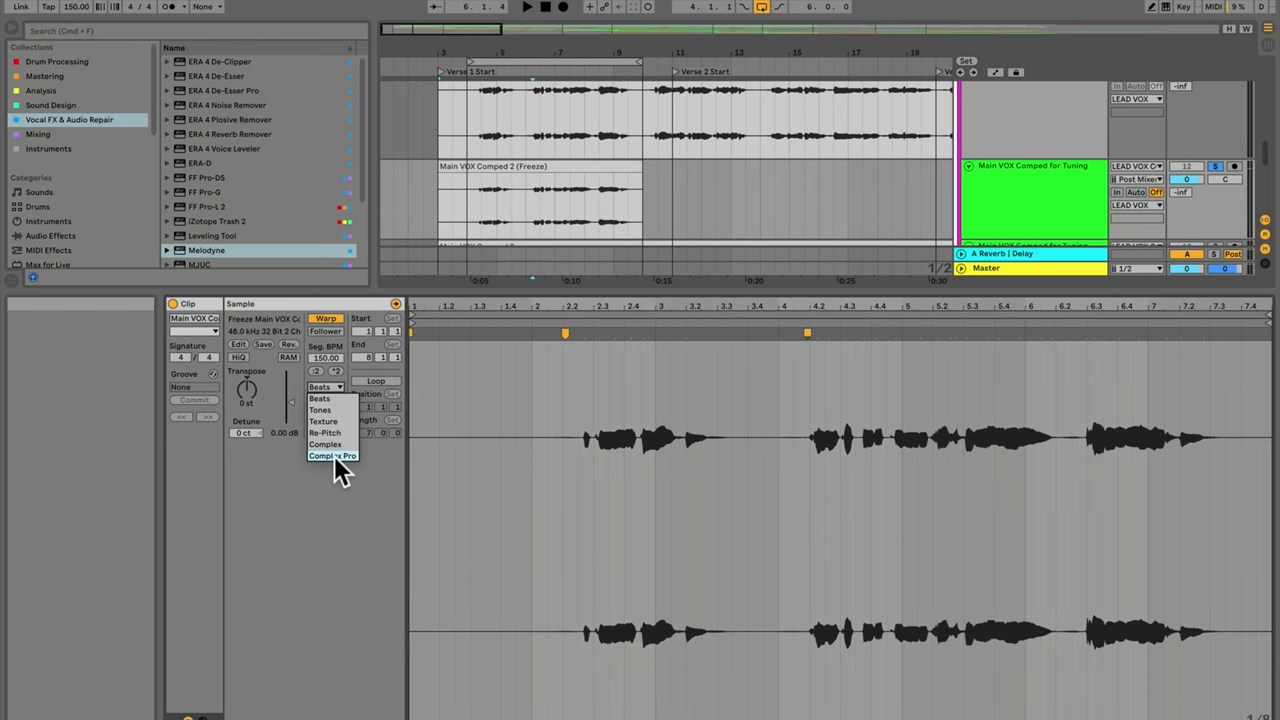
pyautogui.click(332, 456)
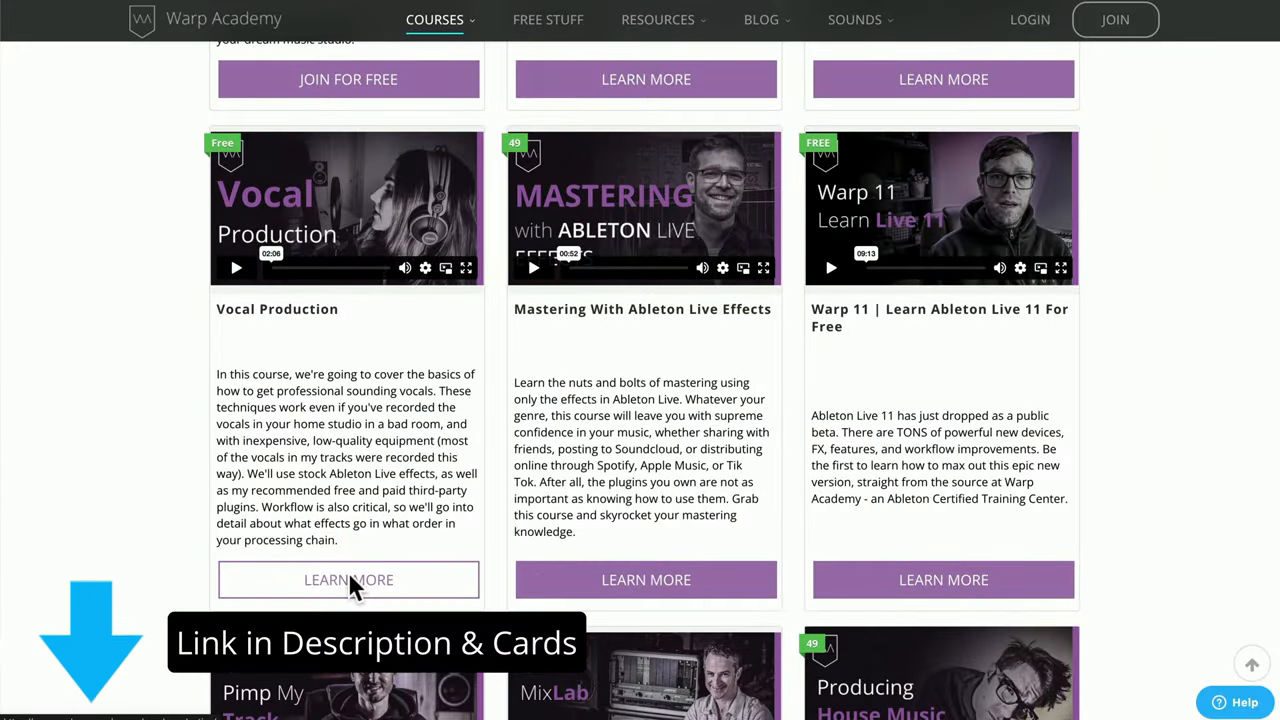
# Step: Open the Vocal Production course page on the Warp Academy site
pyautogui.click(348, 580)
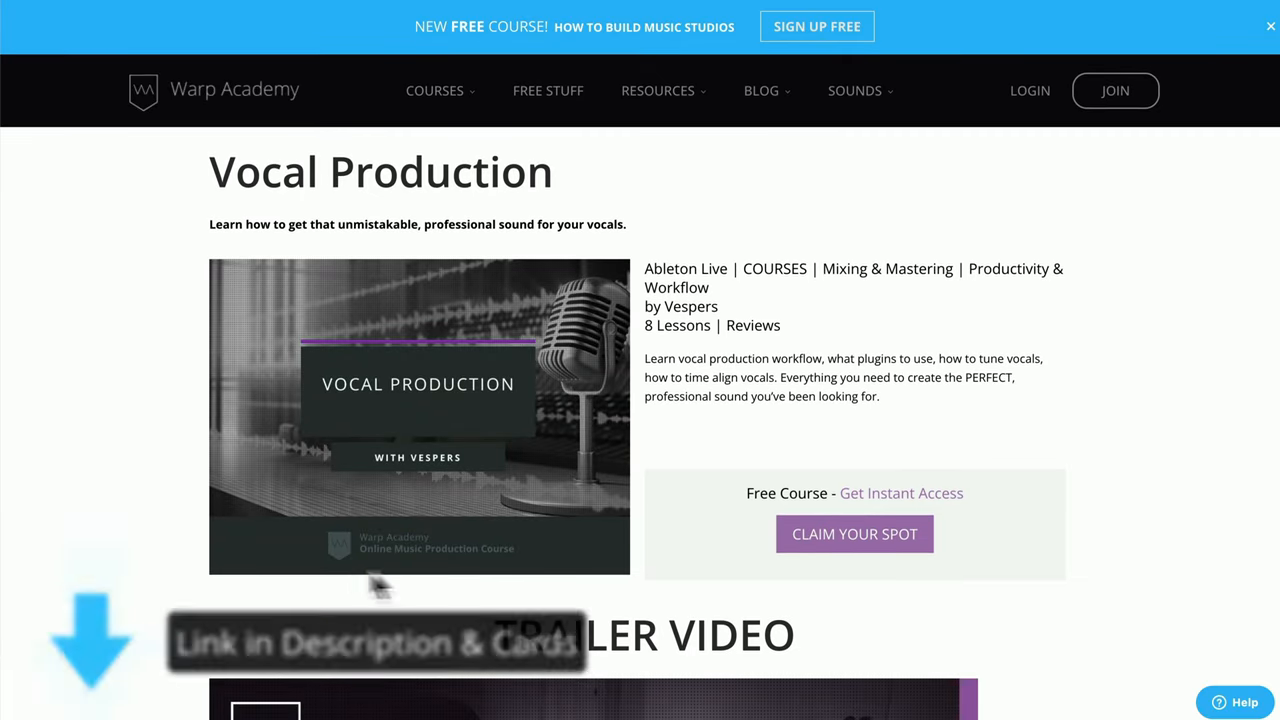